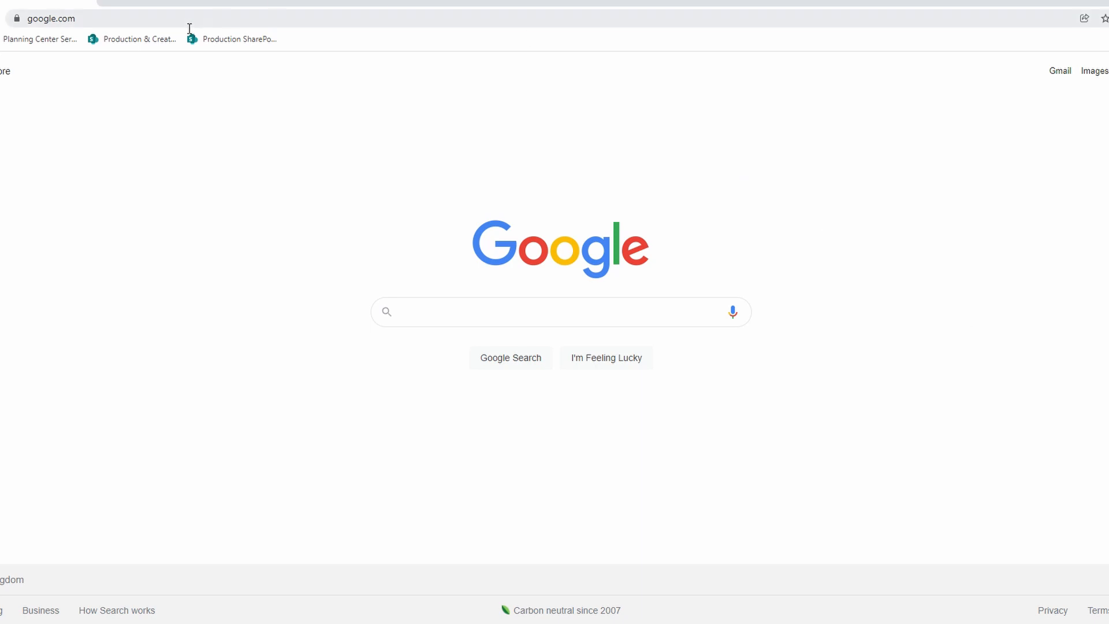
mouse_move(185, 26)
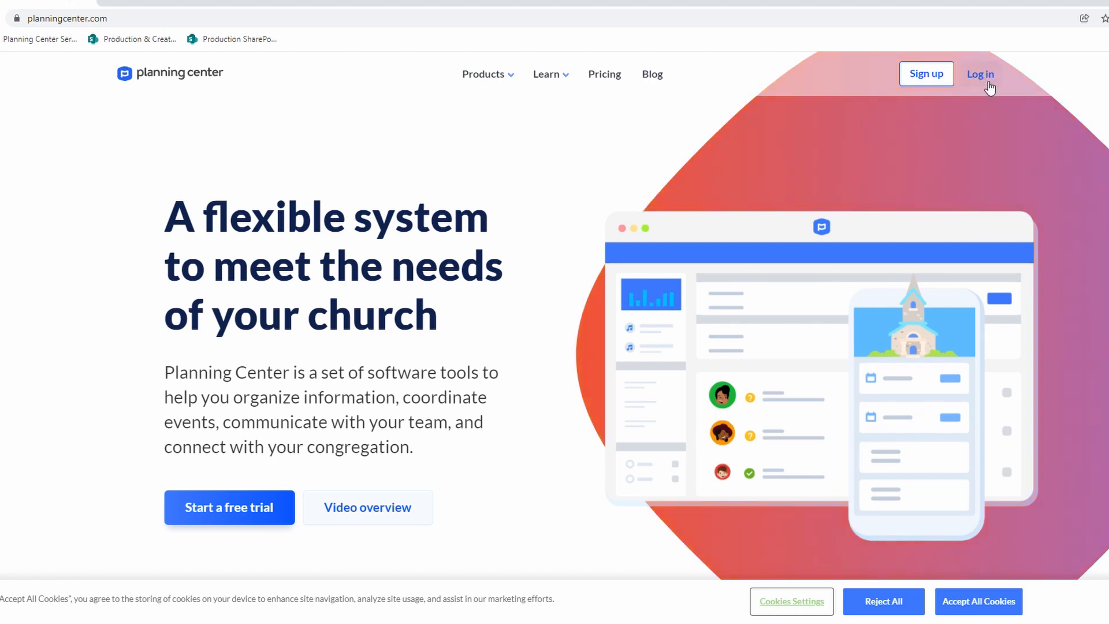
Go to the Planning Center sign-in page from the website's Log in link
left_click(979, 74)
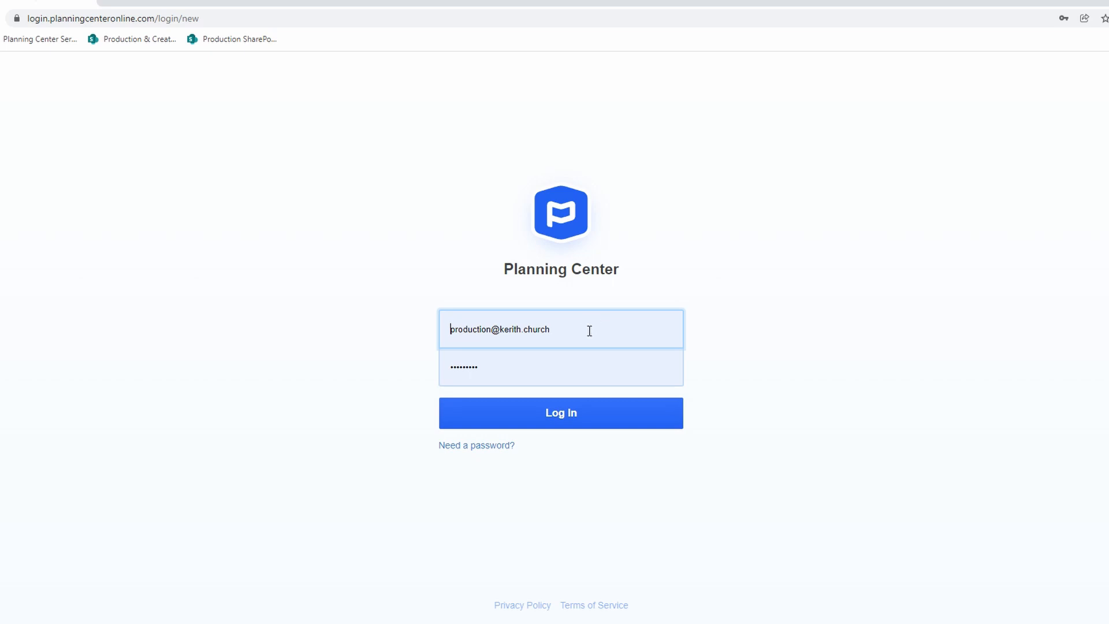
mouse_move(425, 343)
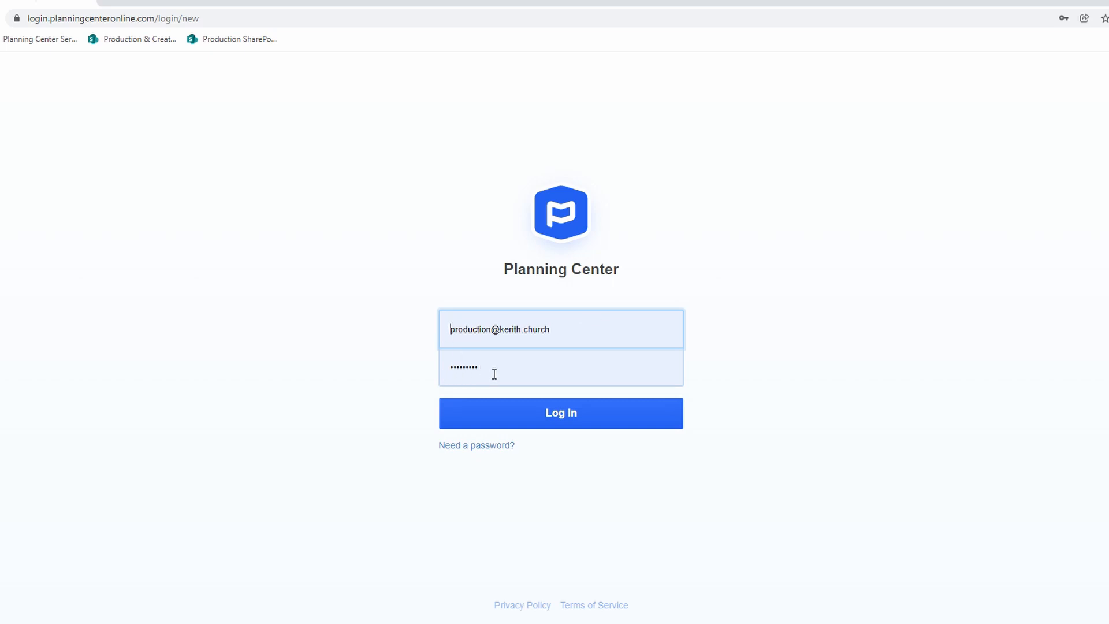
mouse_move(505, 373)
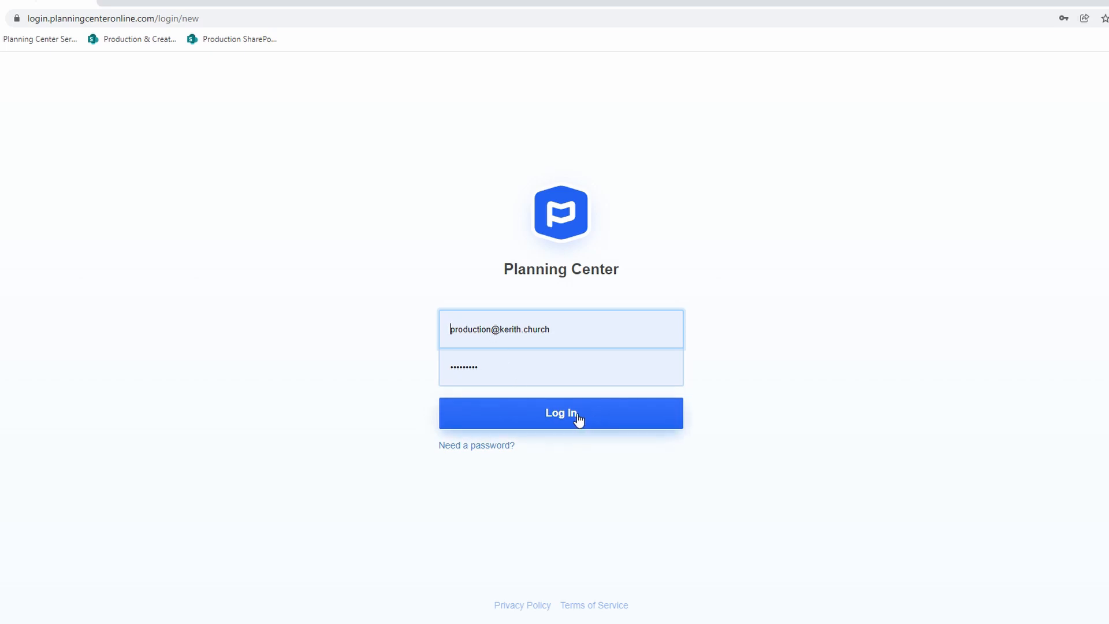
Sign in to the dashboard and show the app switcher listing Home, People and Services
left_click(562, 412)
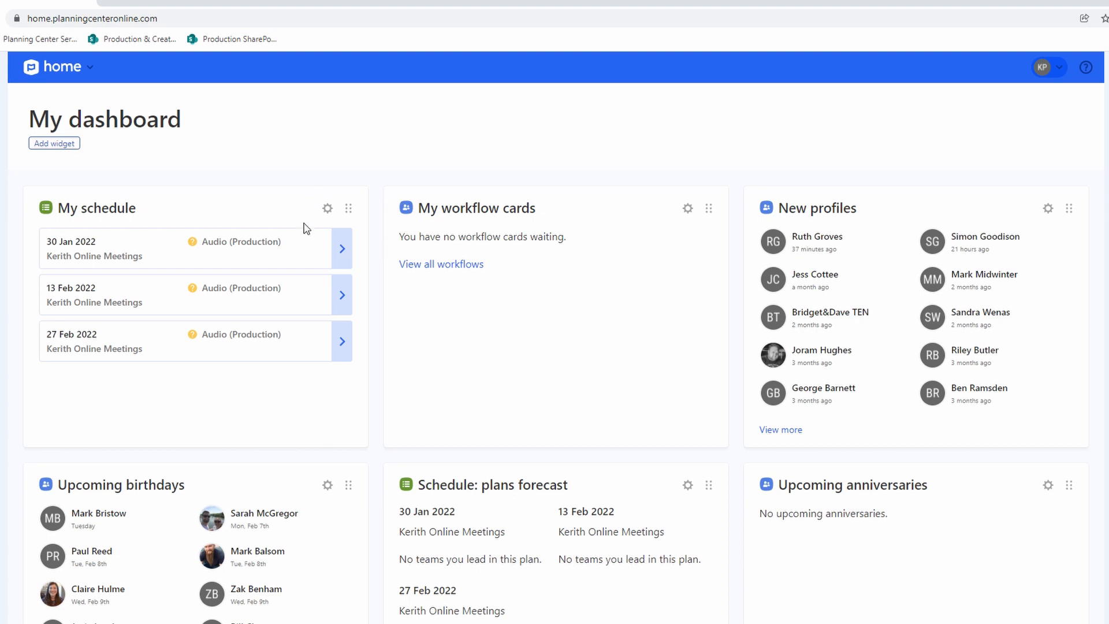
mouse_move(145, 173)
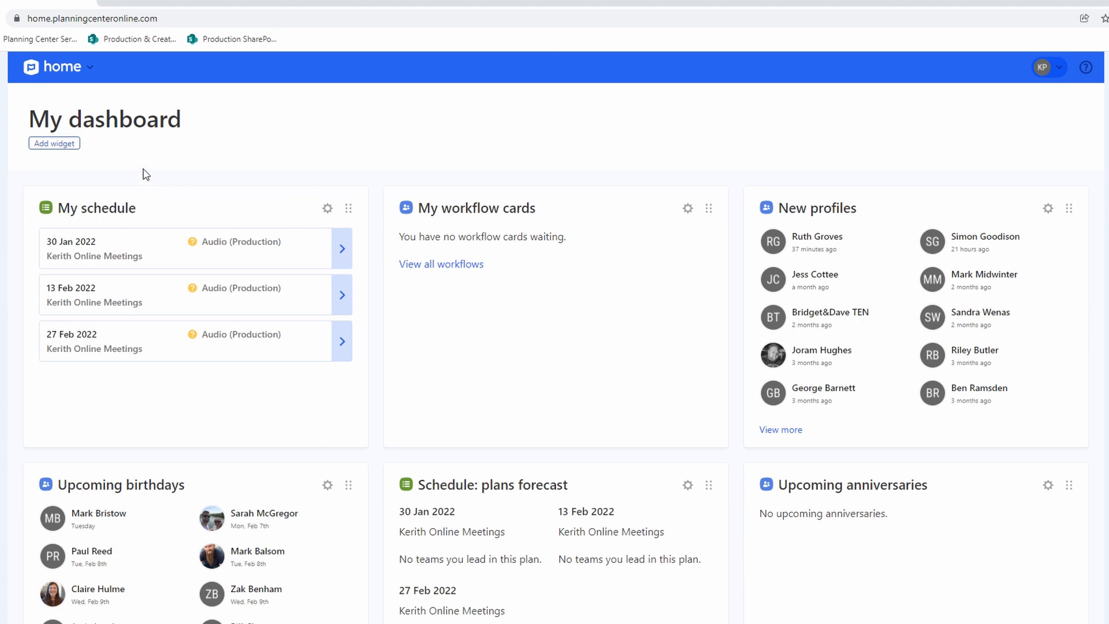
mouse_move(221, 171)
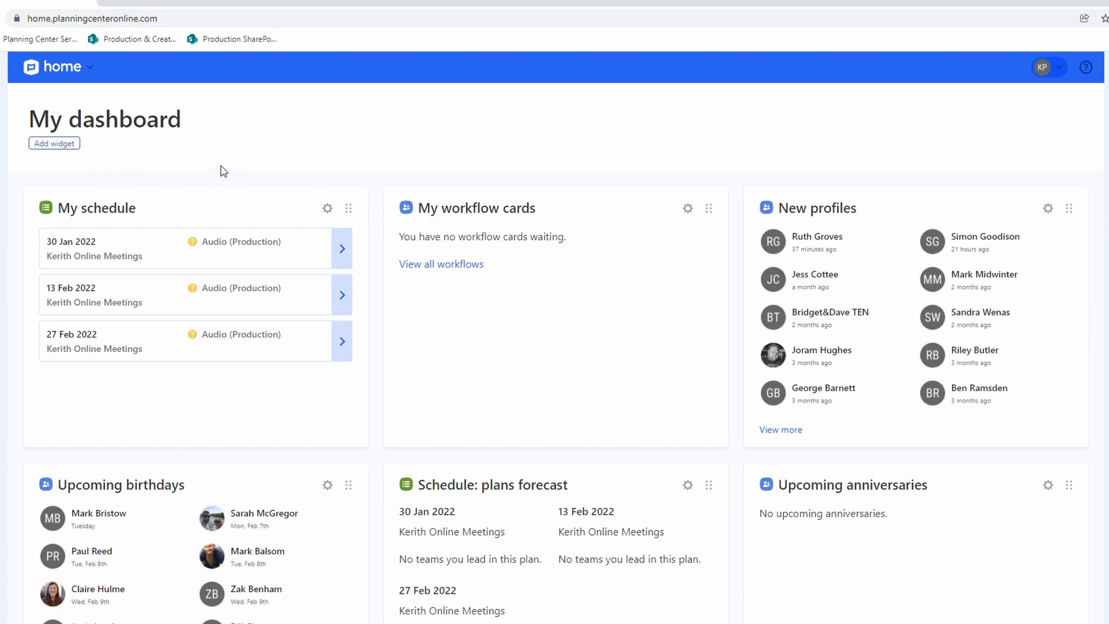
mouse_move(734, 453)
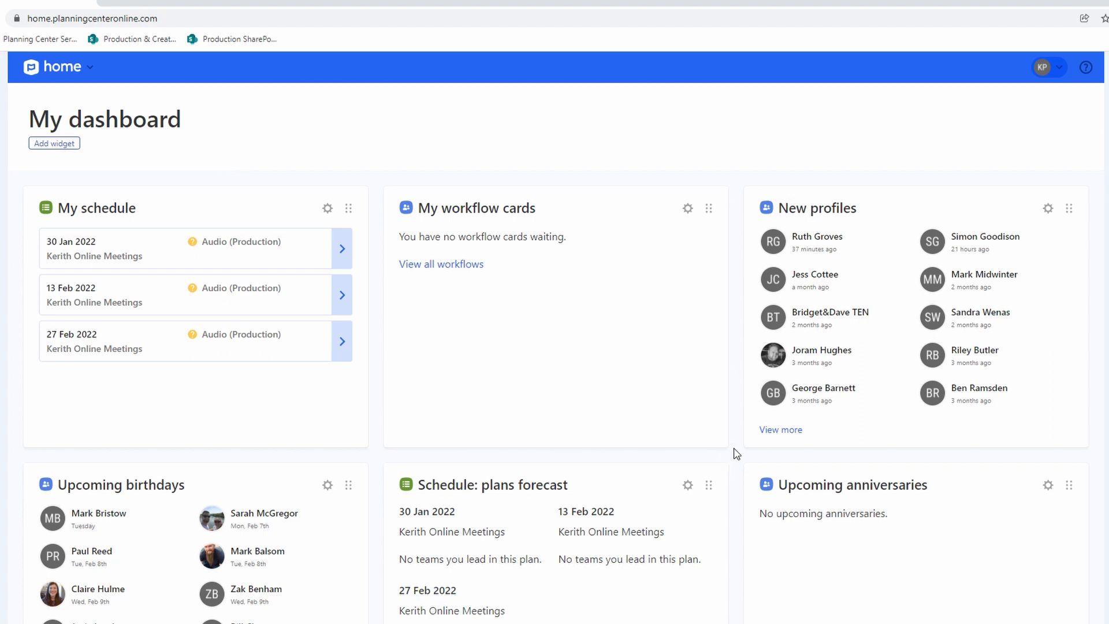
mouse_move(761, 328)
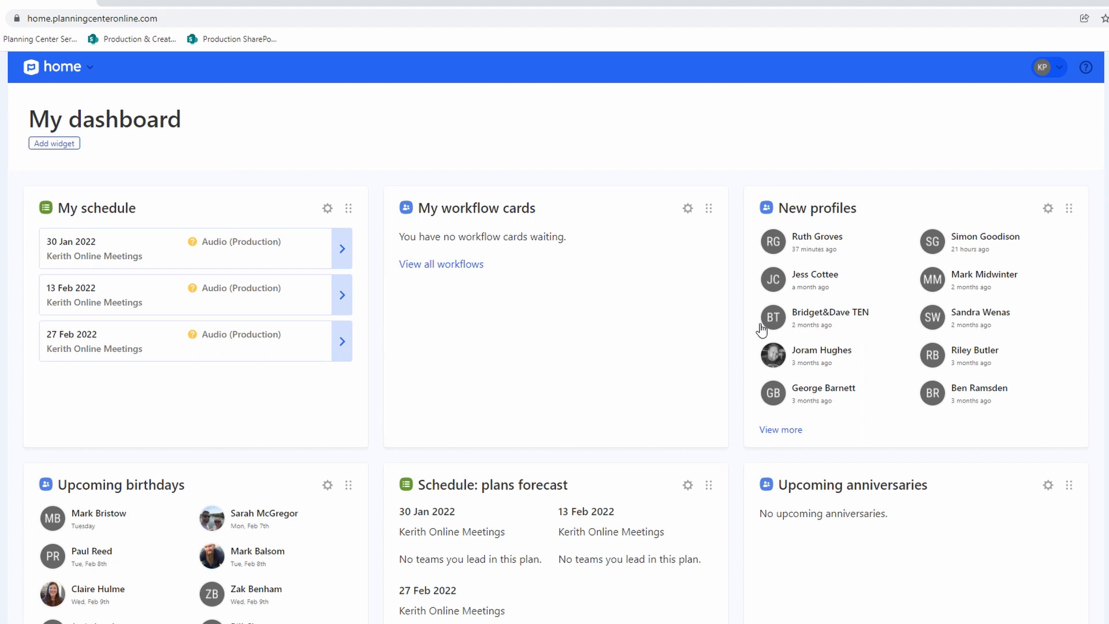
mouse_move(590, 451)
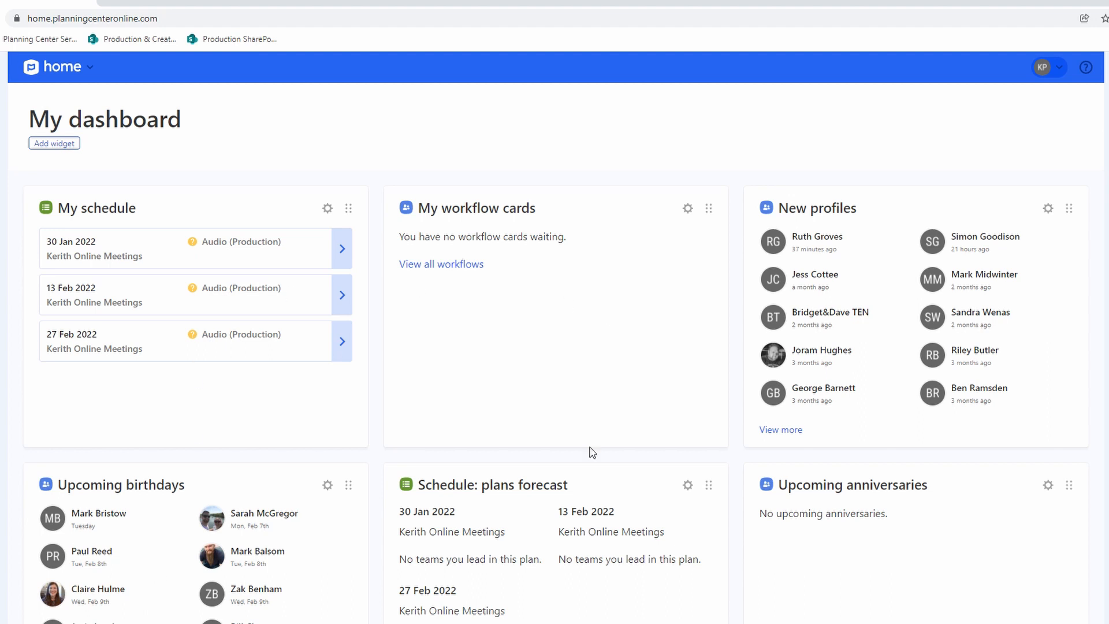
mouse_move(333, 454)
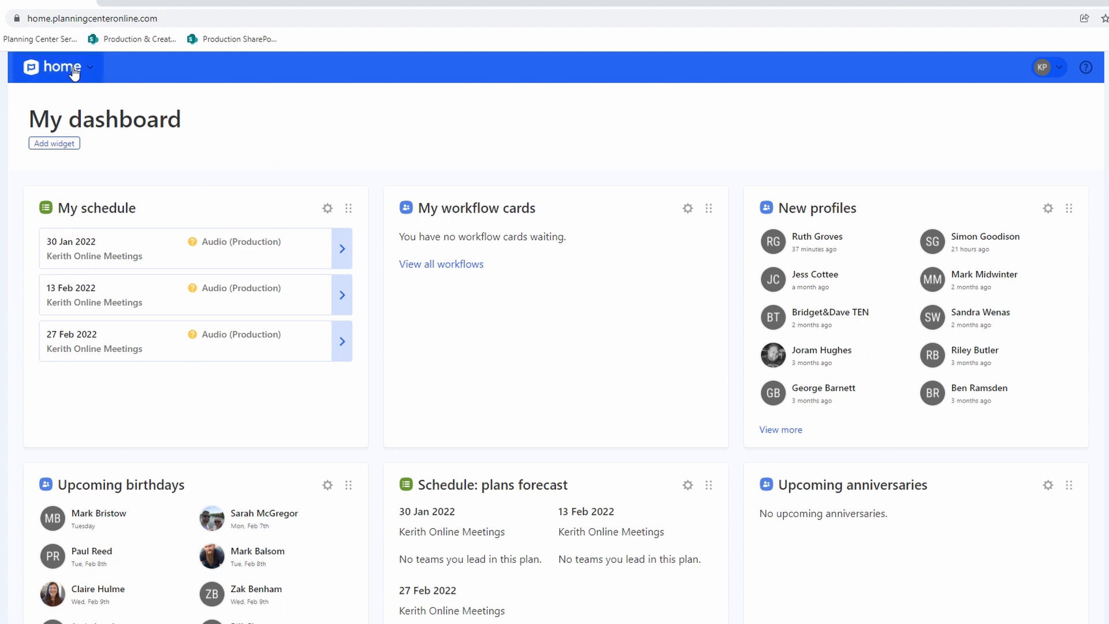
left_click(89, 68)
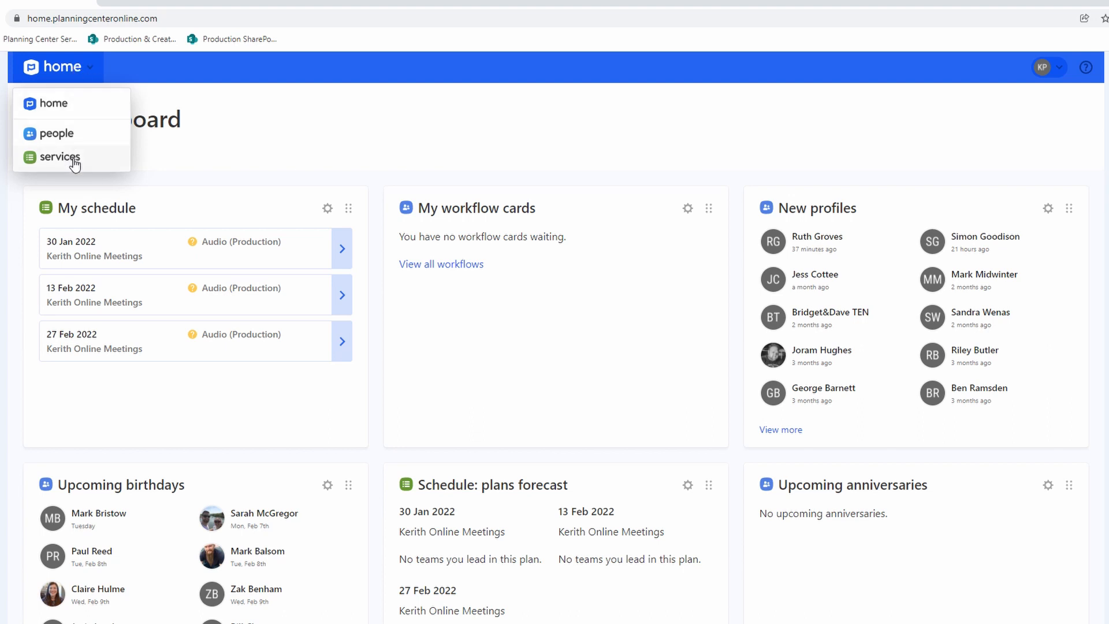
Switch to the Services app to view My Schedule's pending Audio Production requests
left_click(55, 158)
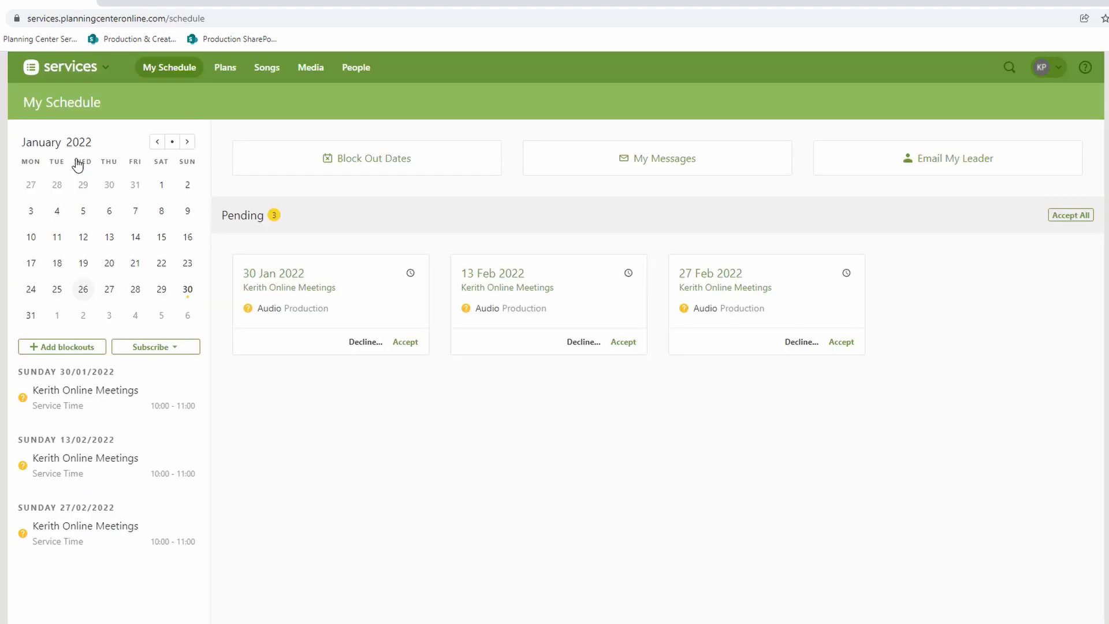
mouse_move(495, 441)
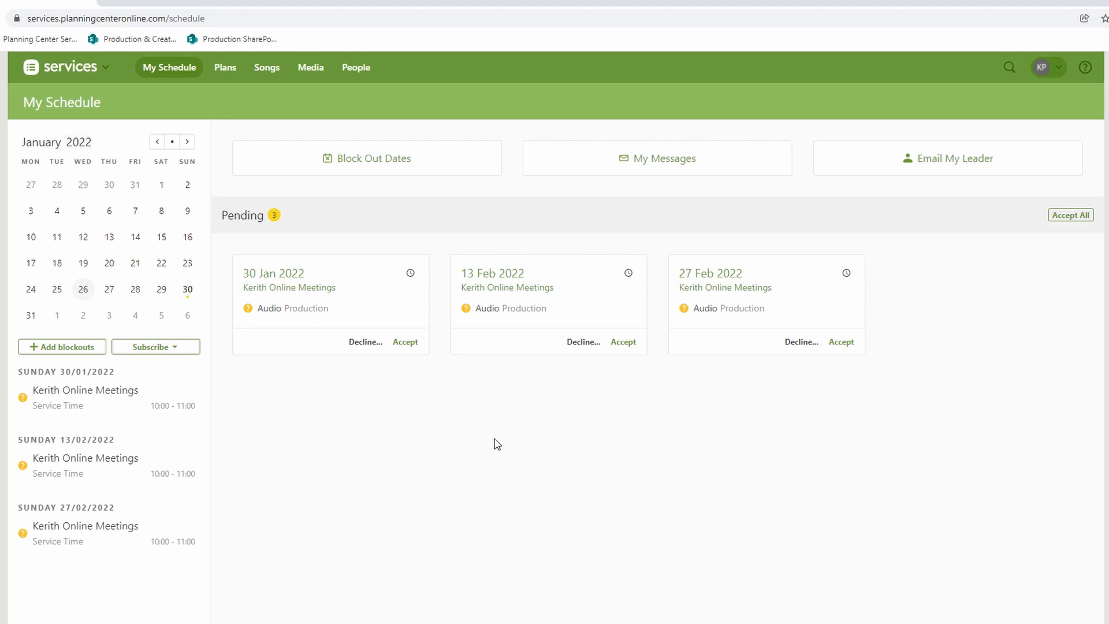
mouse_move(799, 450)
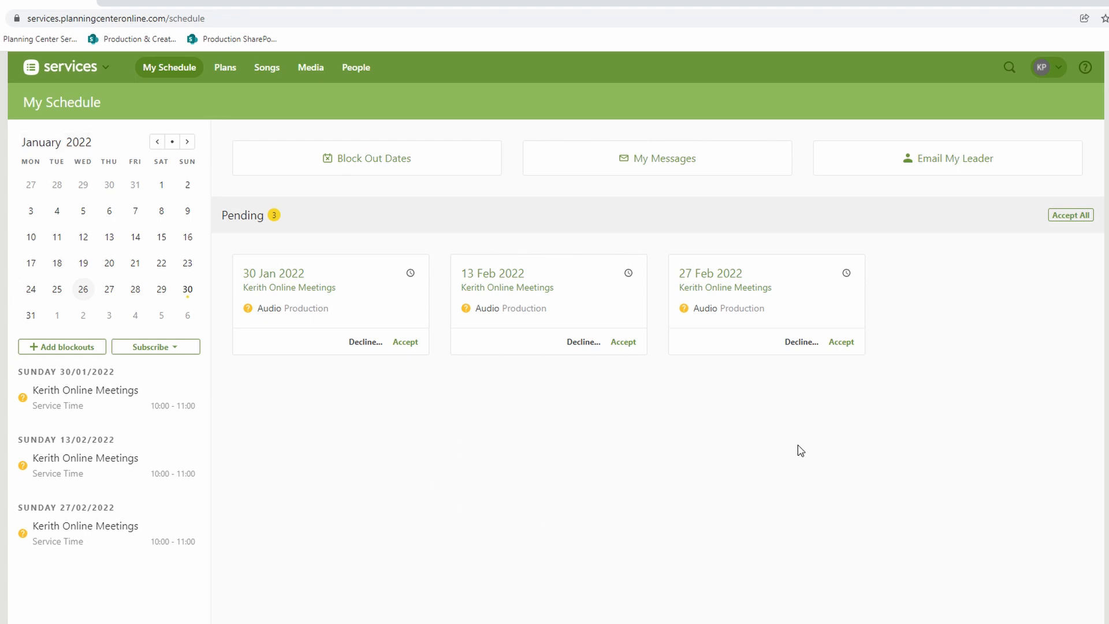
mouse_move(720, 431)
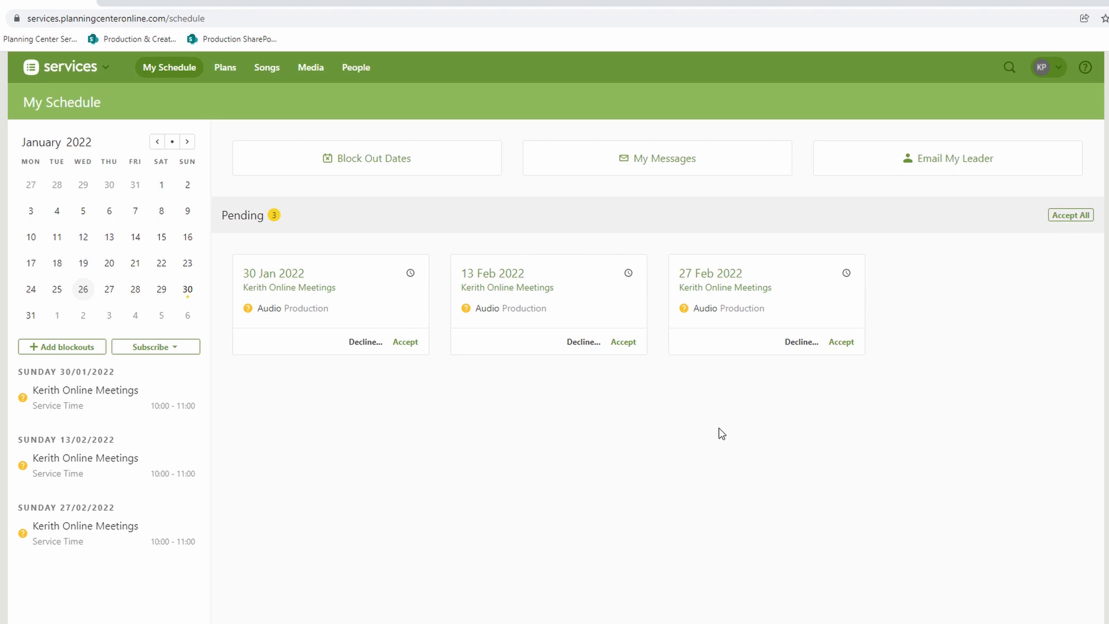
mouse_move(570, 399)
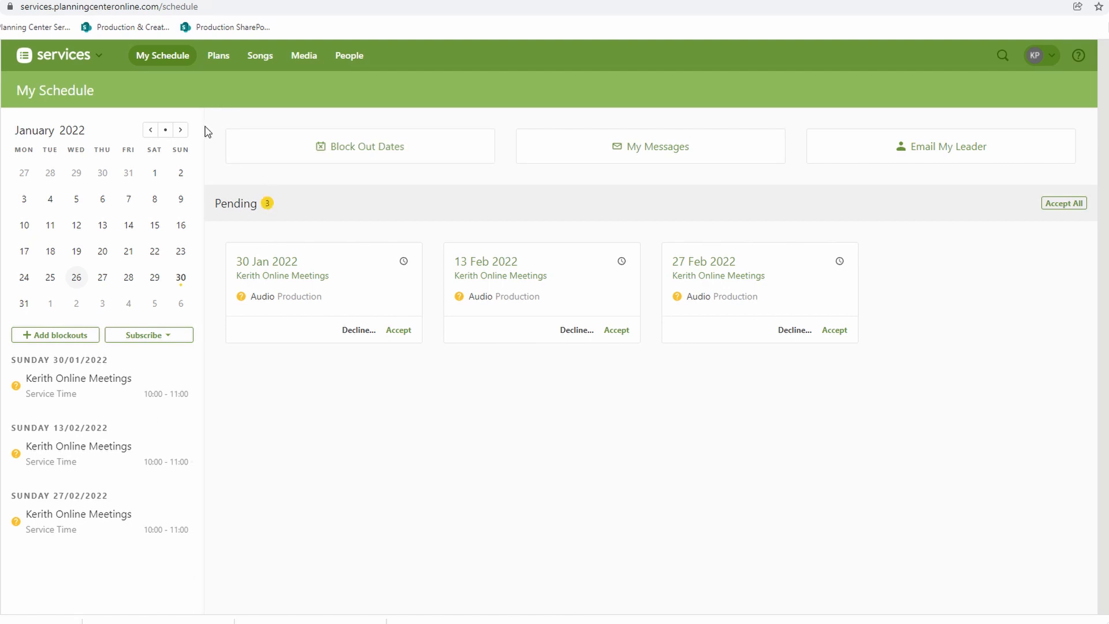
mouse_move(268, 261)
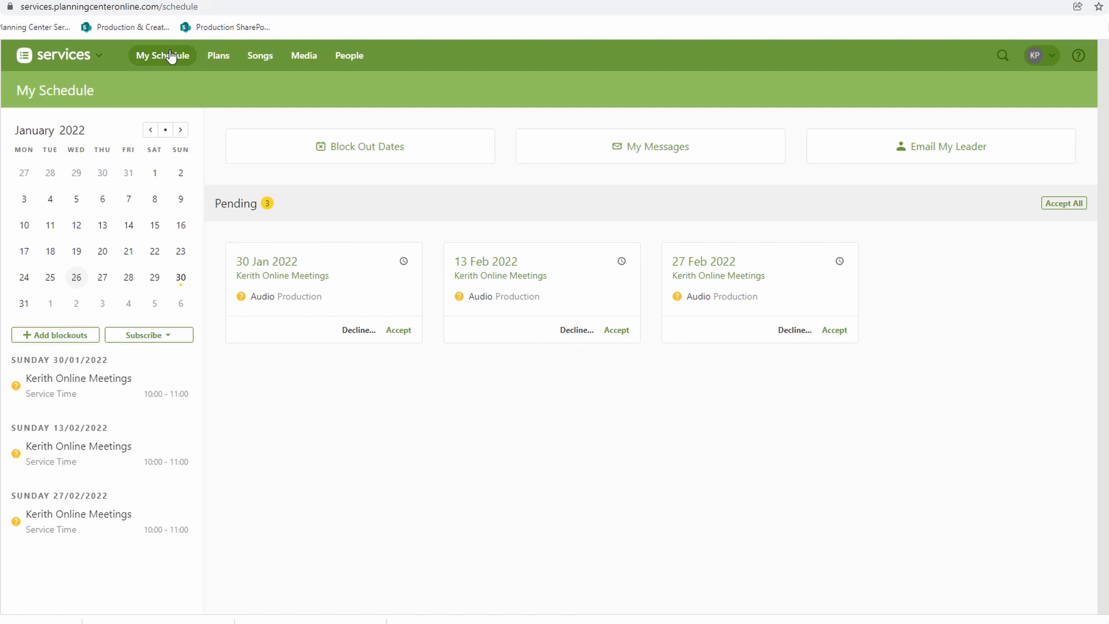
mouse_move(182, 58)
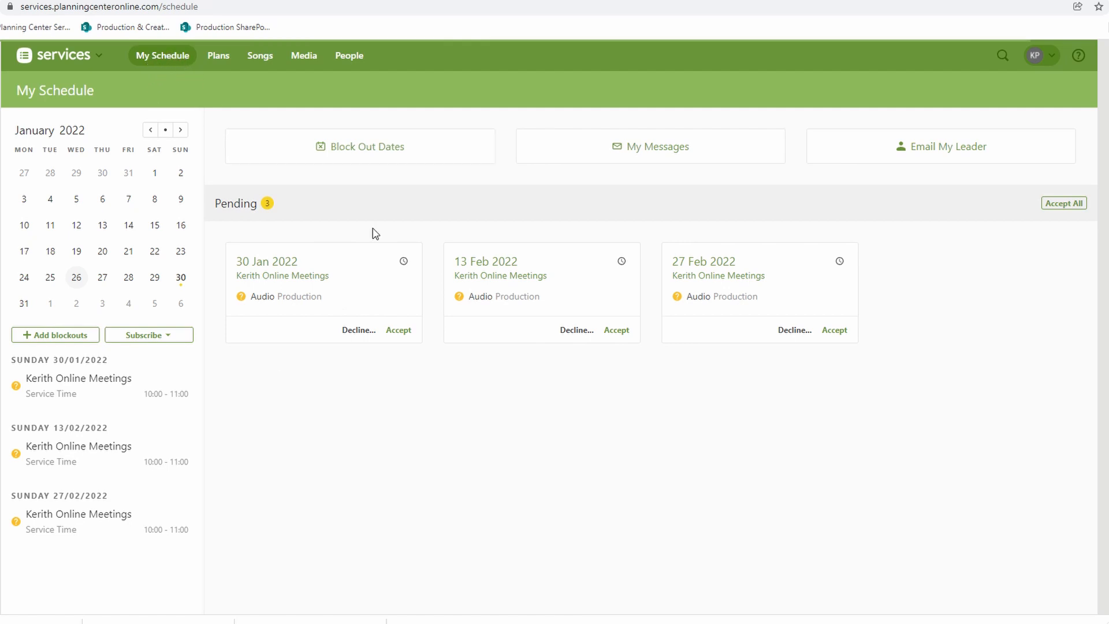
mouse_move(358, 442)
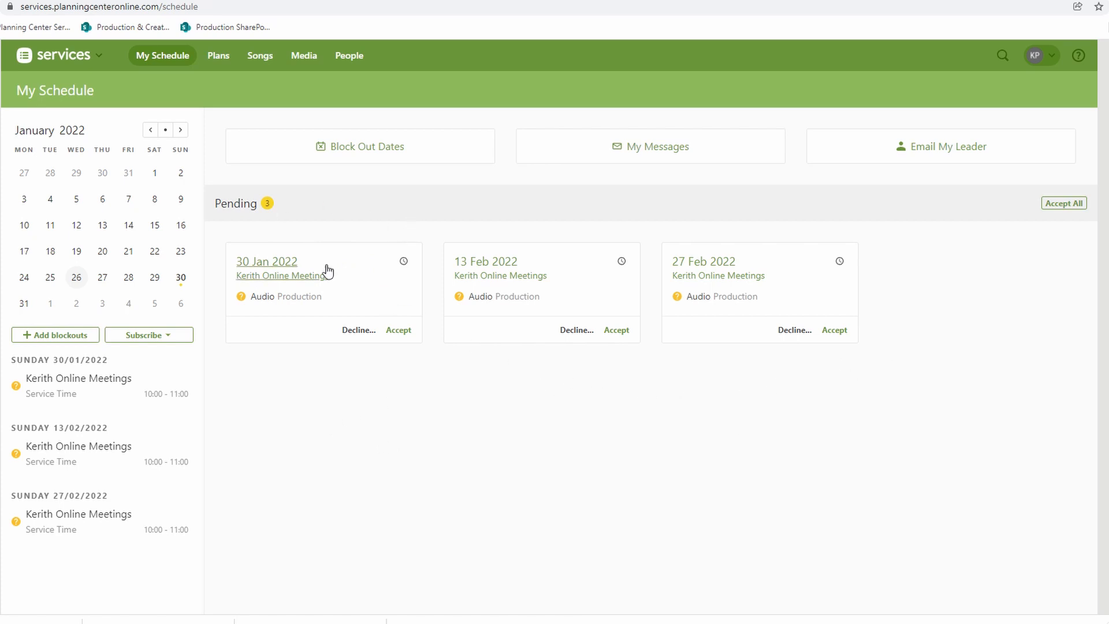
mouse_move(289, 344)
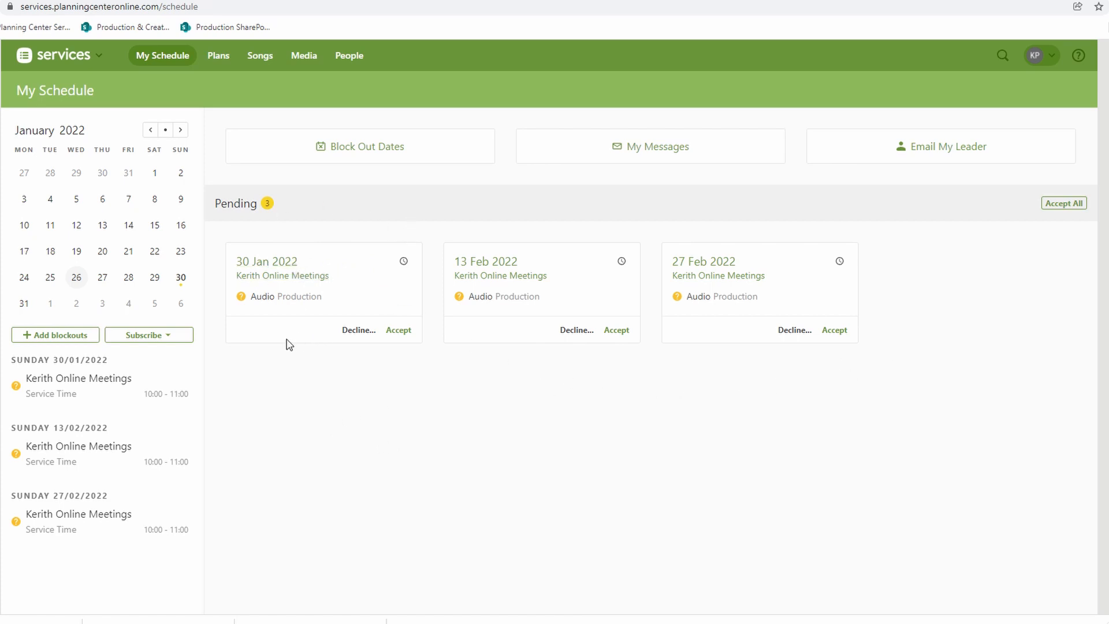
mouse_move(840, 363)
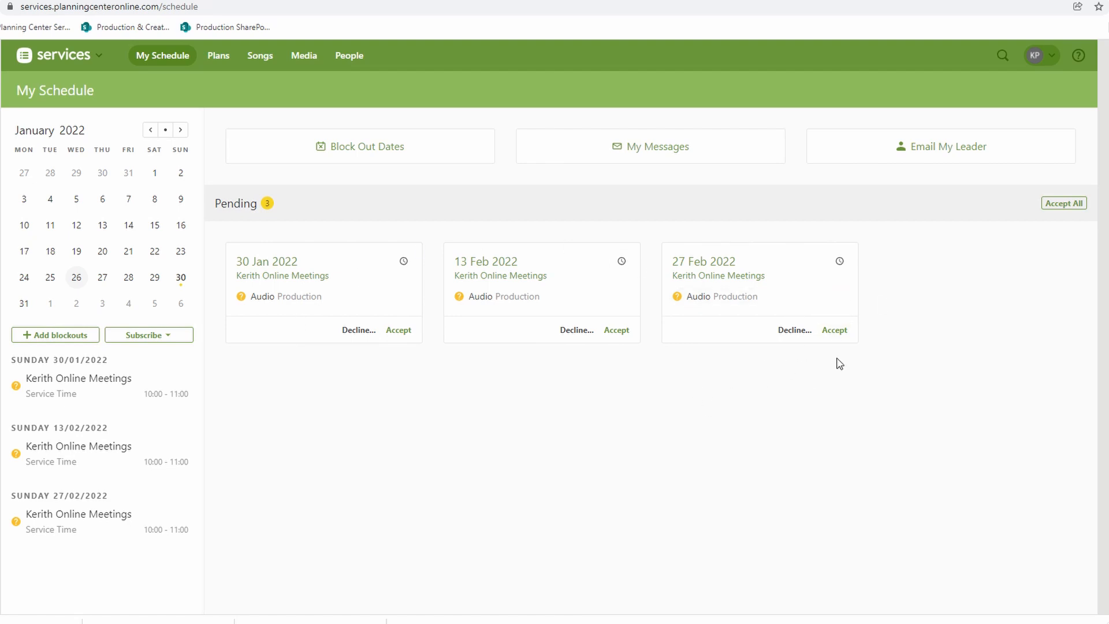
mouse_move(575, 411)
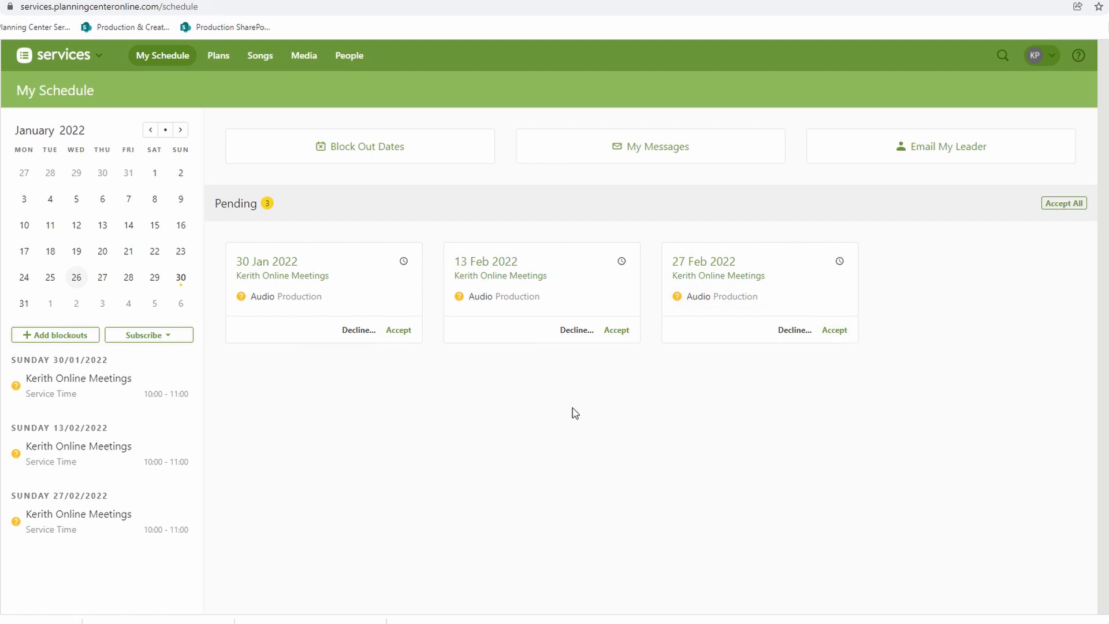
mouse_move(613, 358)
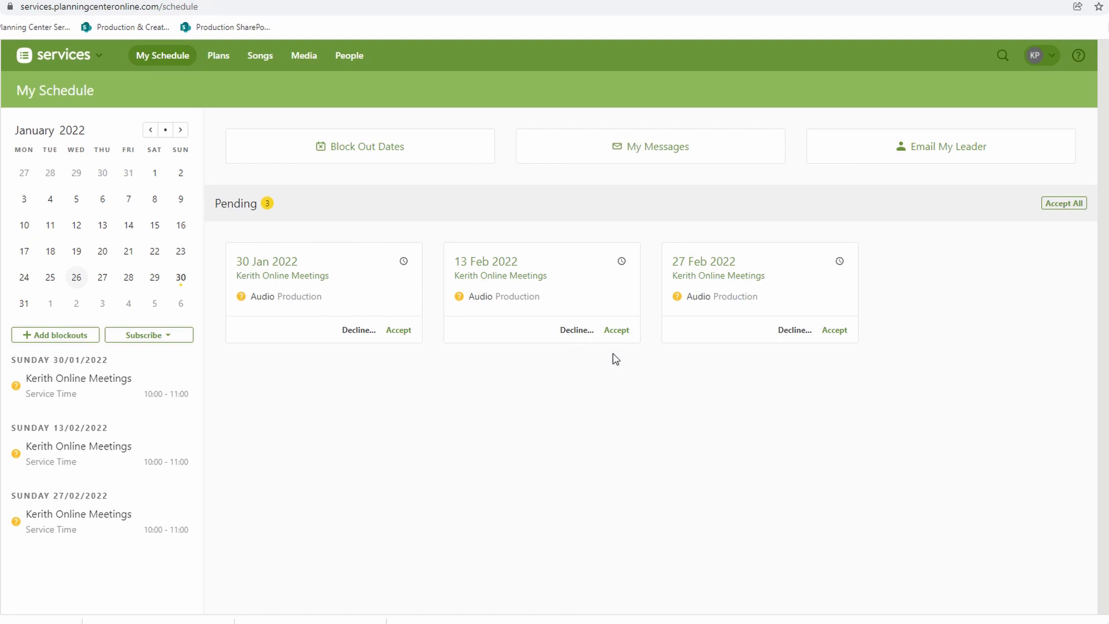
mouse_move(363, 377)
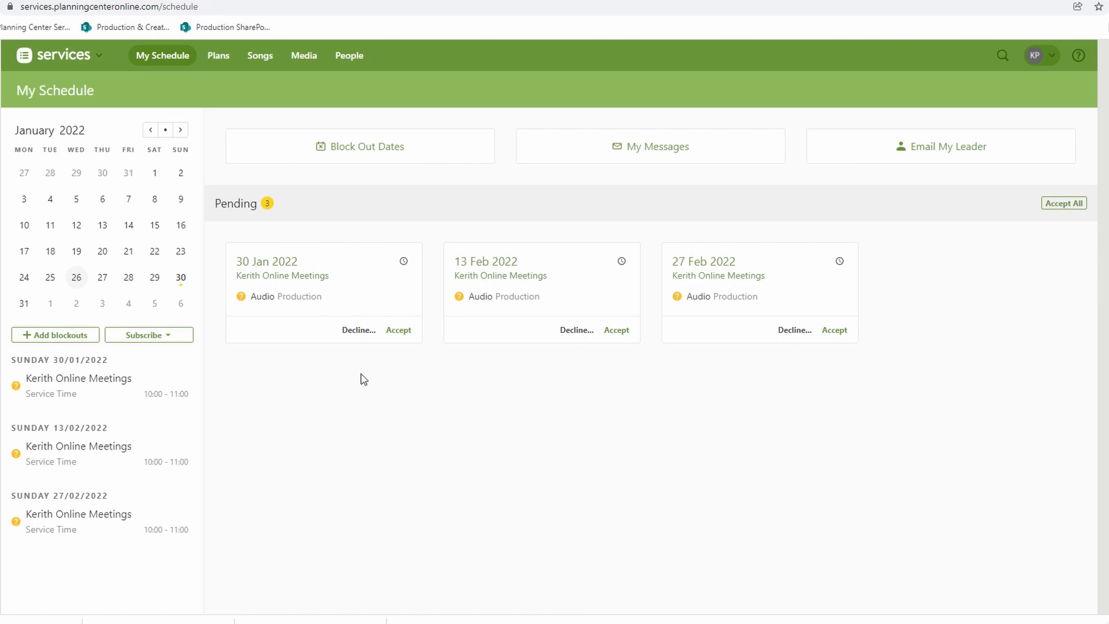
mouse_move(458, 433)
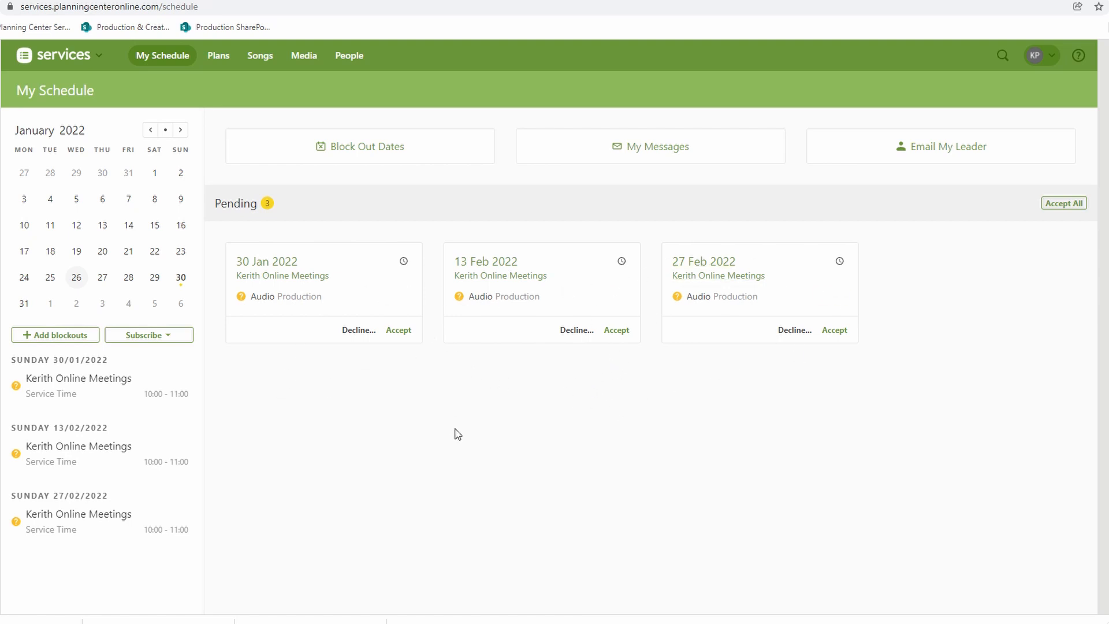
mouse_move(230, 288)
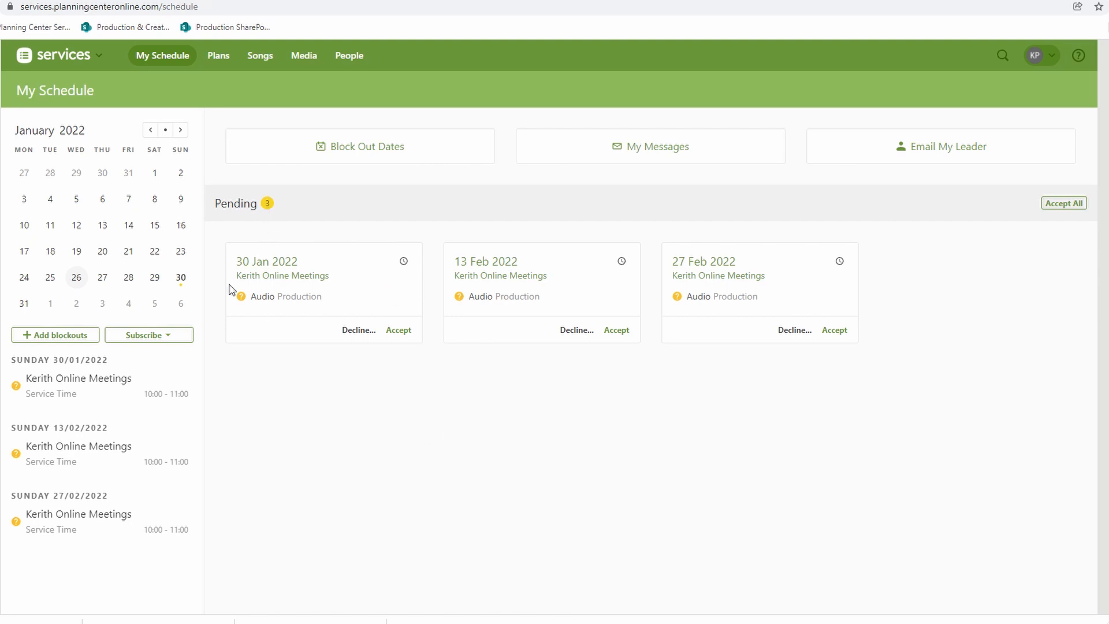
mouse_move(433, 281)
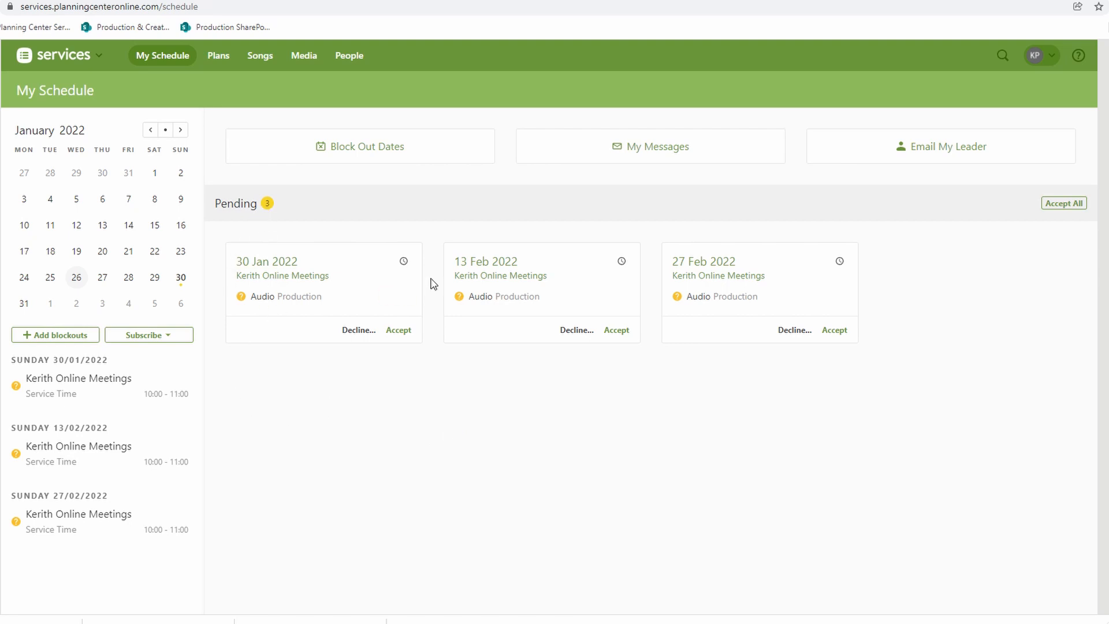
mouse_move(303, 449)
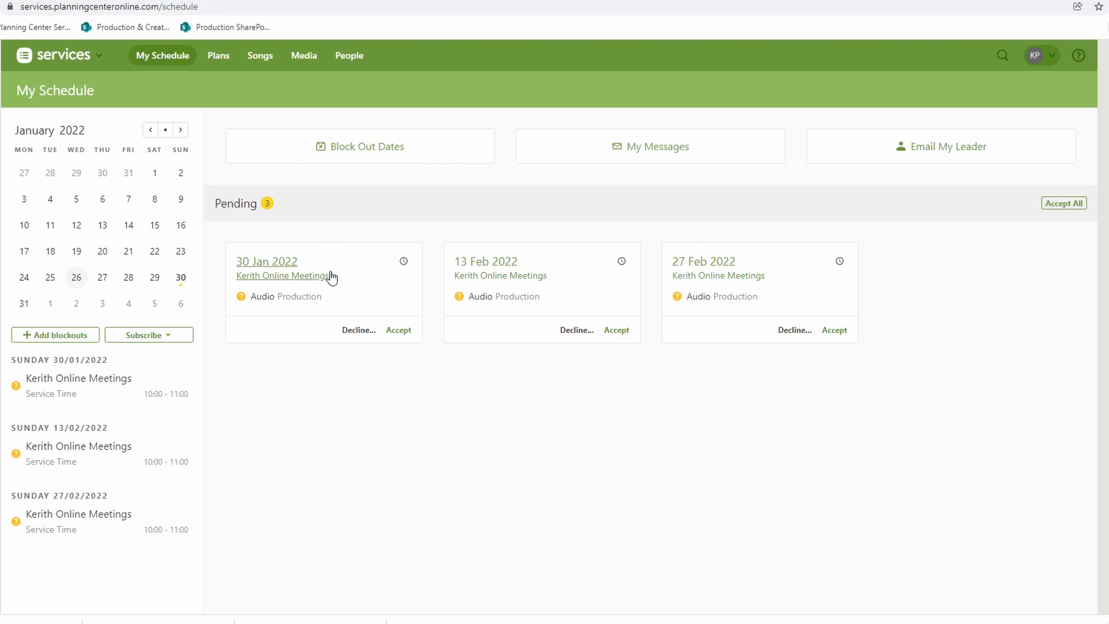
mouse_move(387, 321)
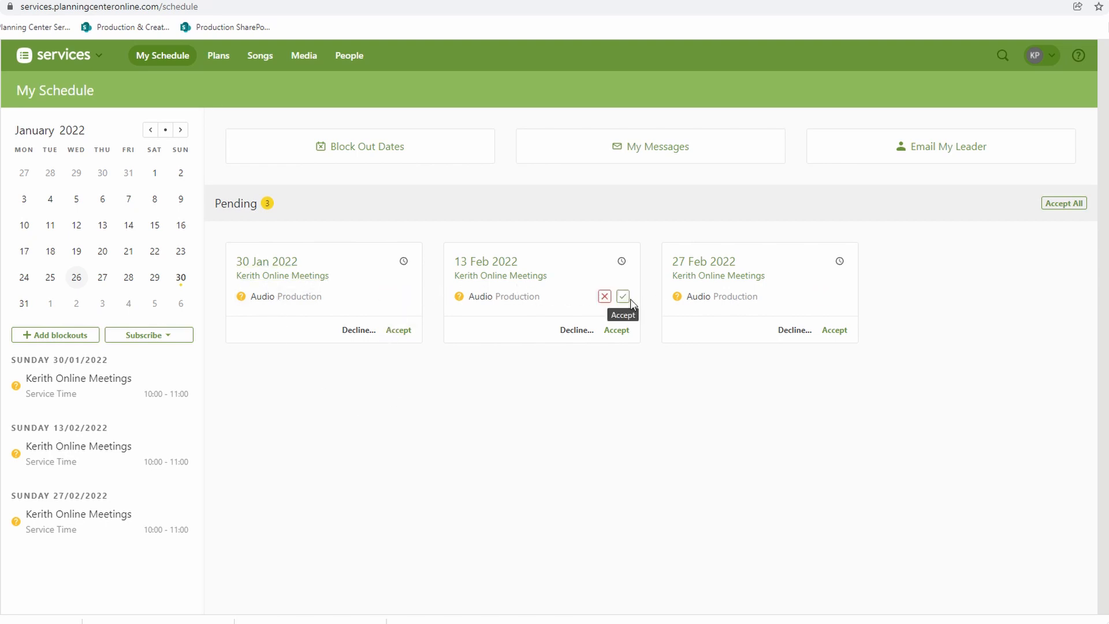
mouse_move(404, 296)
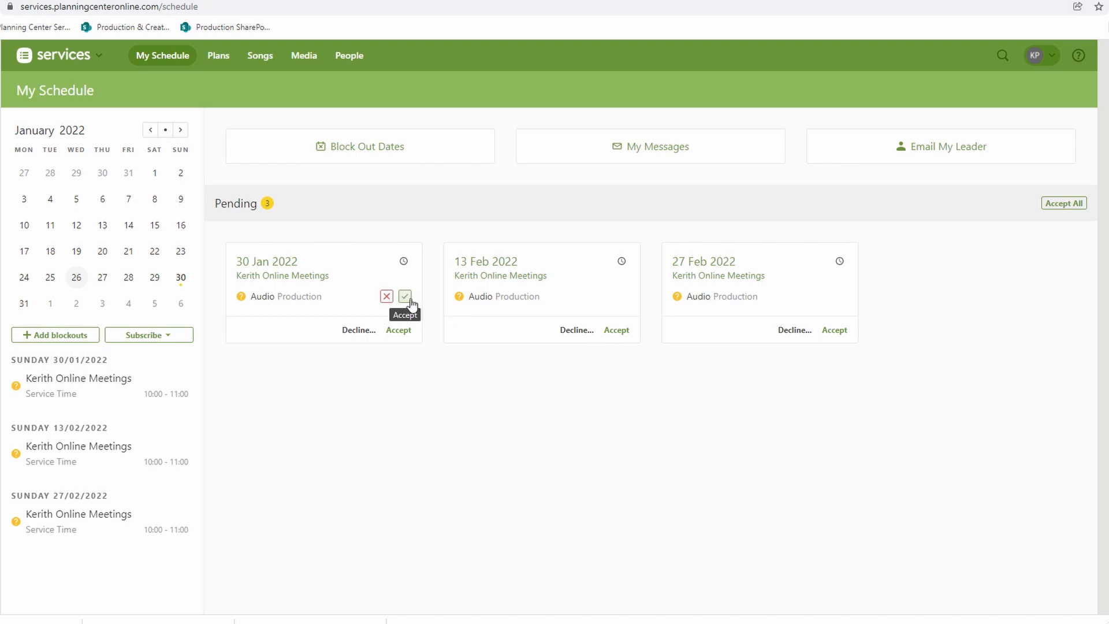
Accept the 30 Jan and 13 Feb 2022 Audio Production requests
left_click(404, 296)
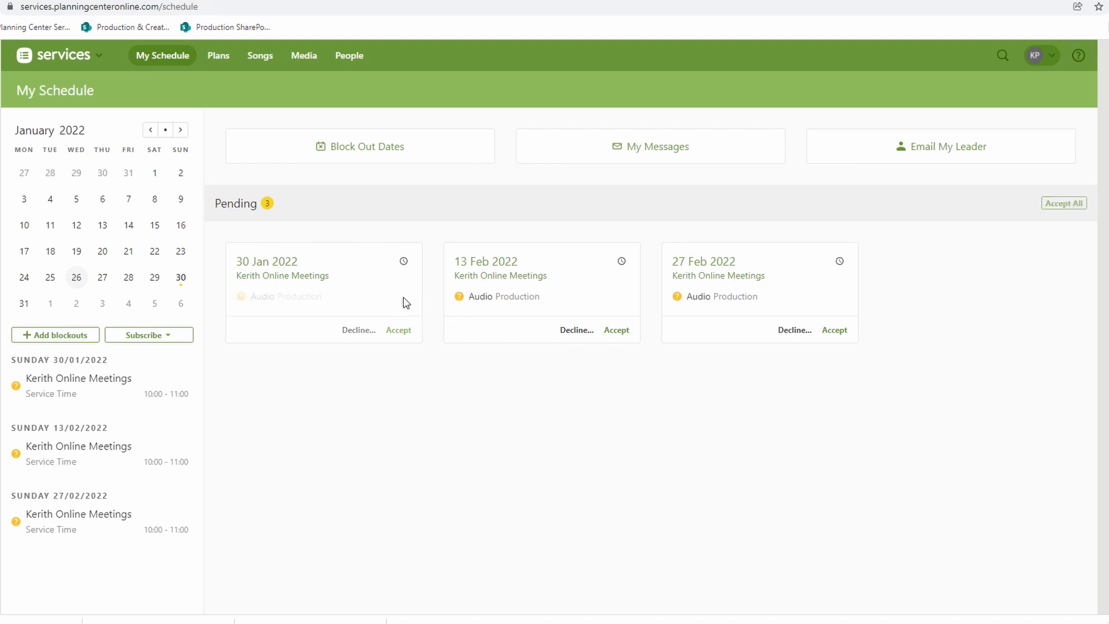
left_click(399, 330)
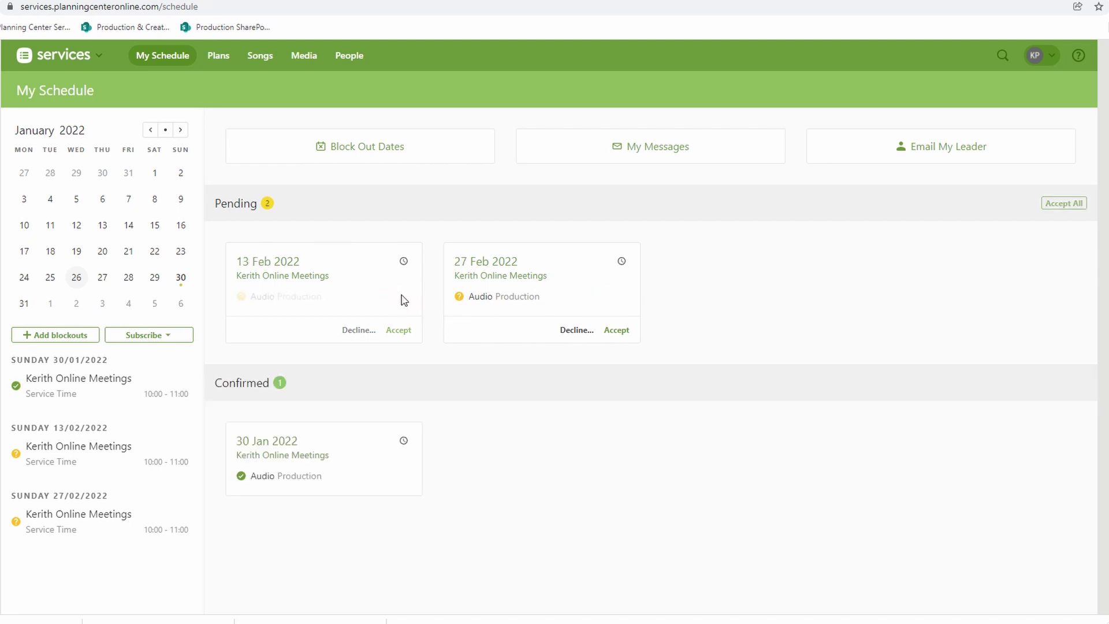
left_click(399, 330)
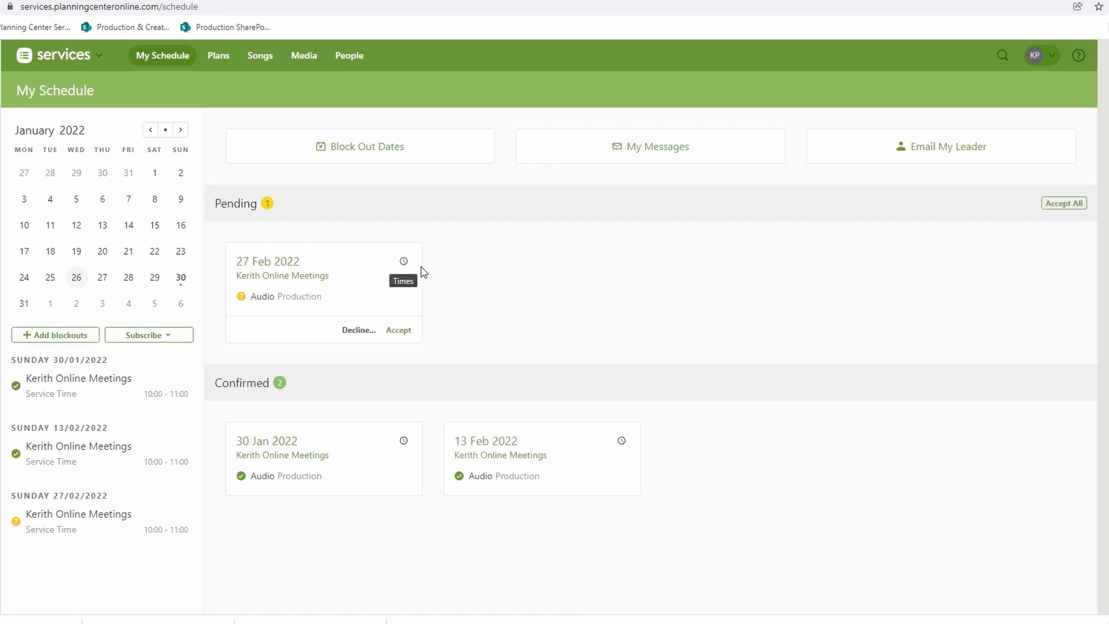
mouse_move(303, 316)
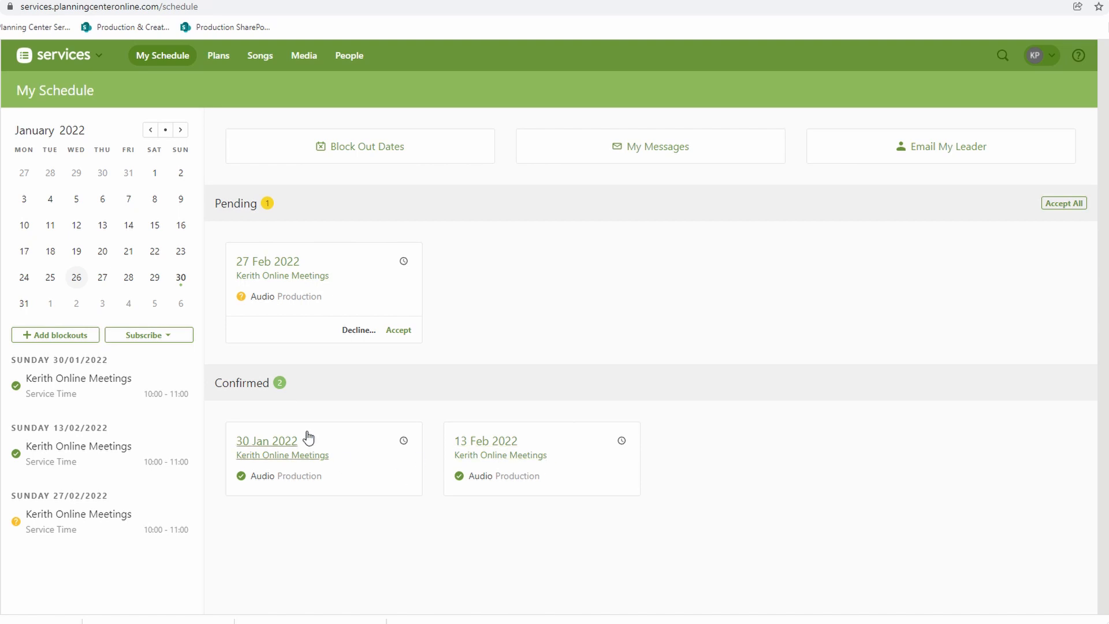
mouse_move(371, 282)
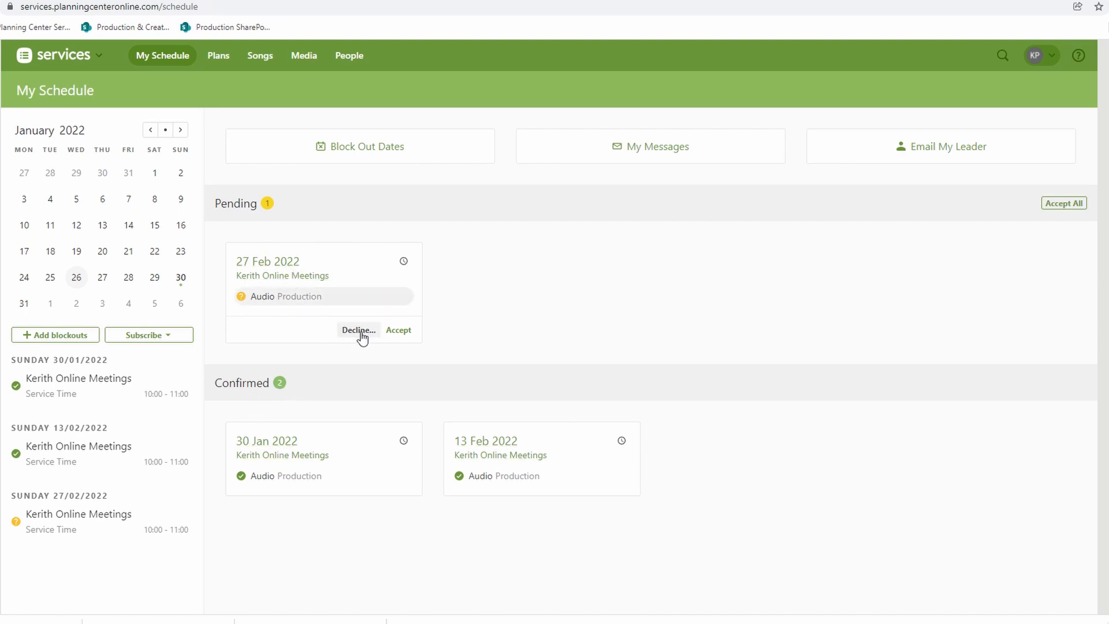
Start declining the 27 Feb 2022 Audio Production request
left_click(358, 331)
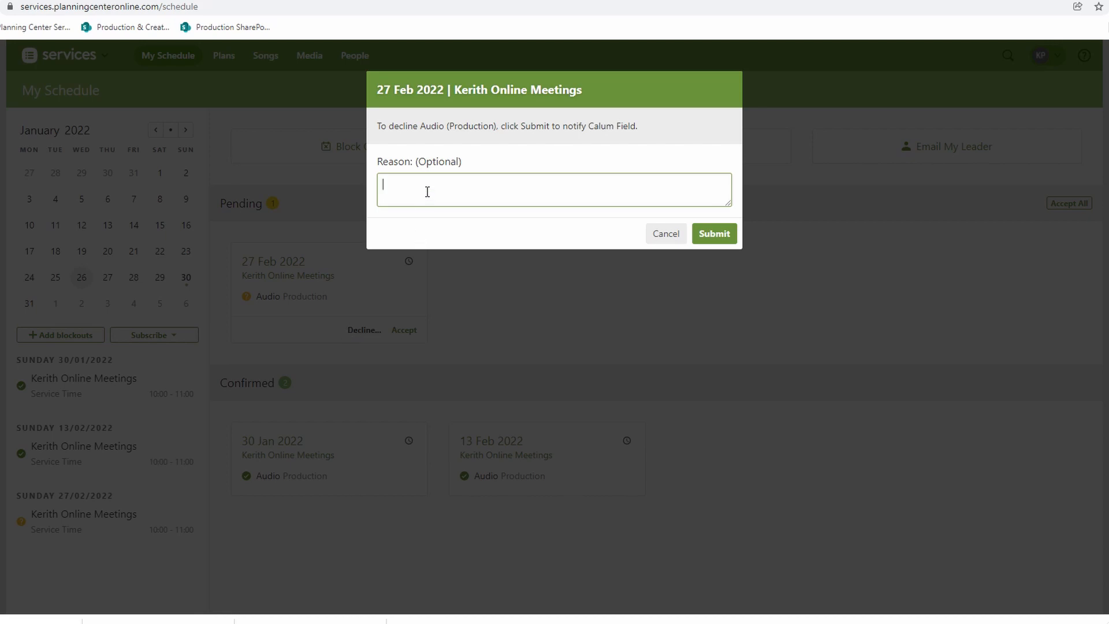
mouse_move(638, 238)
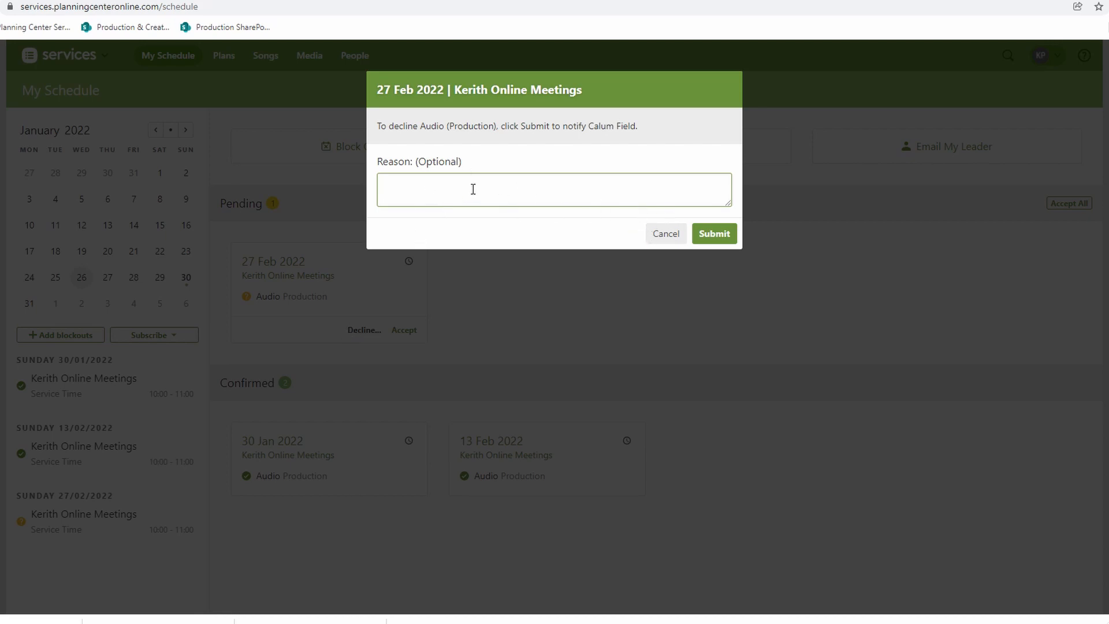
mouse_move(444, 215)
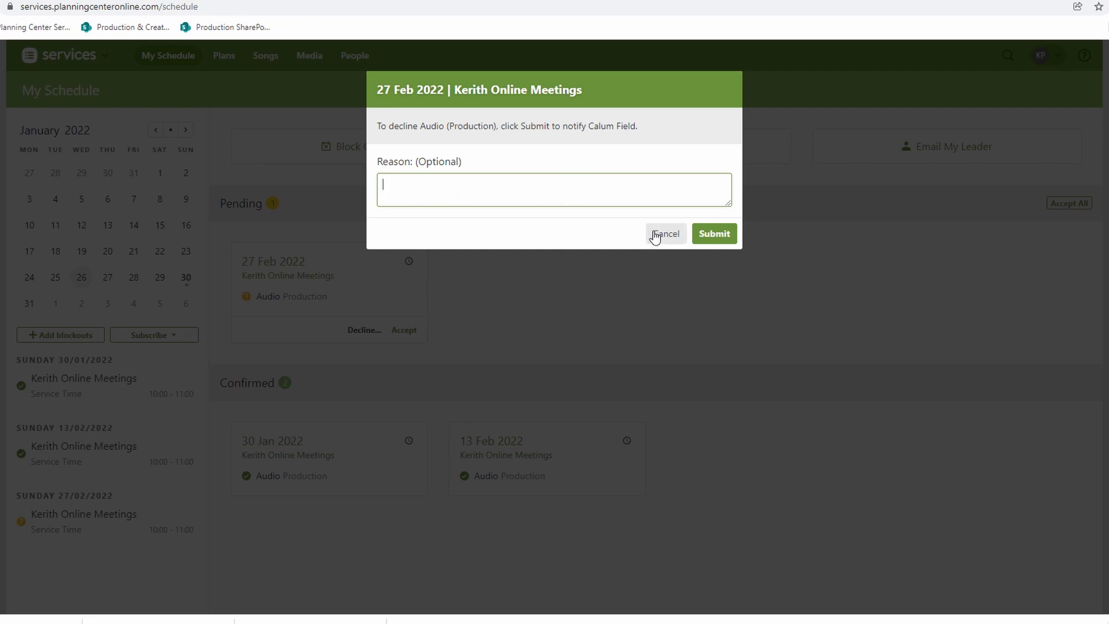
mouse_move(755, 200)
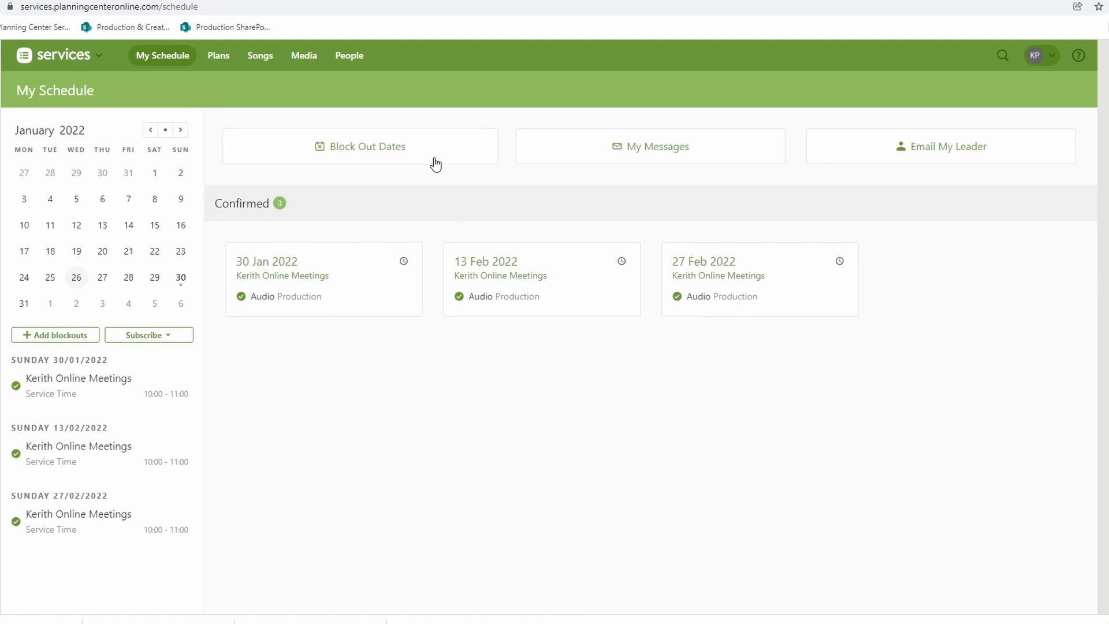
mouse_move(428, 171)
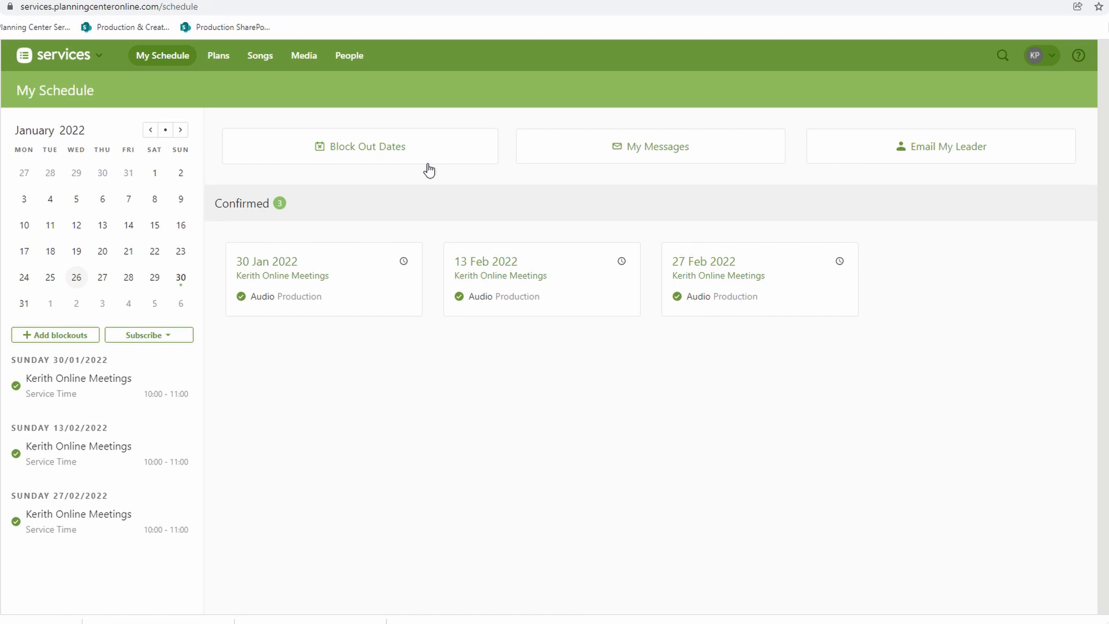
mouse_move(435, 149)
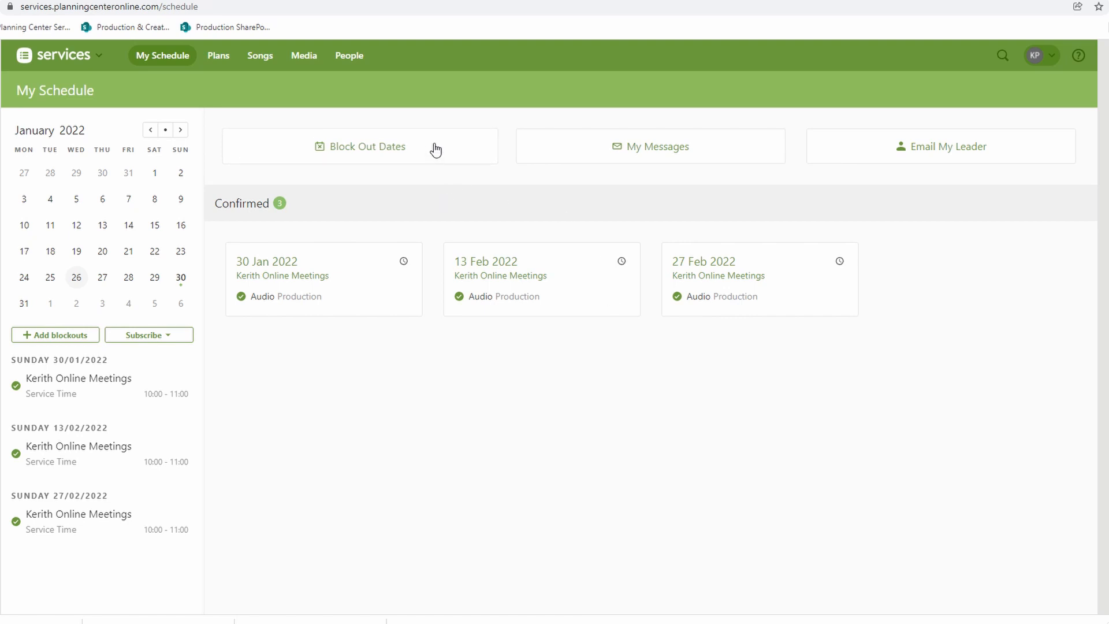
mouse_move(433, 167)
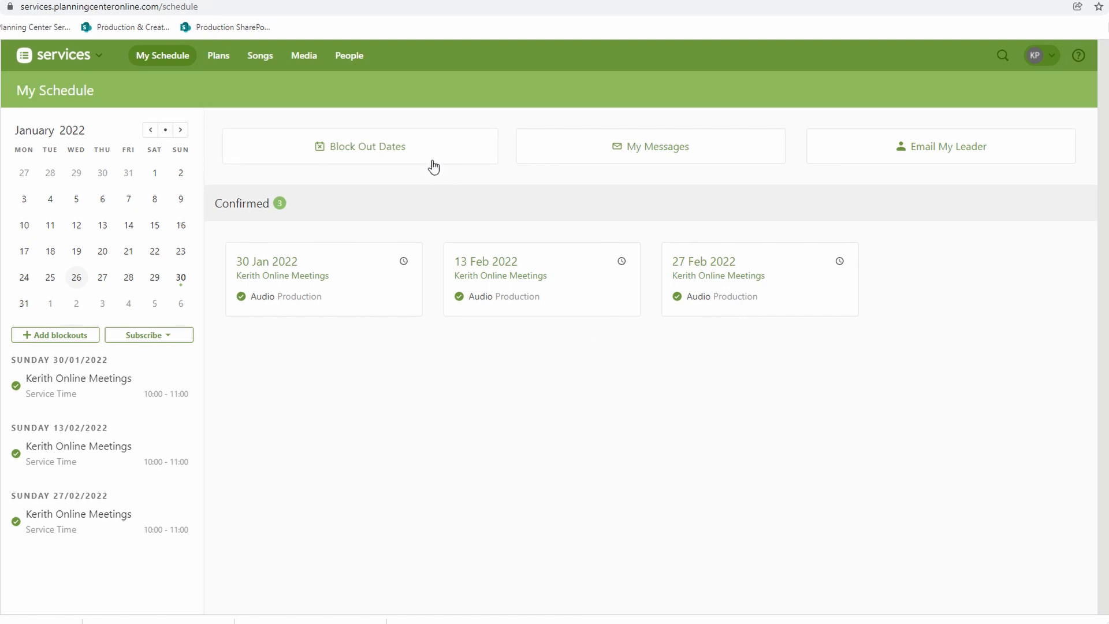
mouse_move(415, 152)
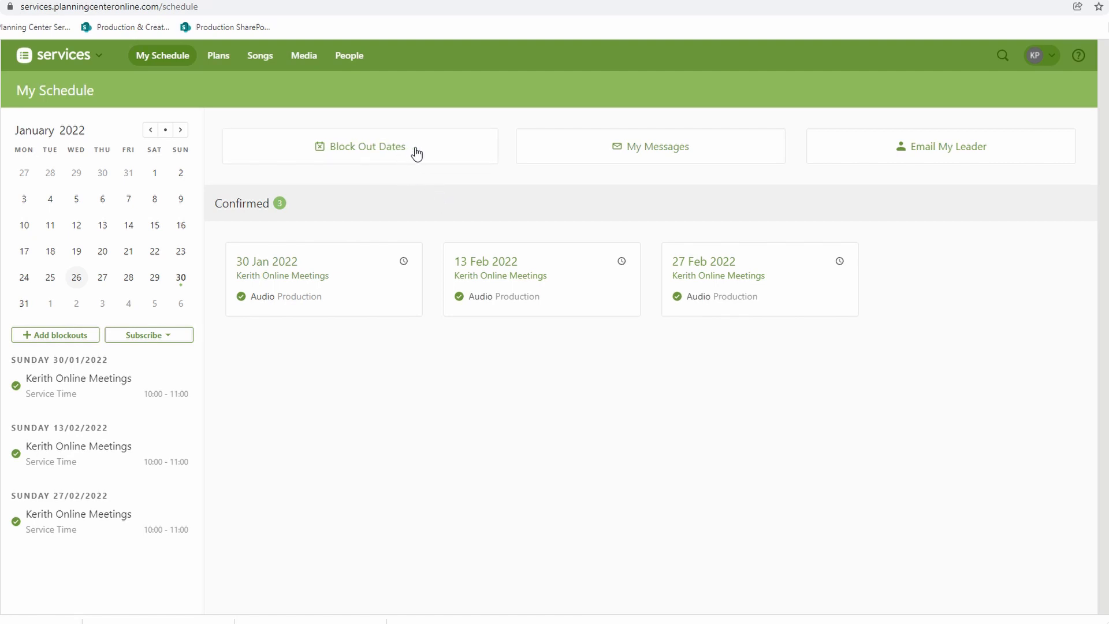
left_click(368, 147)
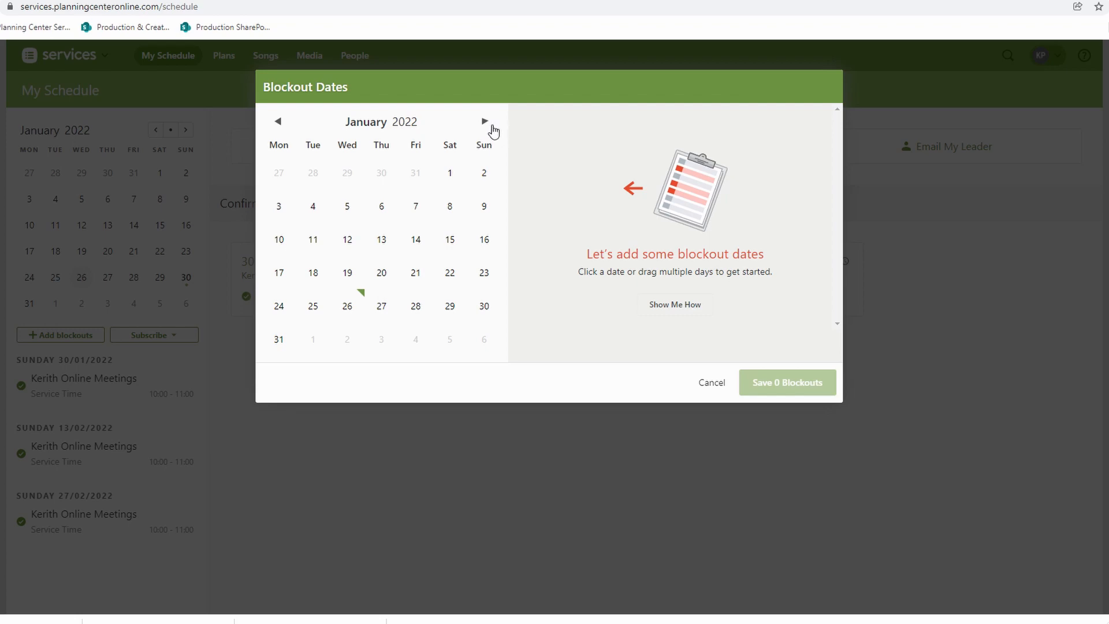
left_click(485, 122)
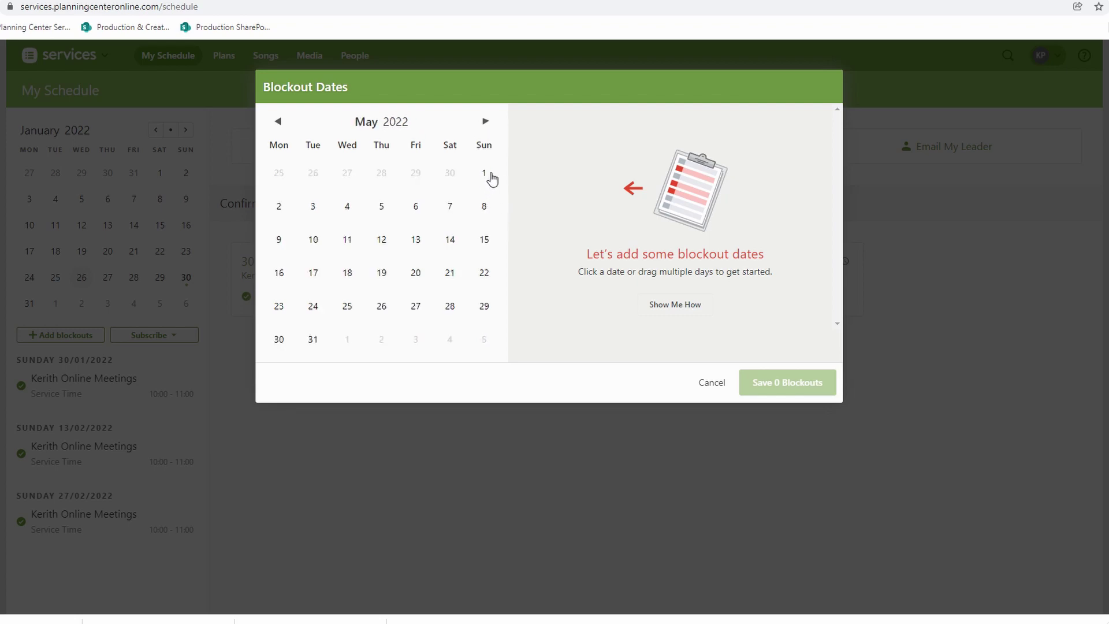
left_click(484, 239)
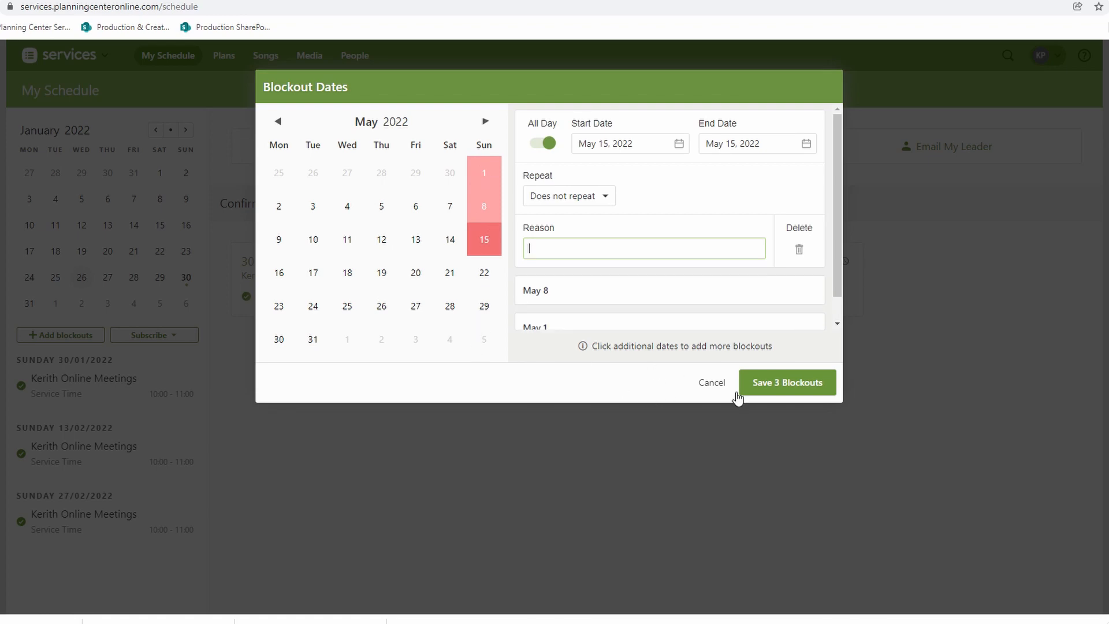
mouse_move(716, 393)
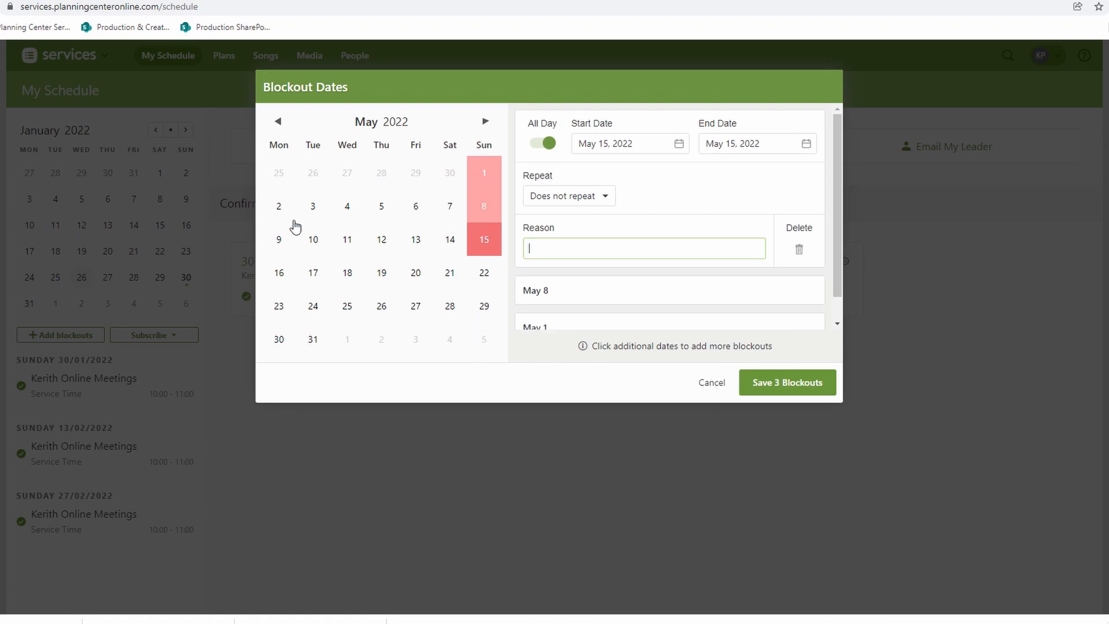
left_click(711, 383)
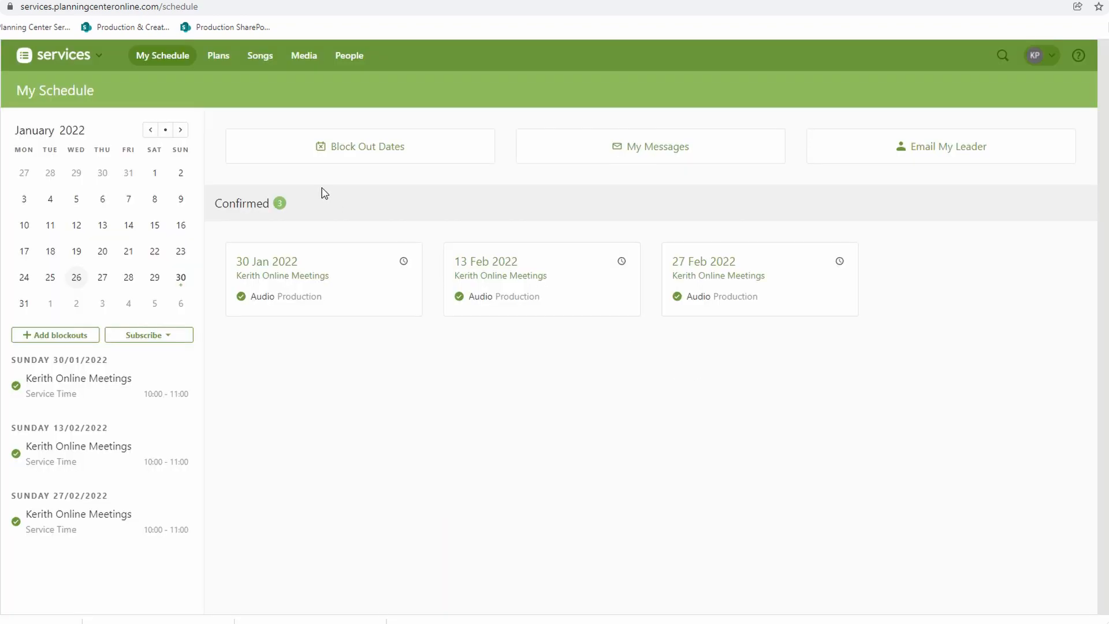
Start a blockout running from 1 March to 15 March 2022
left_click(360, 146)
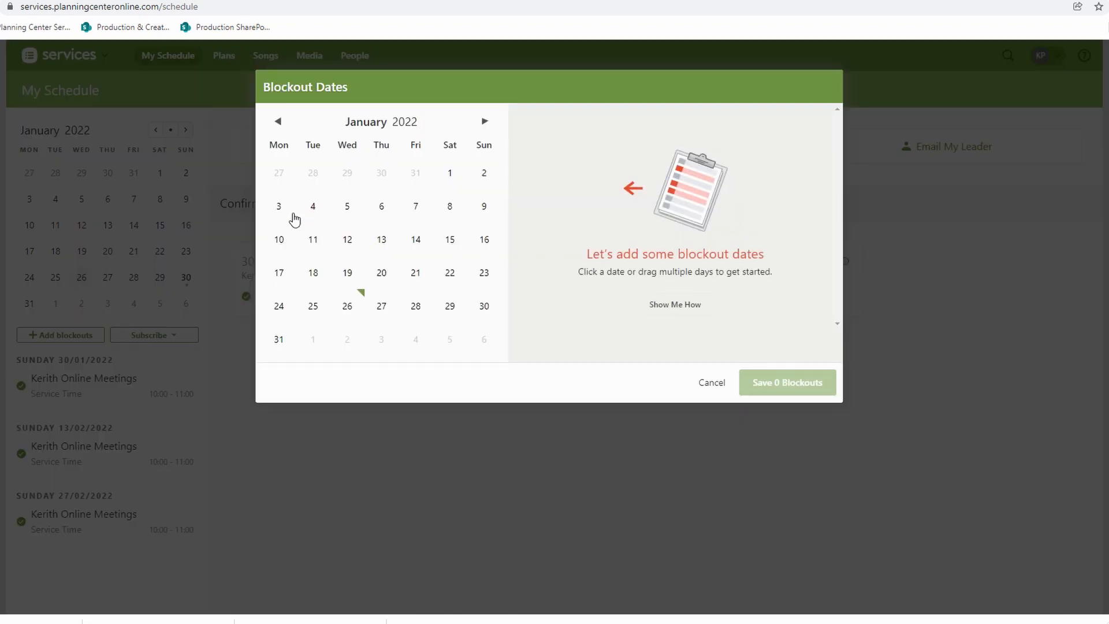
left_click(484, 121)
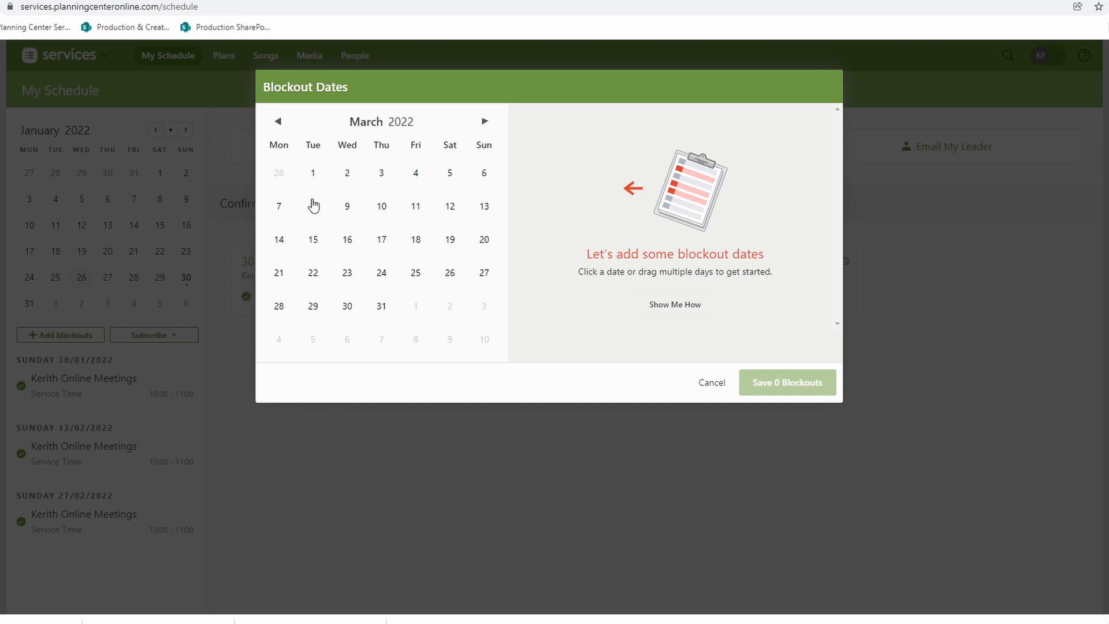
left_click(312, 173)
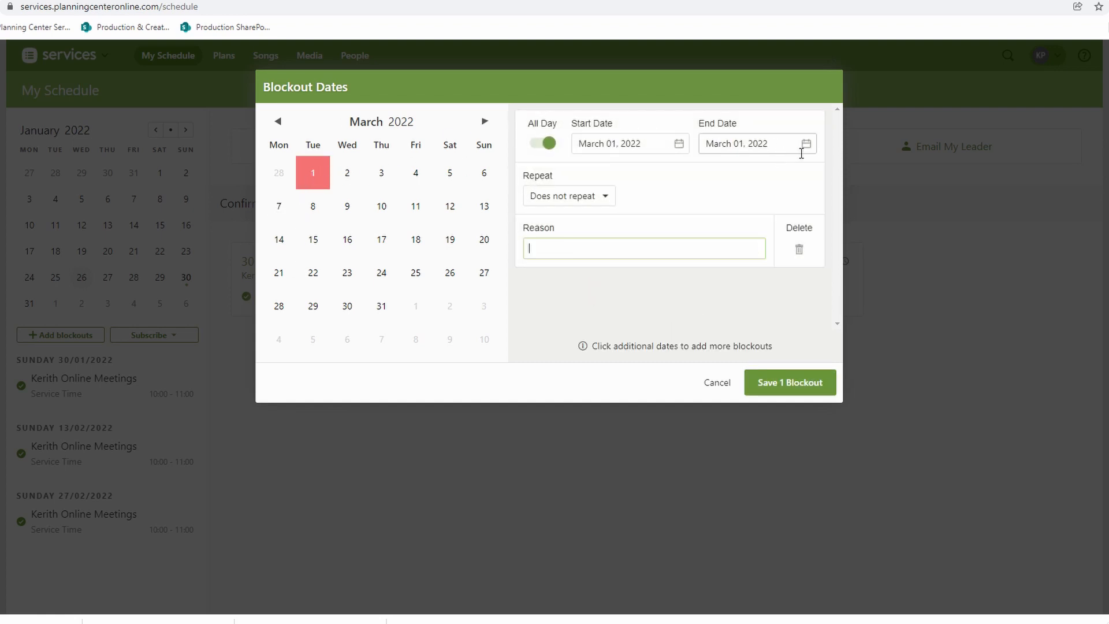
left_click(755, 144)
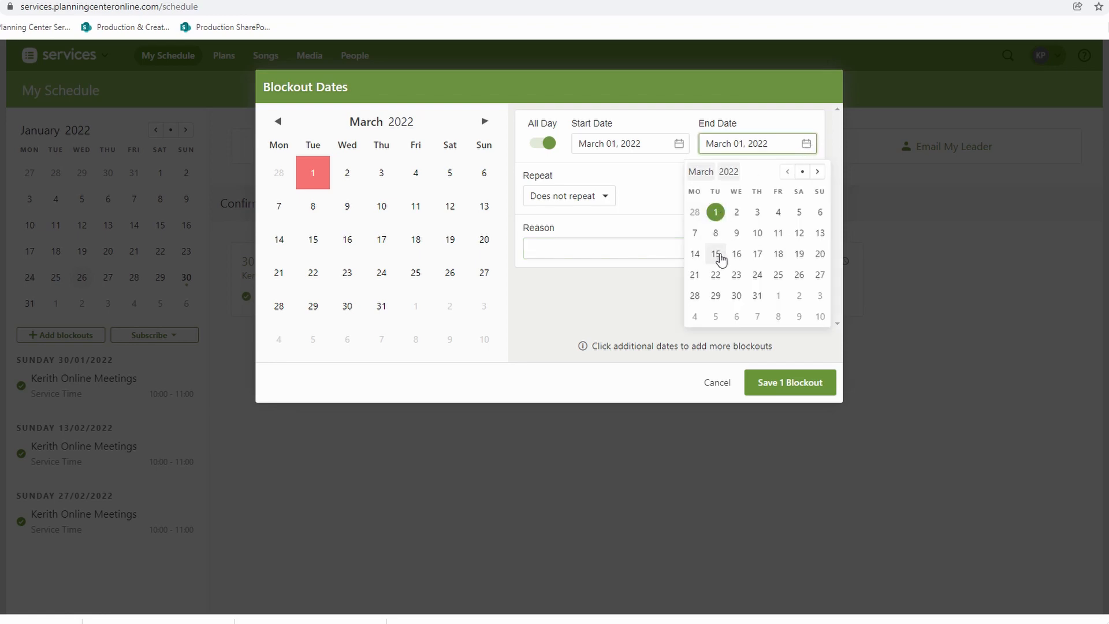
left_click(715, 253)
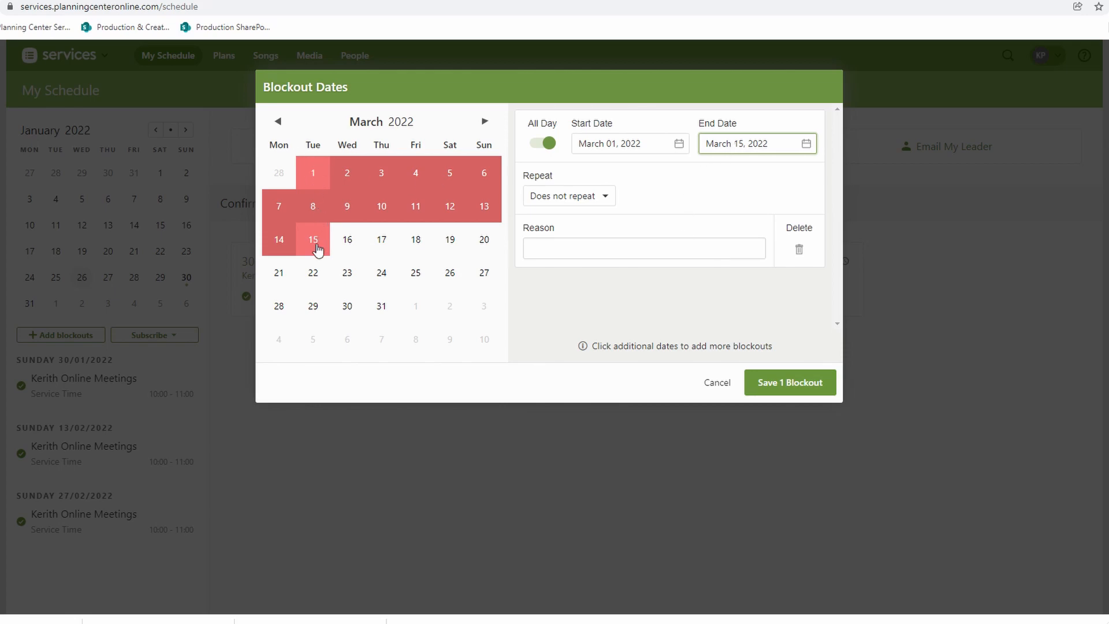
mouse_move(307, 217)
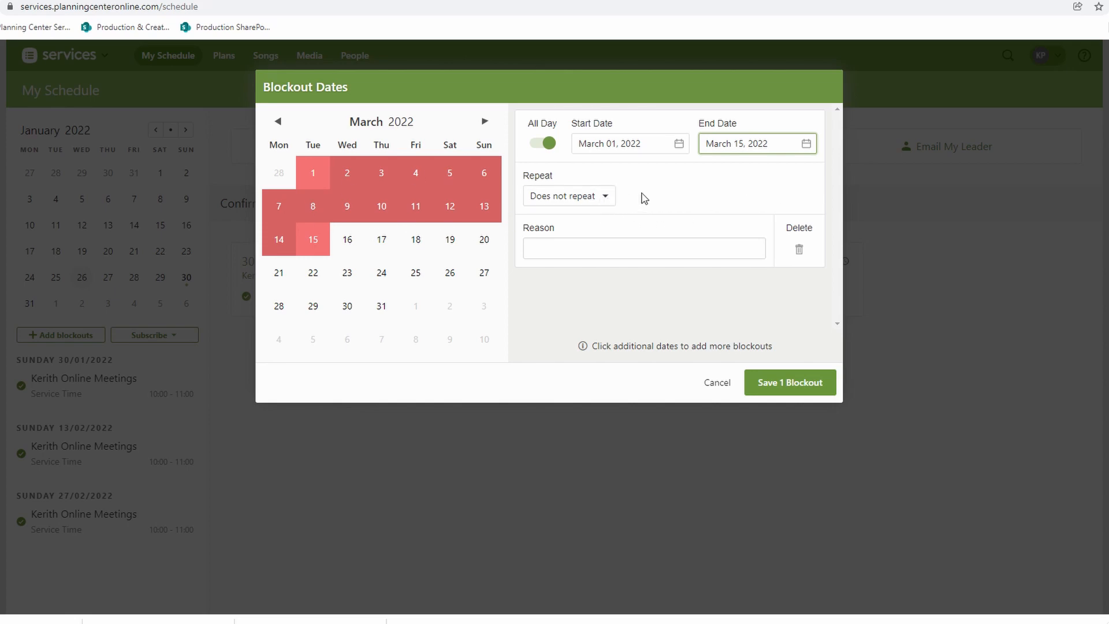
Keep the blockout non-repeating and focus the empty Reason field
left_click(568, 195)
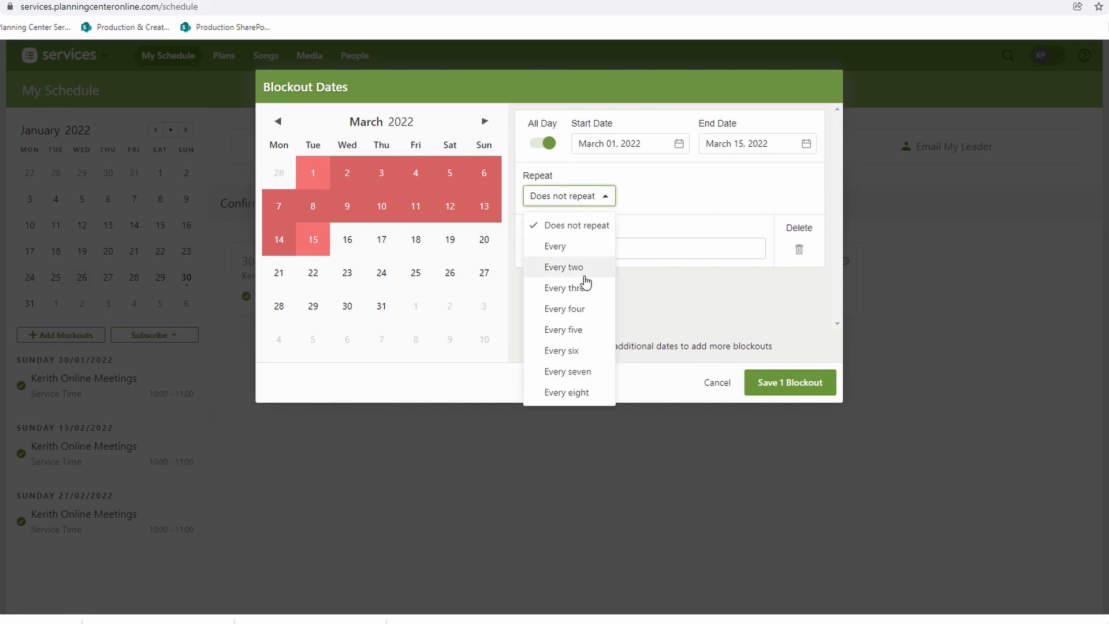
left_click(579, 225)
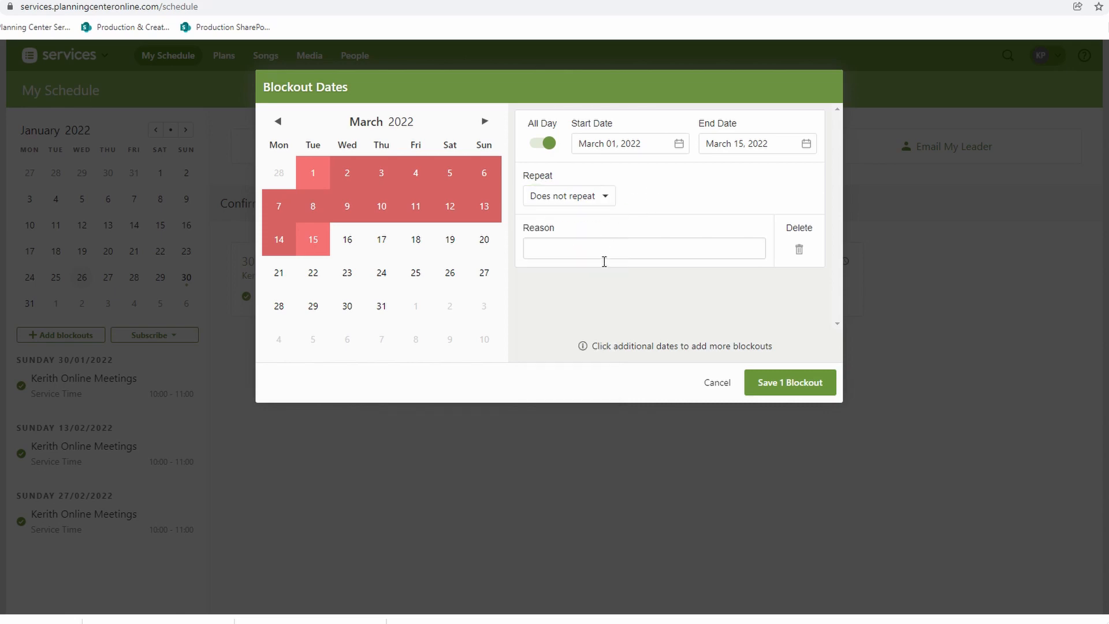
left_click(644, 247)
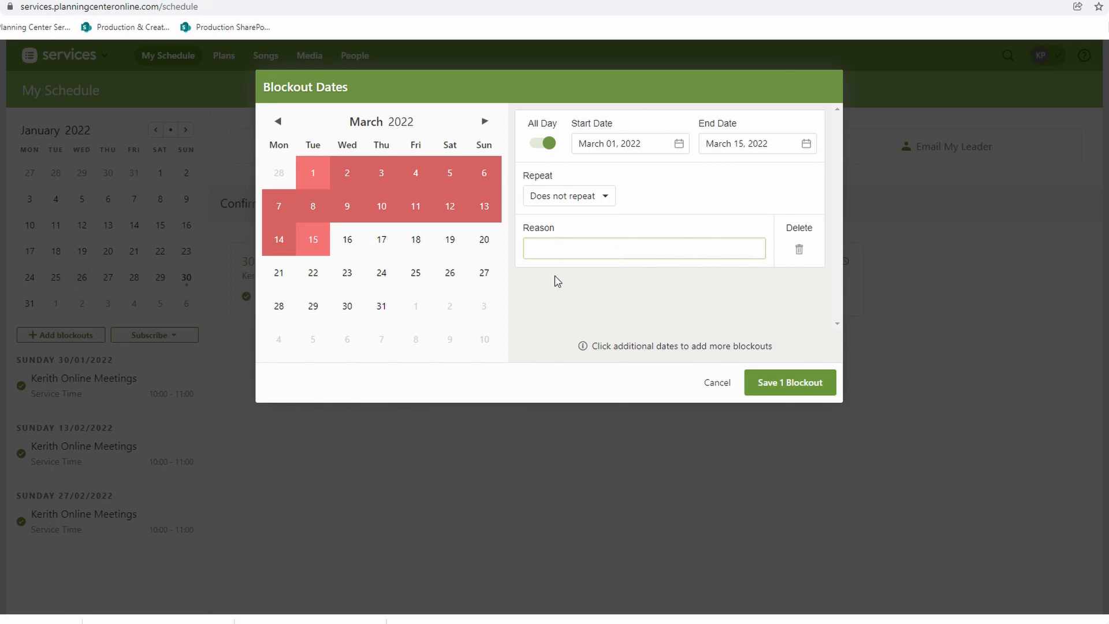
left_click(644, 248)
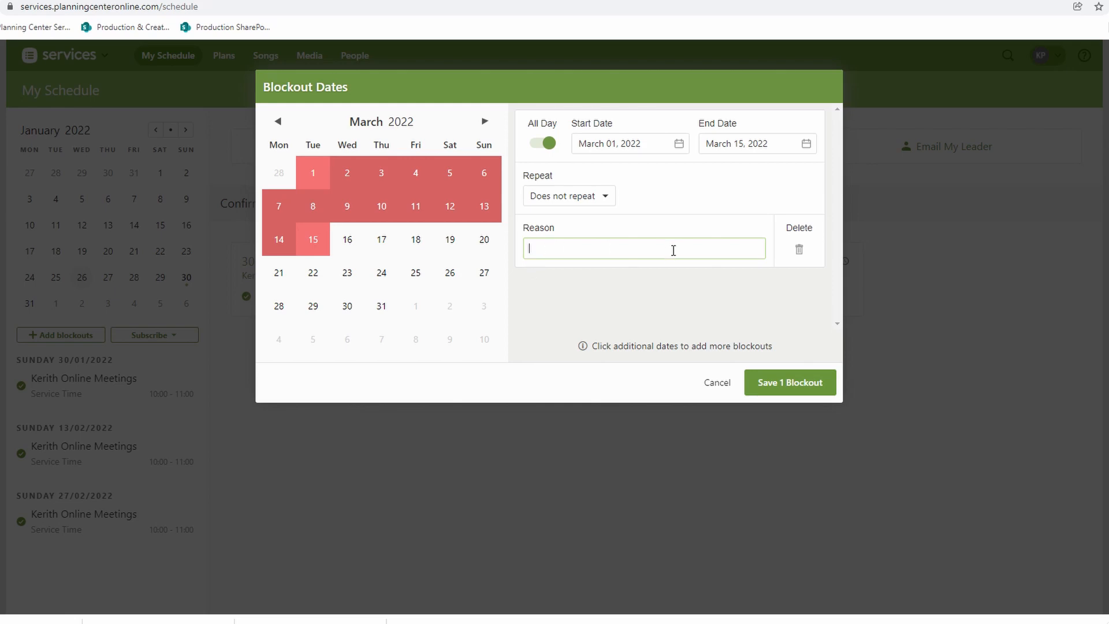
mouse_move(732, 252)
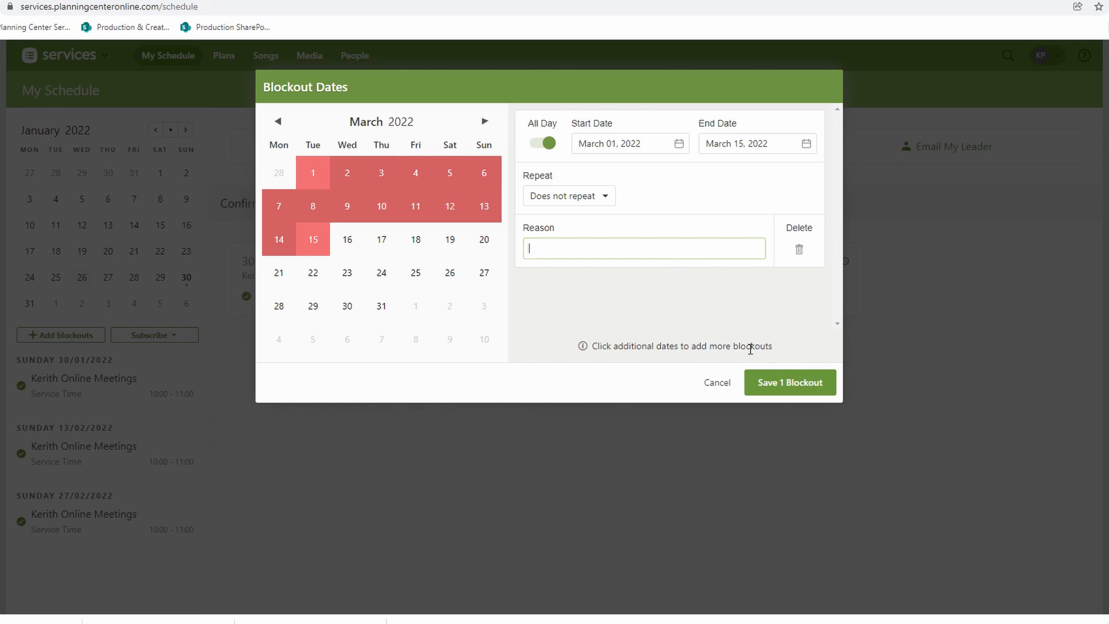
mouse_move(716, 301)
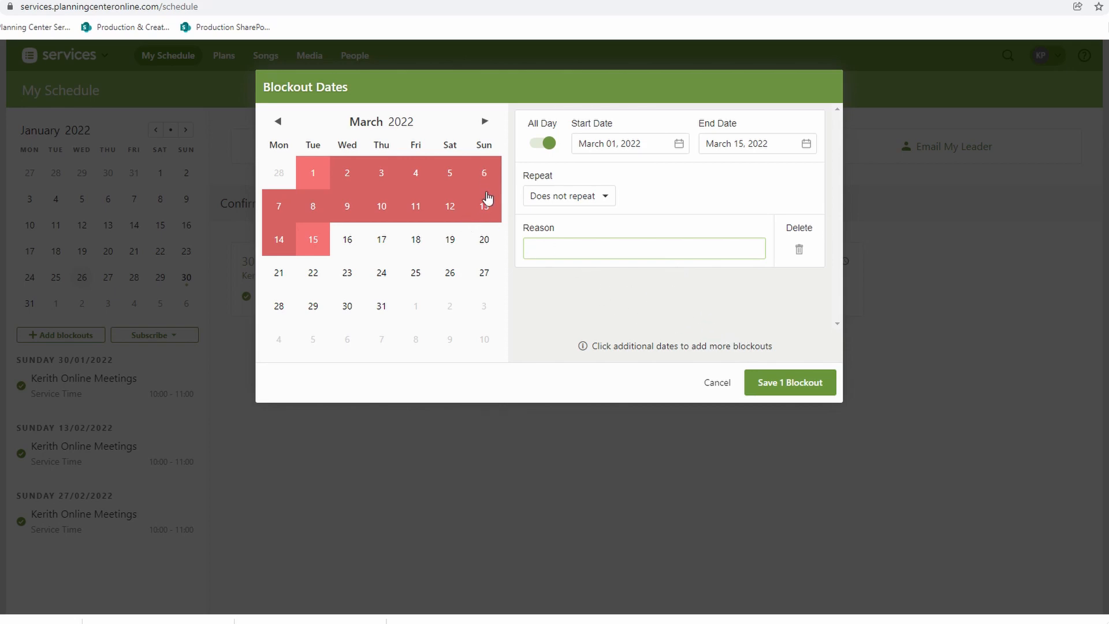
mouse_move(484, 228)
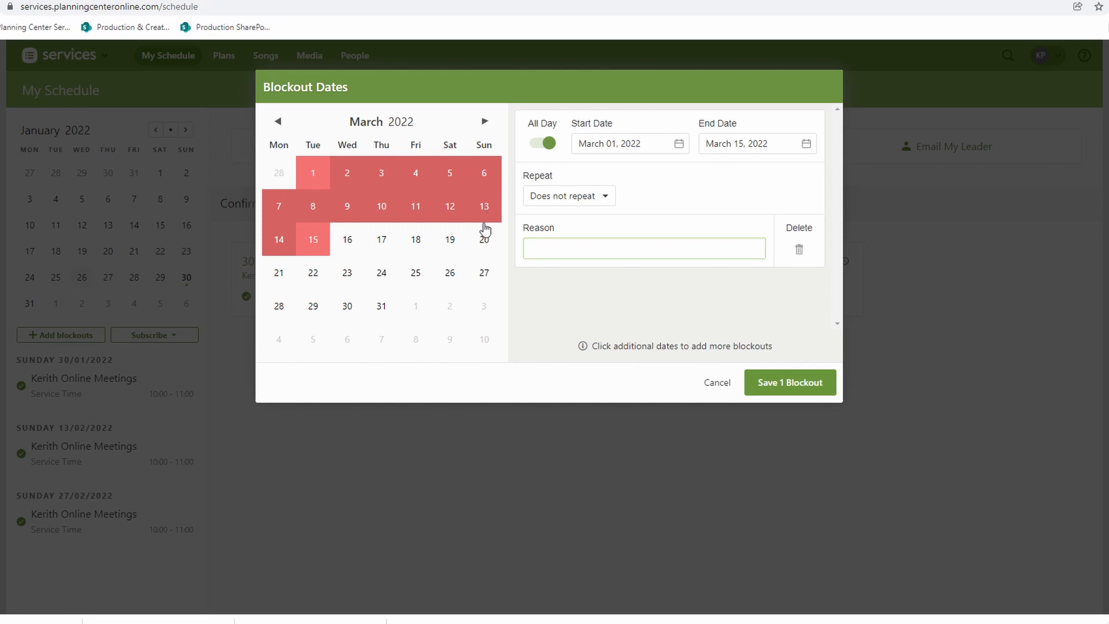
left_click(644, 247)
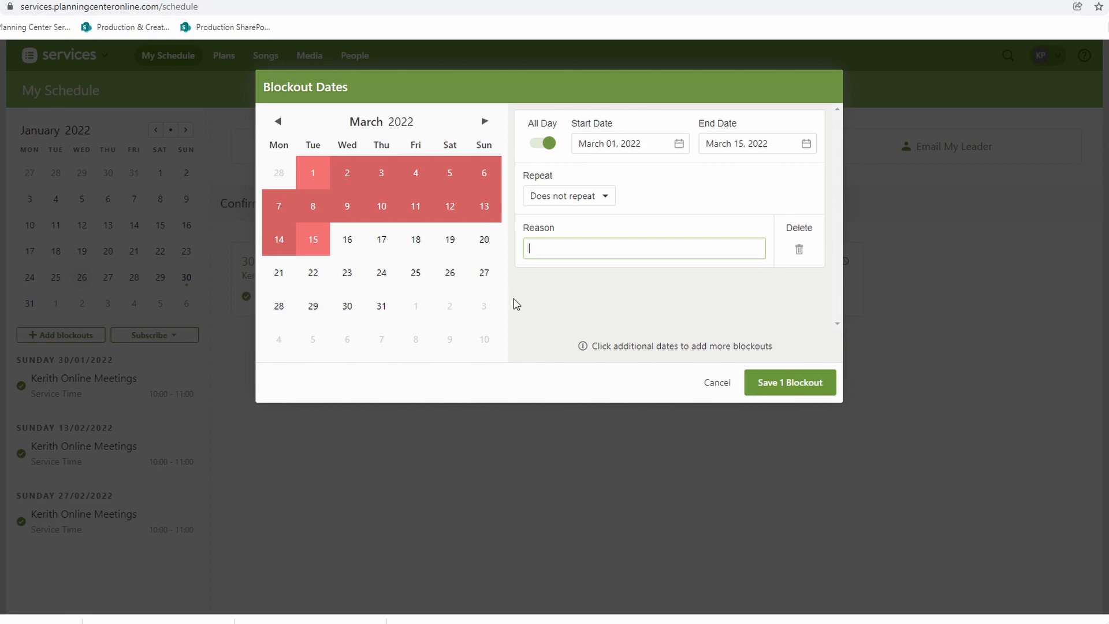
mouse_move(773, 236)
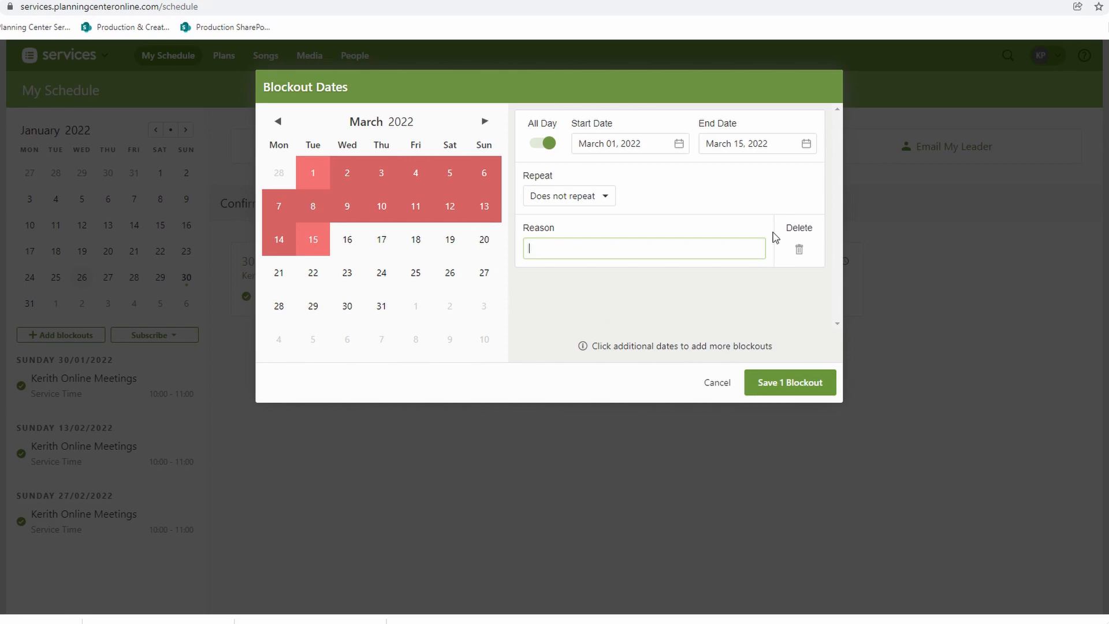
mouse_move(782, 337)
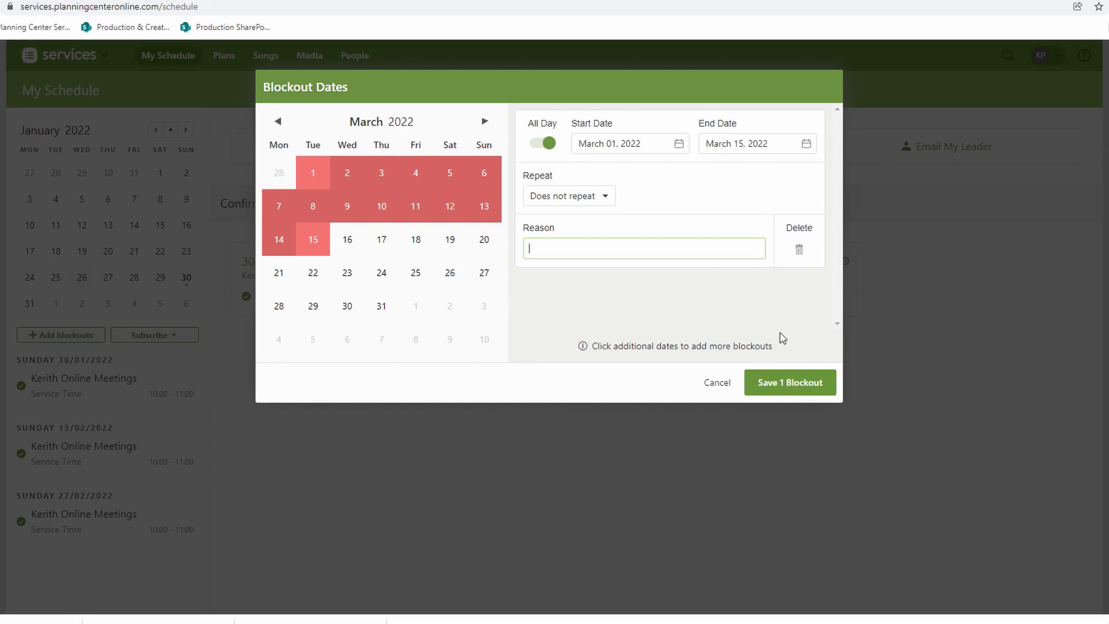
mouse_move(772, 337)
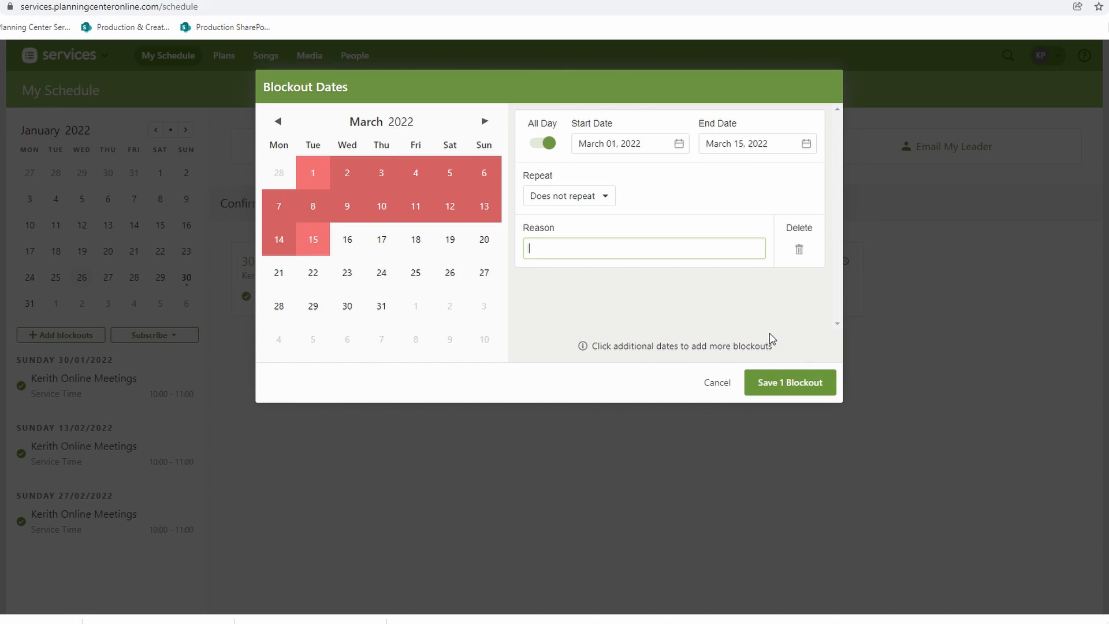
mouse_move(794, 385)
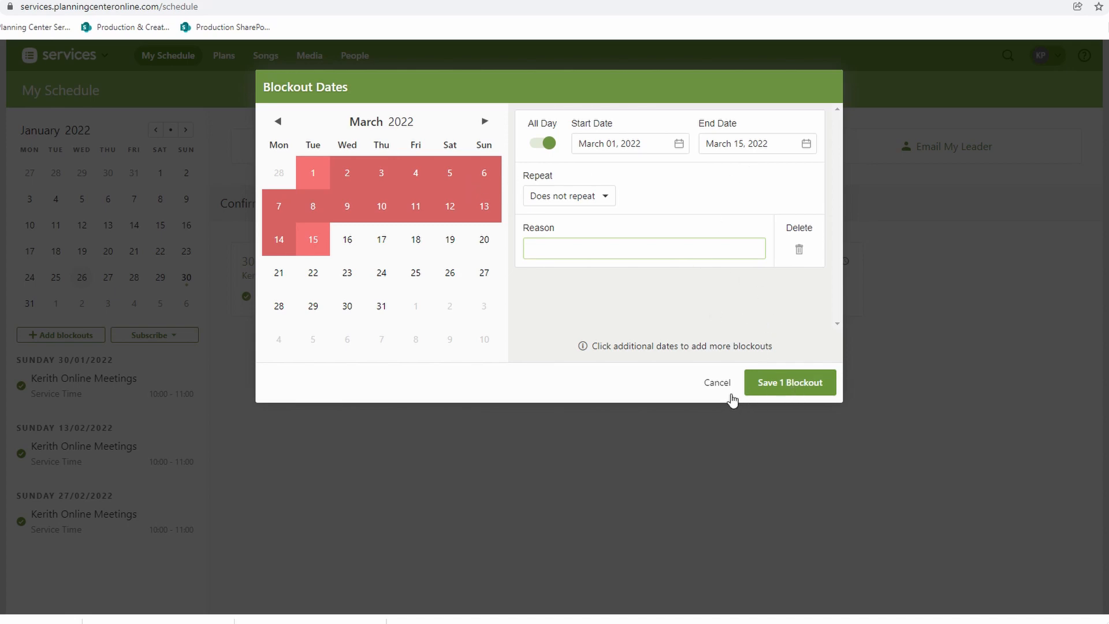
mouse_move(726, 384)
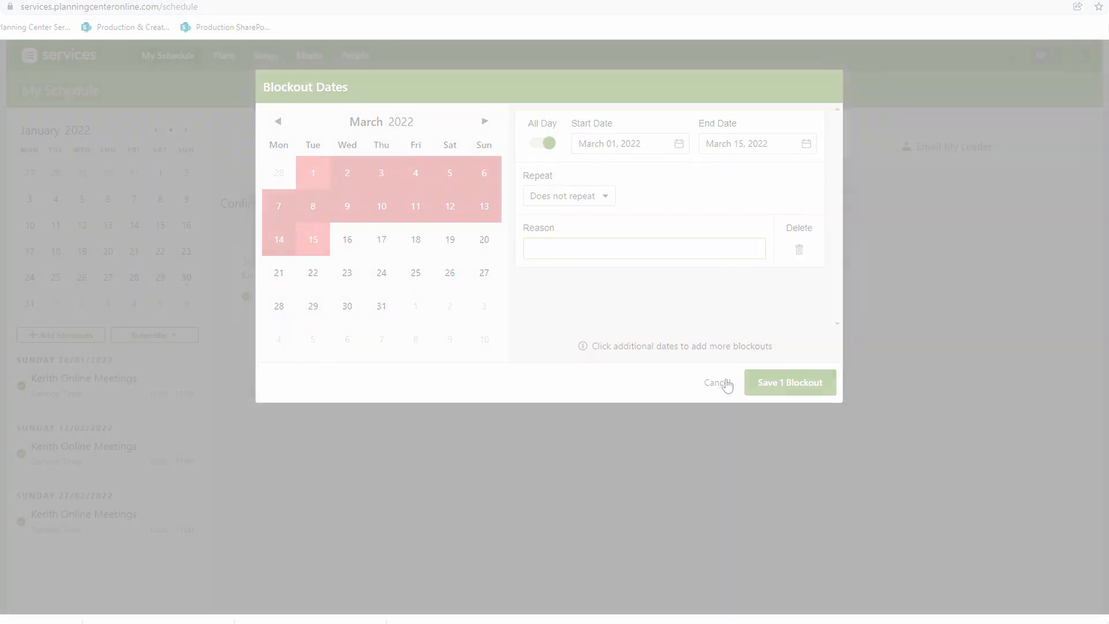
Cancel the Blockout Dates dialog without saving the March blockout
left_click(718, 382)
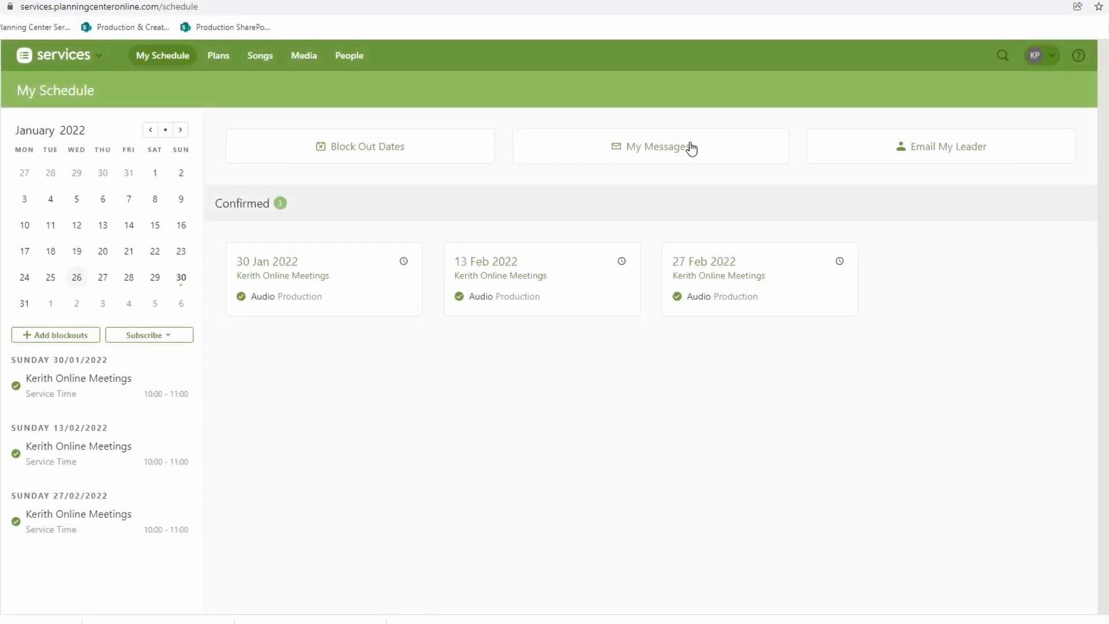
mouse_move(707, 152)
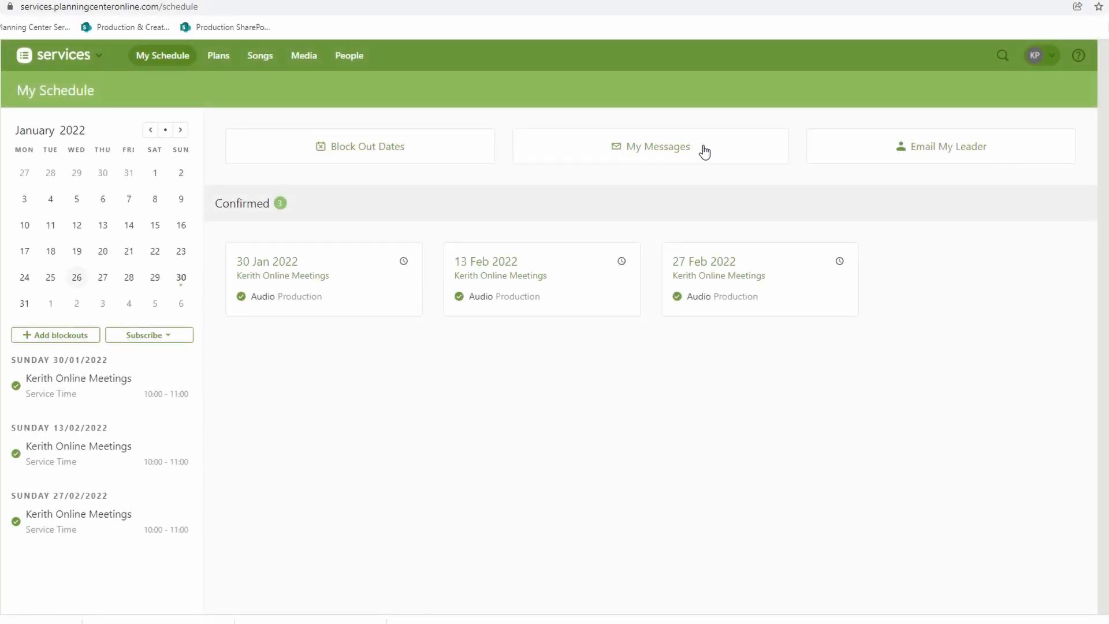
Read the received request-to-serve message in My Messages, then view the Sent messages
left_click(657, 147)
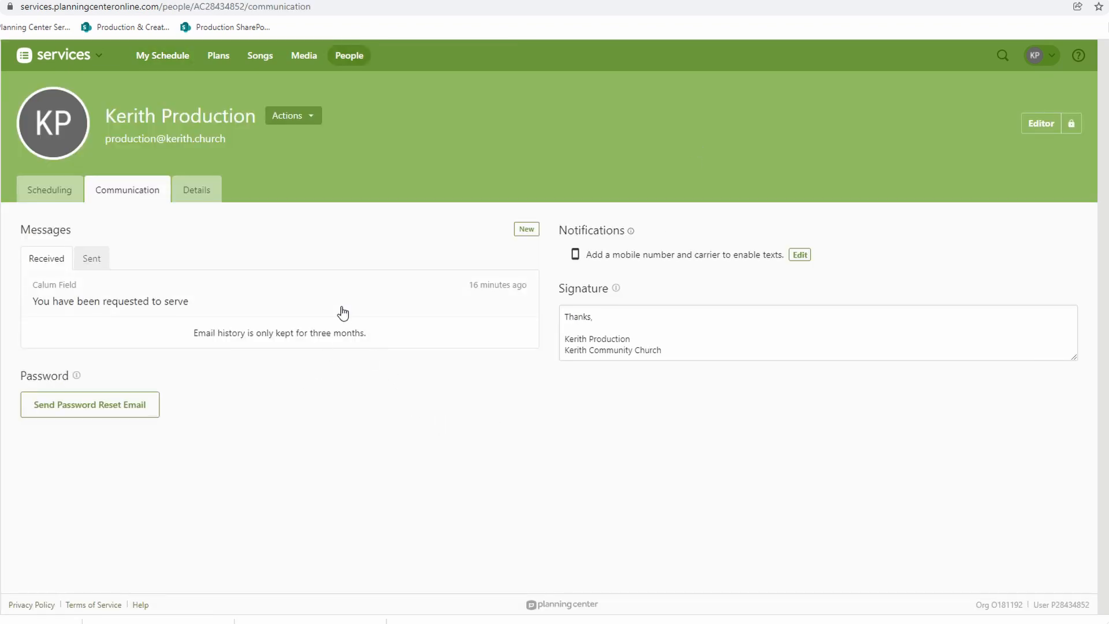
mouse_move(305, 289)
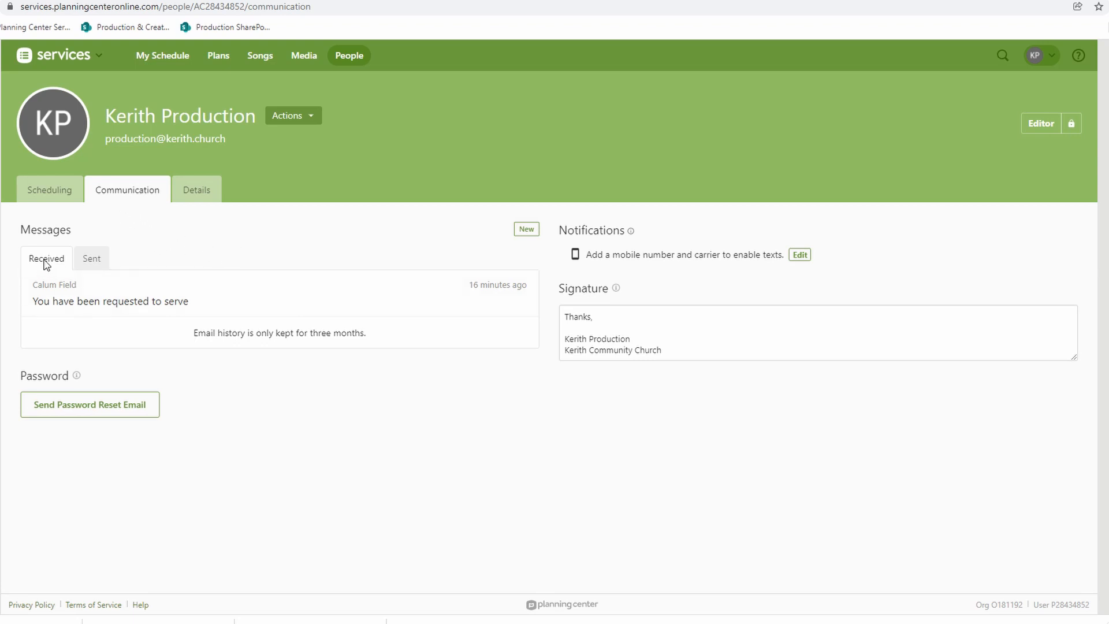
mouse_move(249, 311)
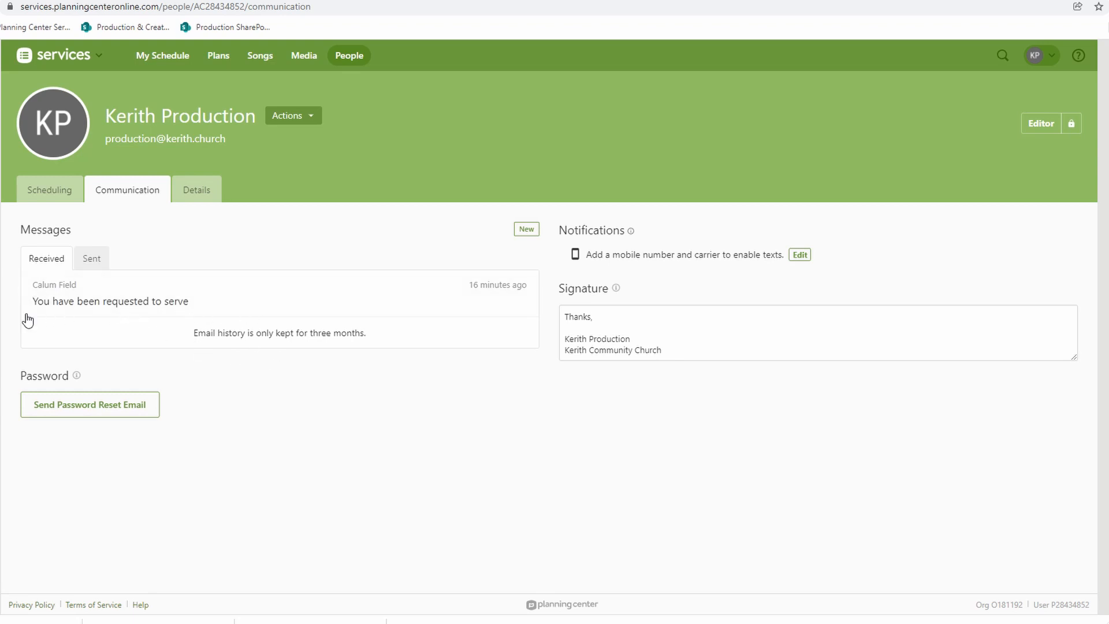
mouse_move(102, 305)
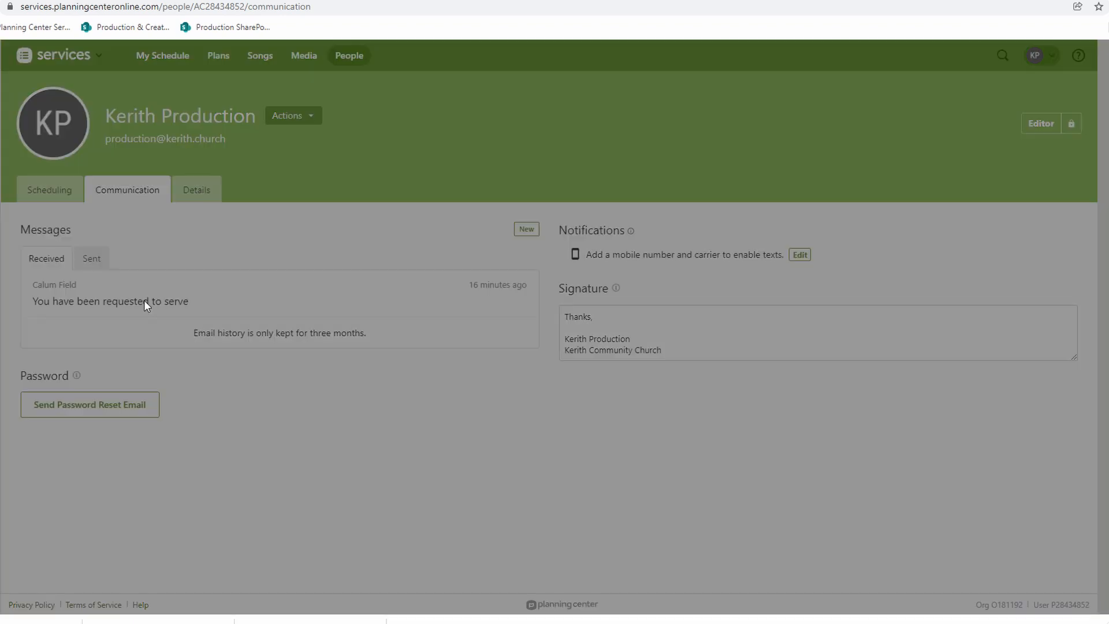
left_click(109, 302)
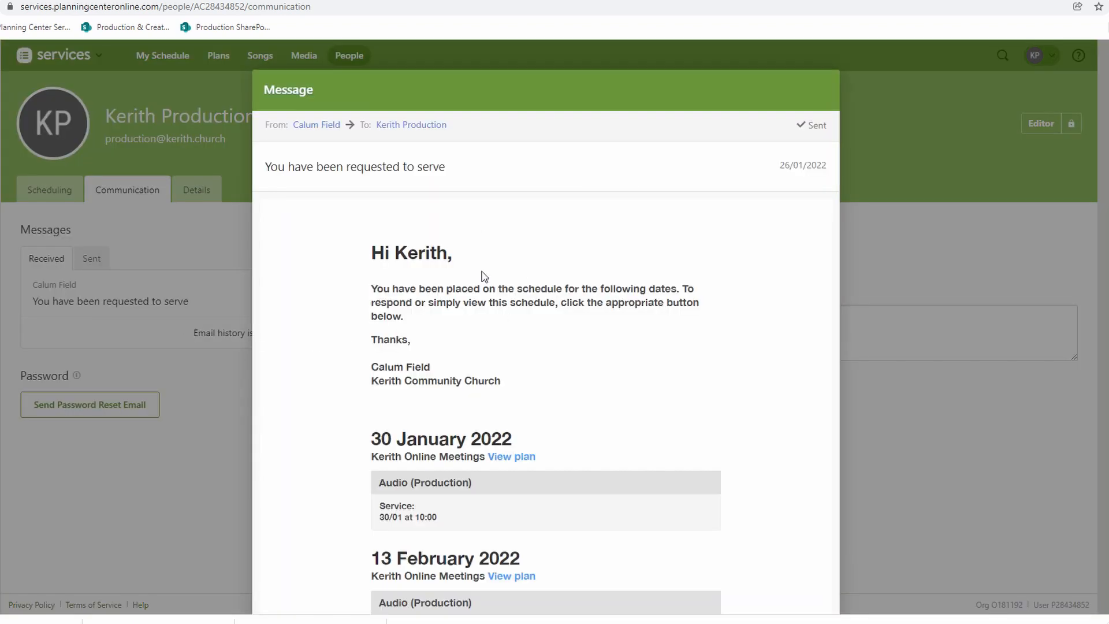
scroll("down", 3)
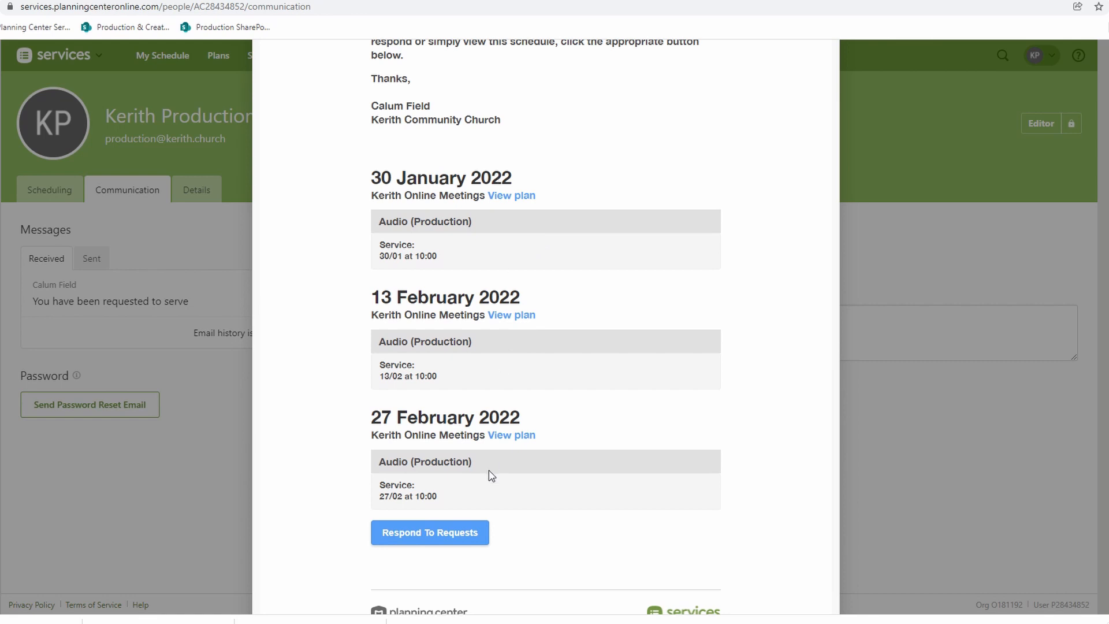
scroll("down", 3)
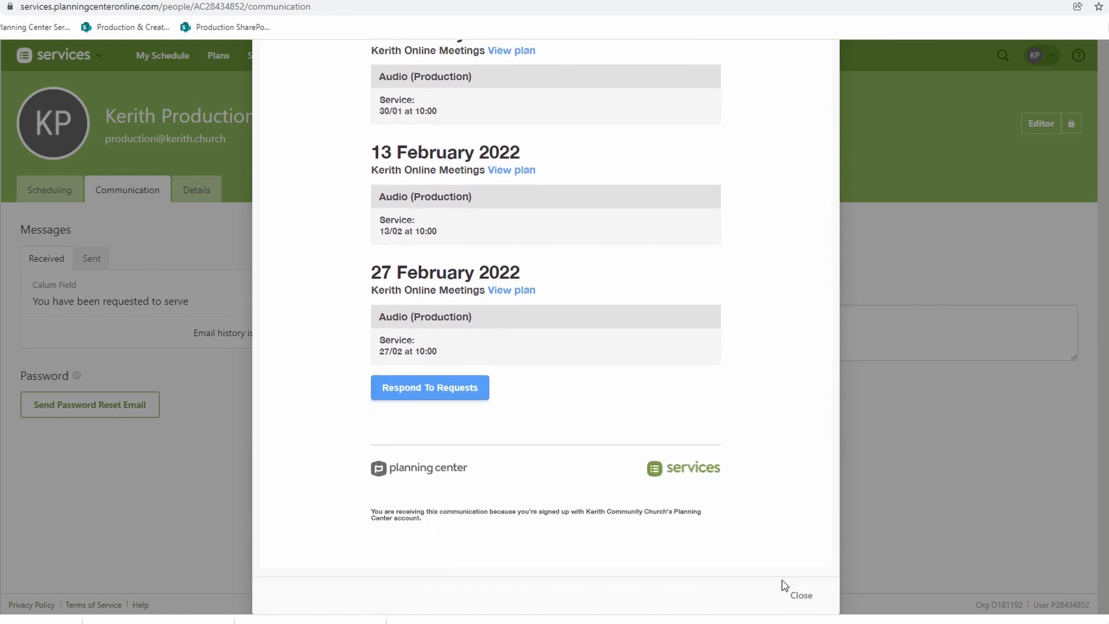
left_click(802, 595)
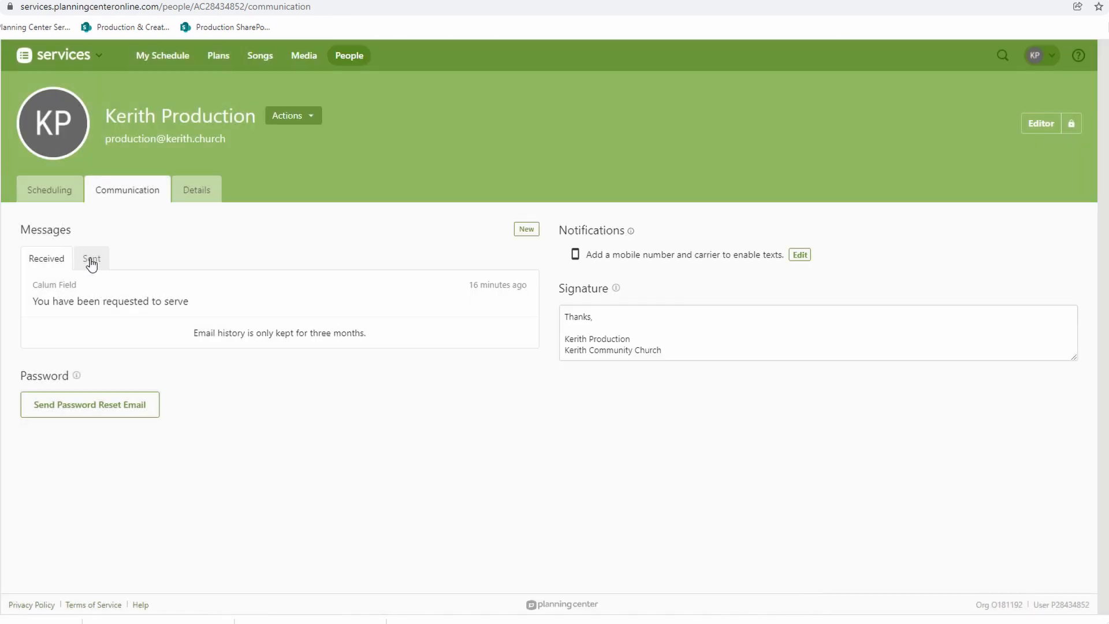
left_click(91, 259)
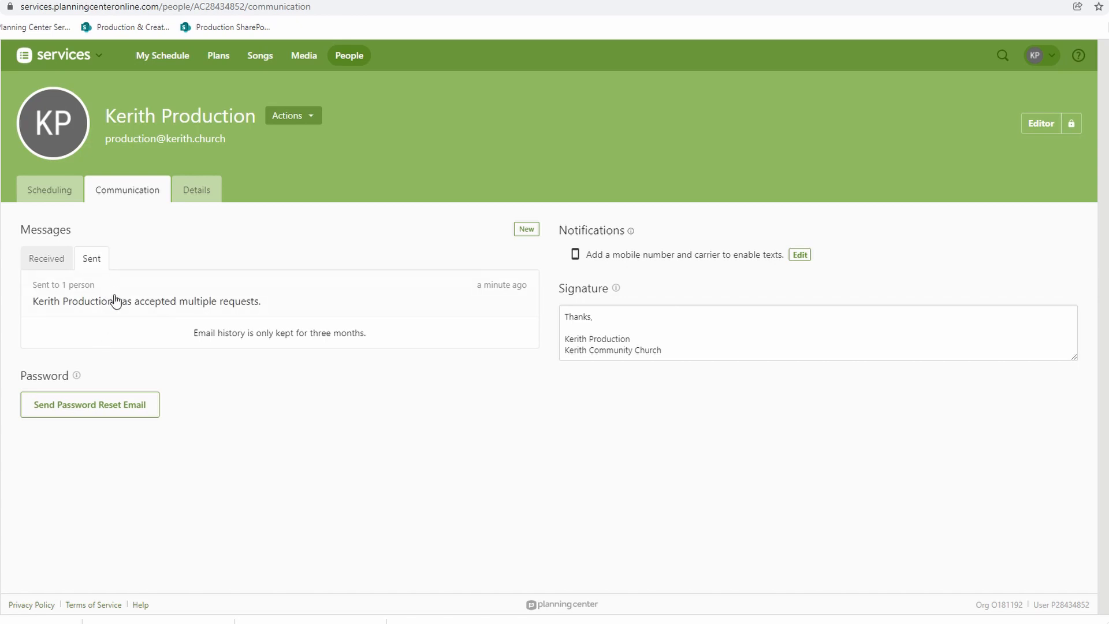
mouse_move(98, 298)
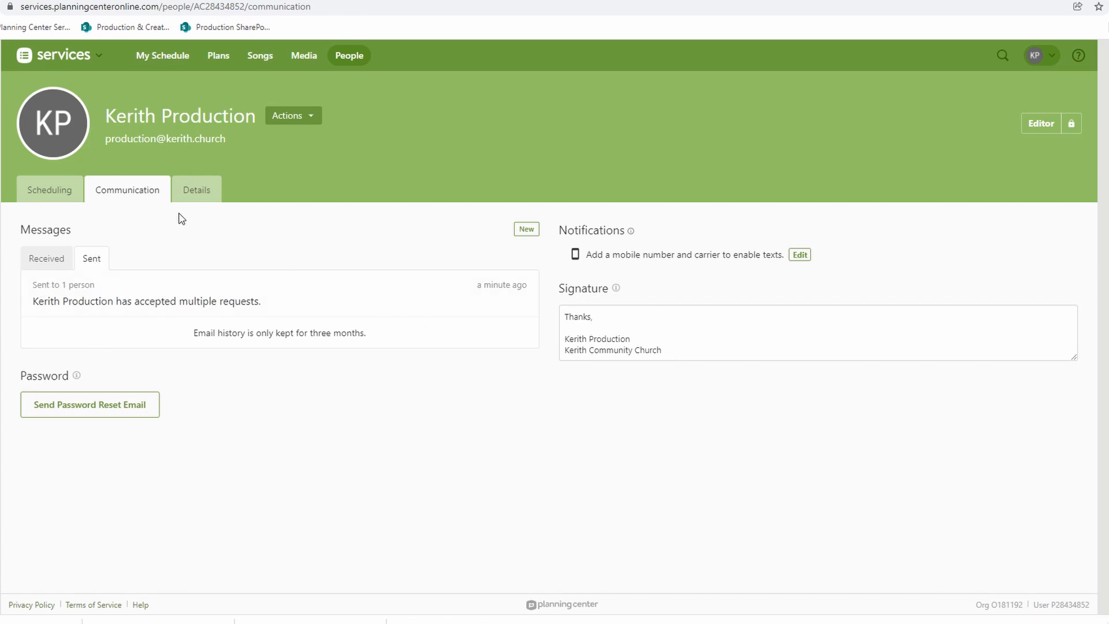
mouse_move(496, 318)
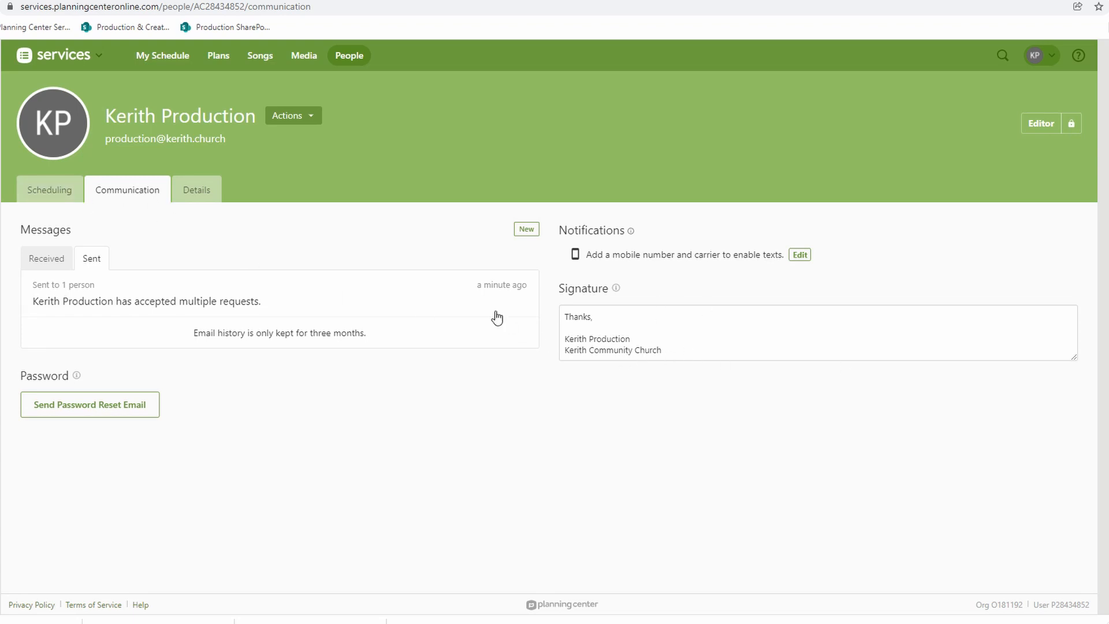
mouse_move(52, 196)
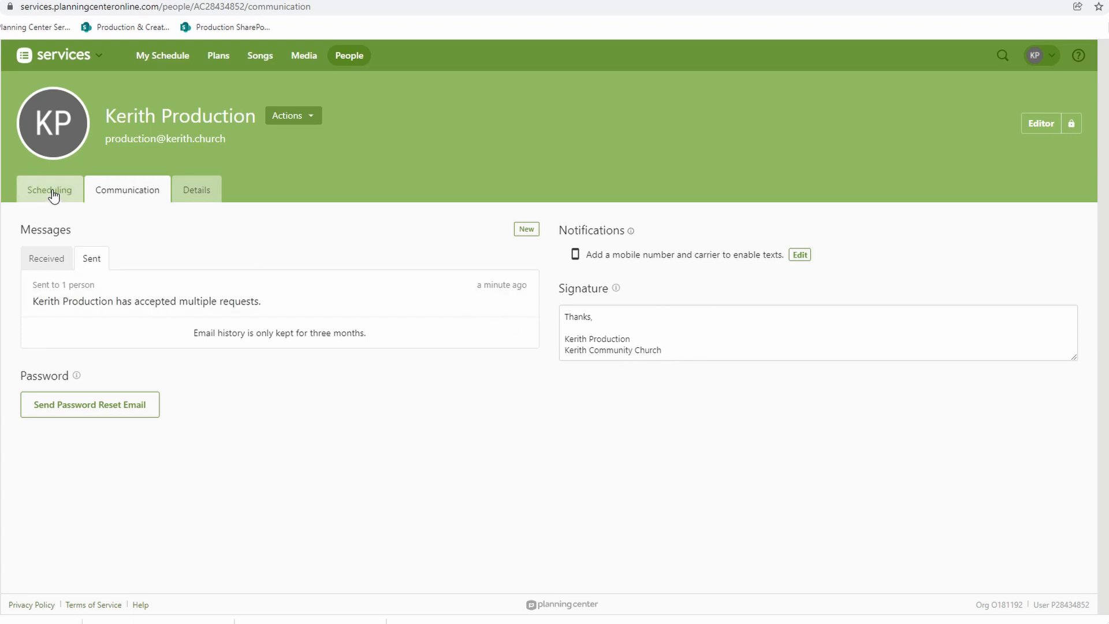
Return to My Schedule and start an Email My Leader message with the team-leader choices shown
left_click(162, 55)
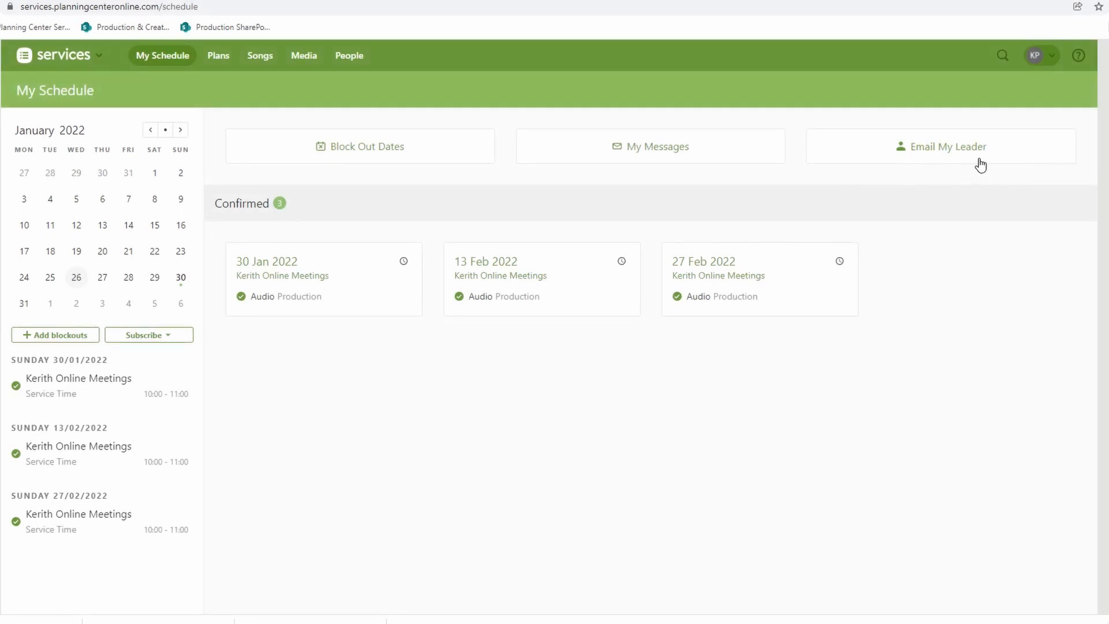
mouse_move(1011, 155)
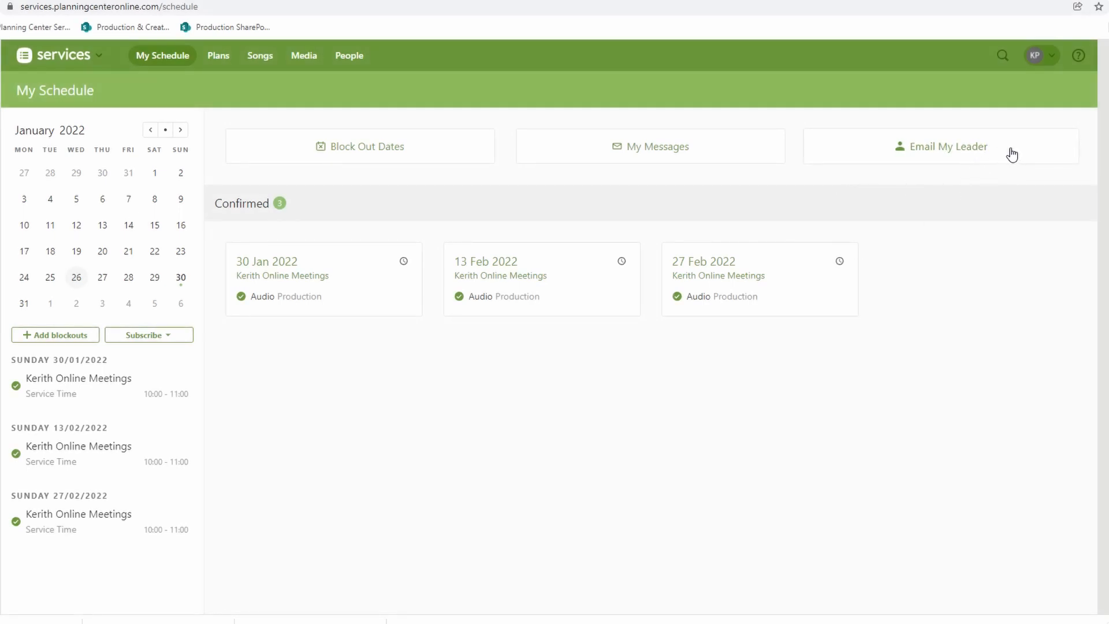
left_click(948, 147)
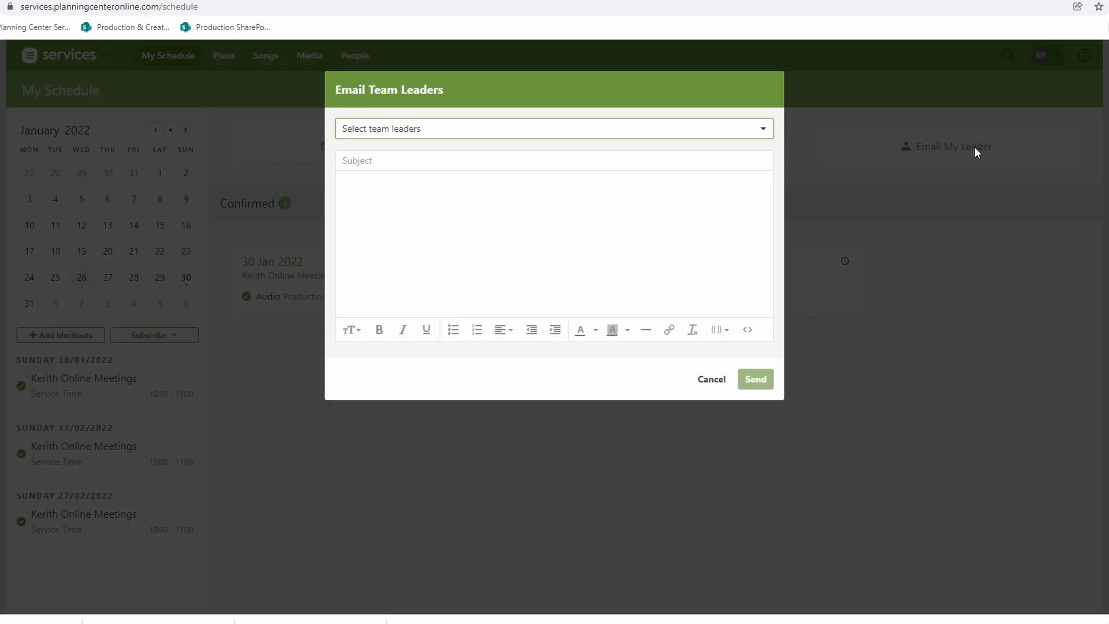
mouse_move(734, 133)
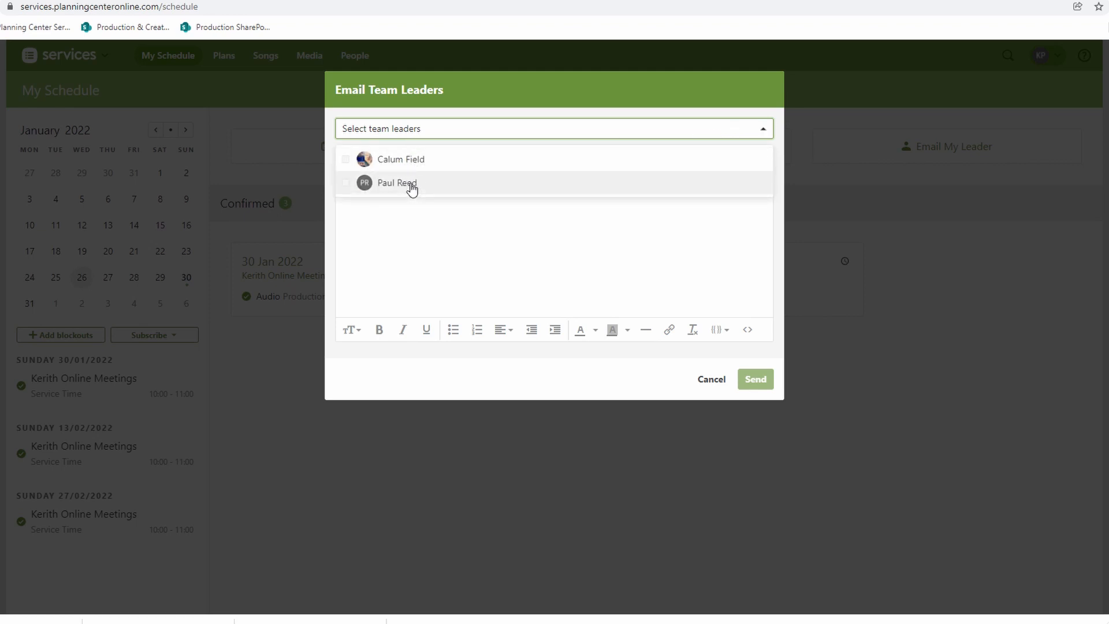
left_click(397, 182)
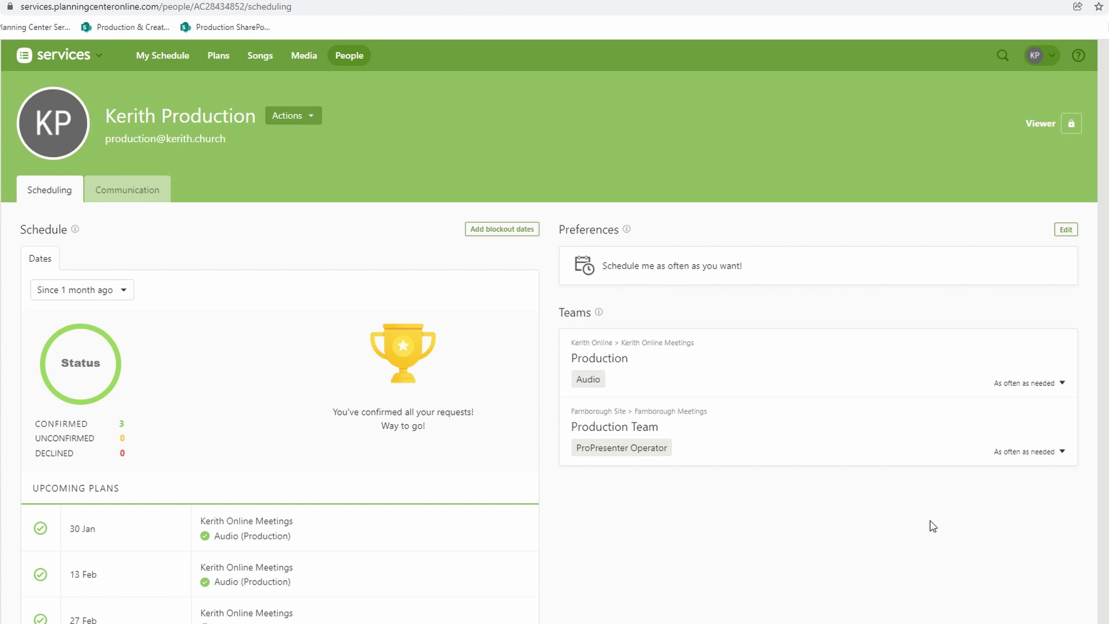
mouse_move(1048, 81)
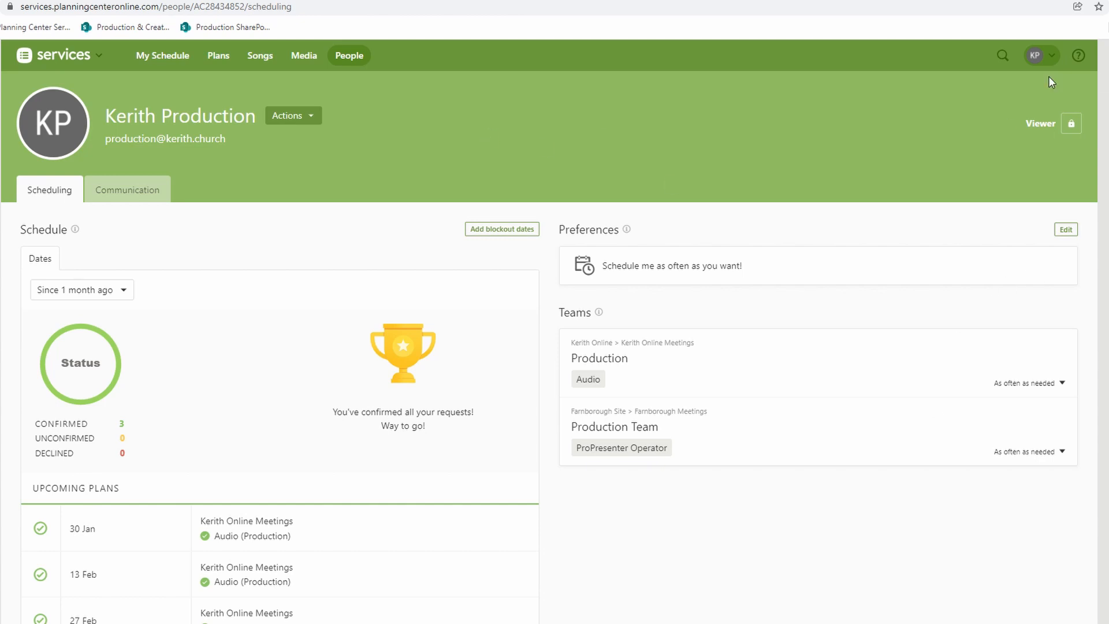
mouse_move(1076, 68)
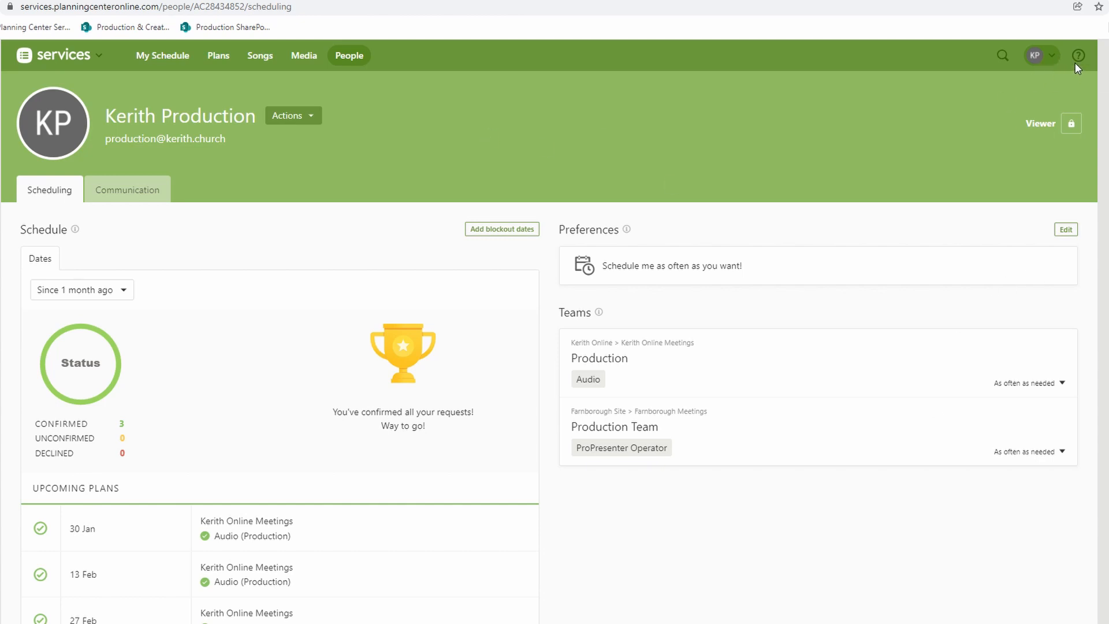
mouse_move(1053, 60)
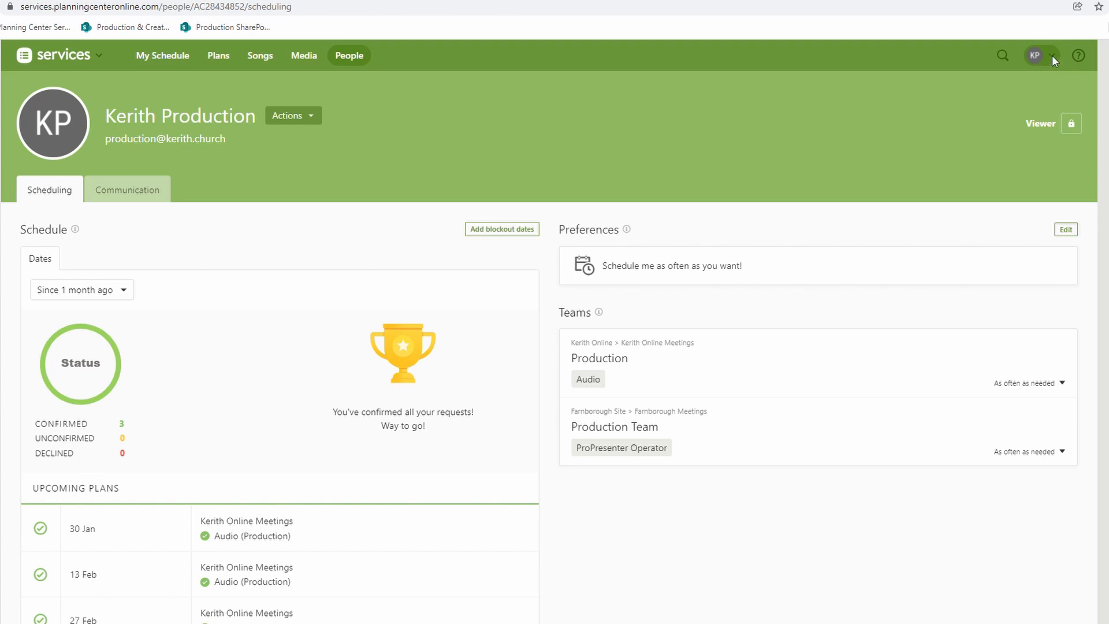
mouse_move(1058, 119)
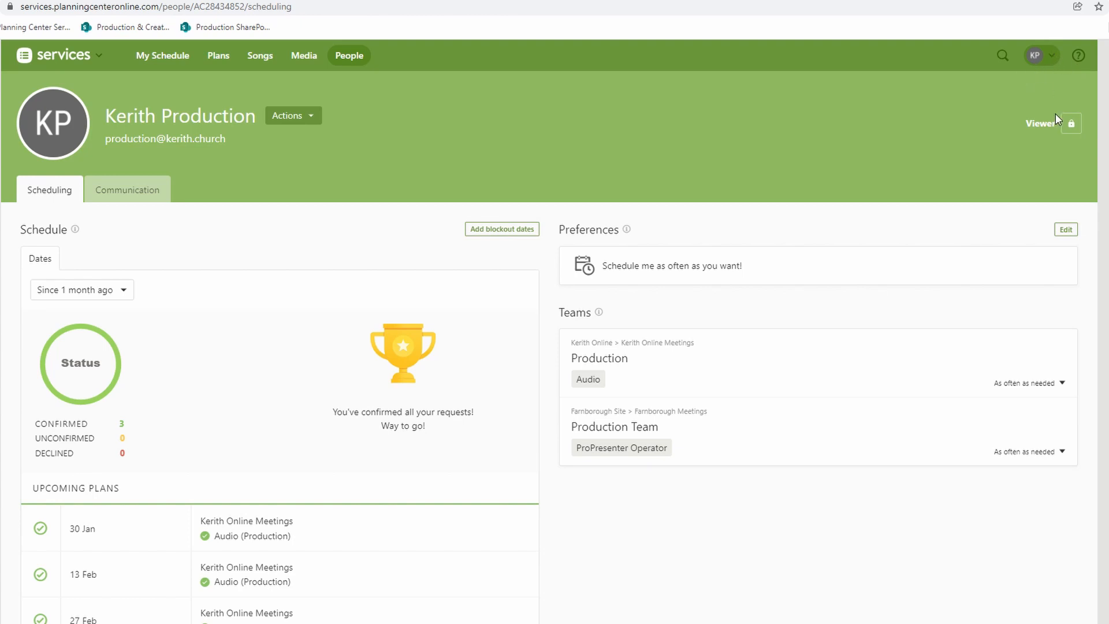
mouse_move(157, 168)
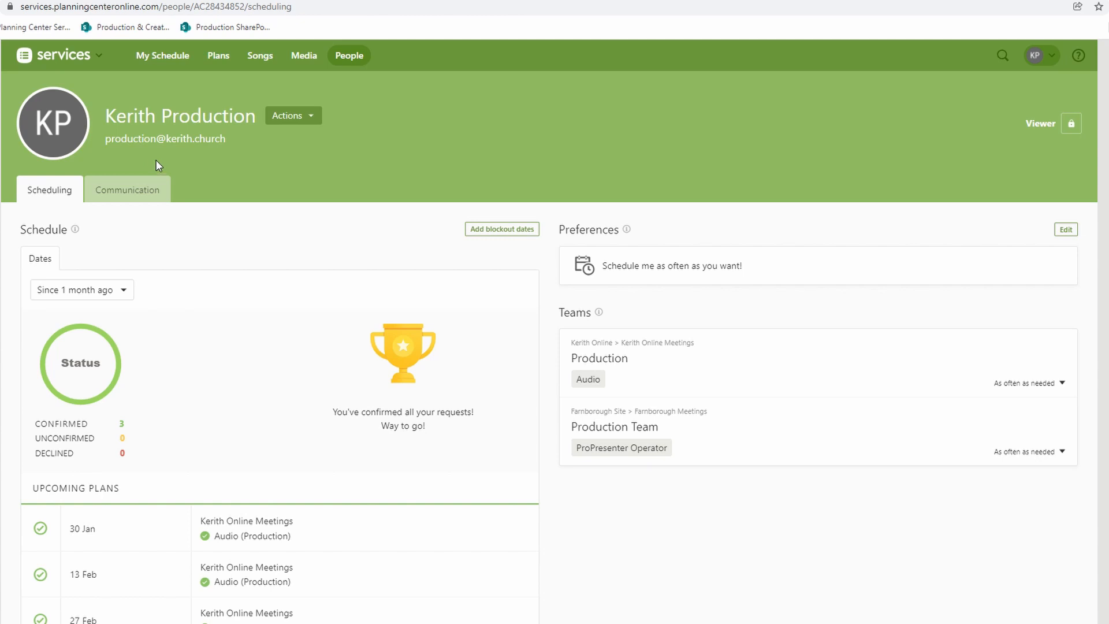
mouse_move(60, 137)
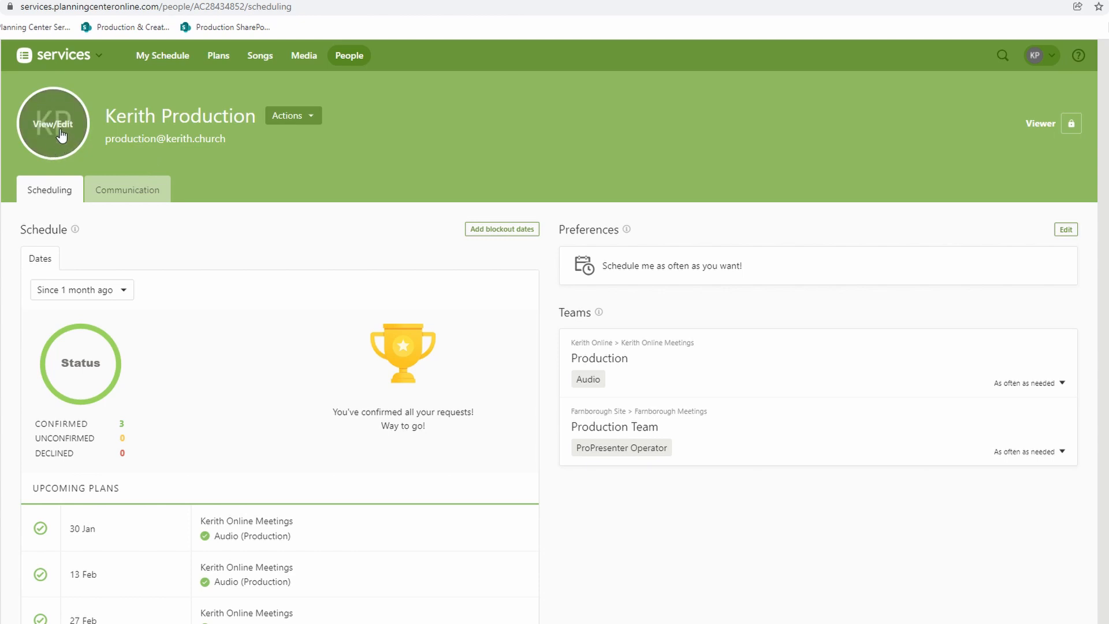
left_click(51, 123)
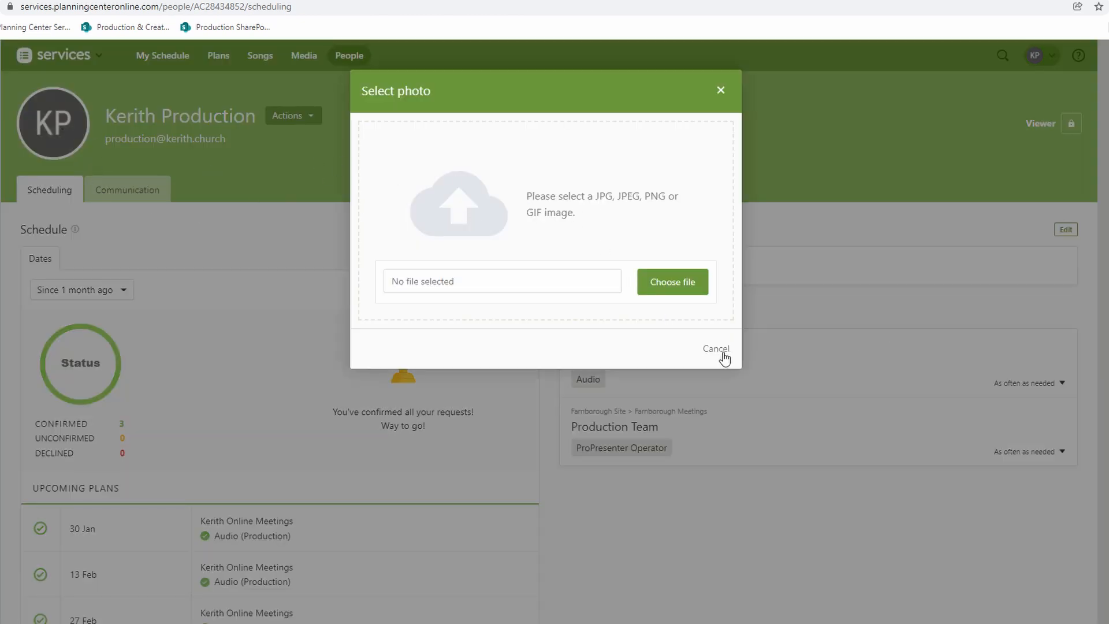
left_click(716, 349)
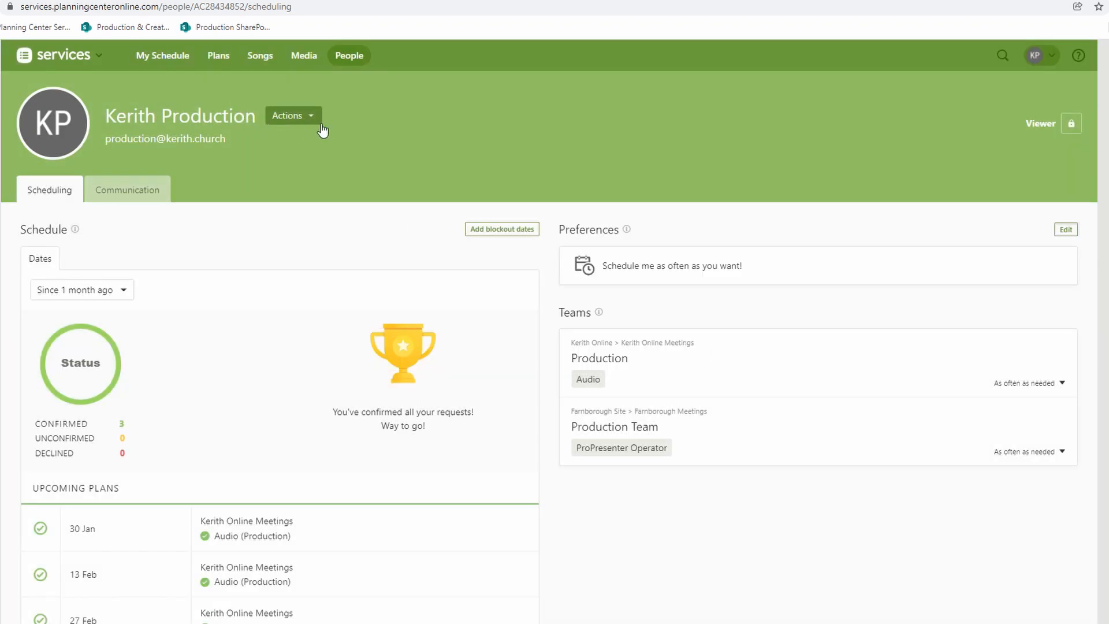
mouse_move(261, 127)
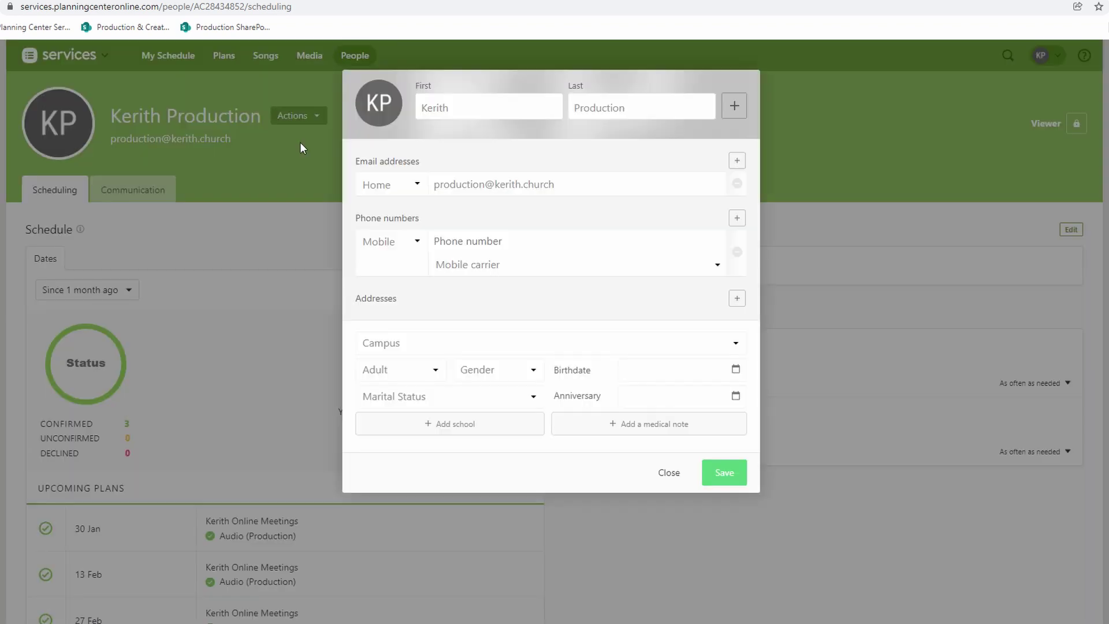
mouse_move(496, 208)
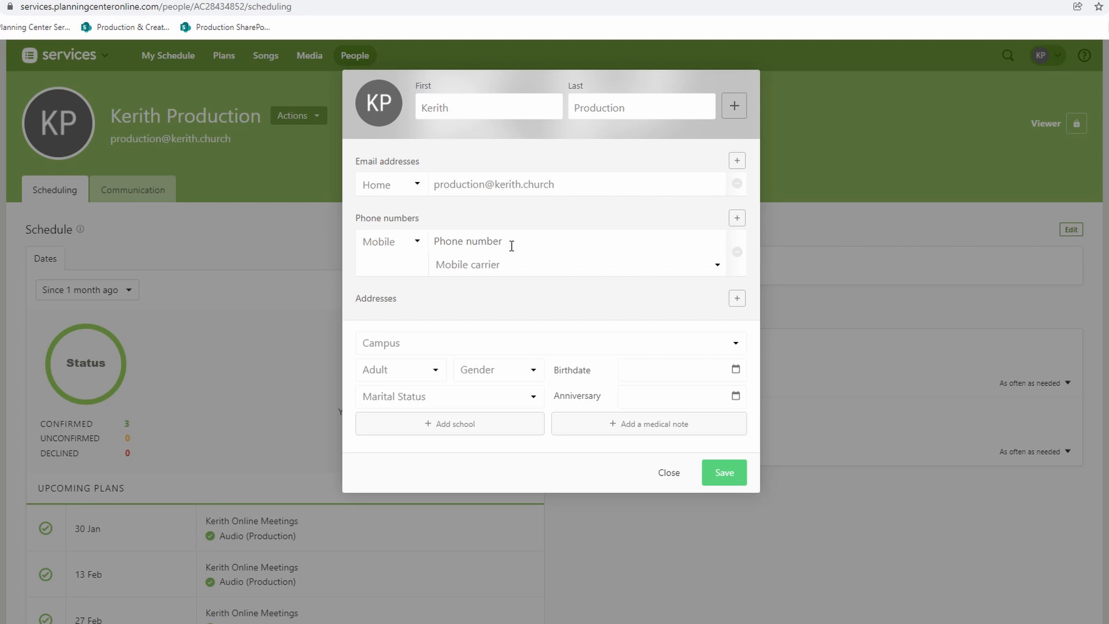
mouse_move(660, 358)
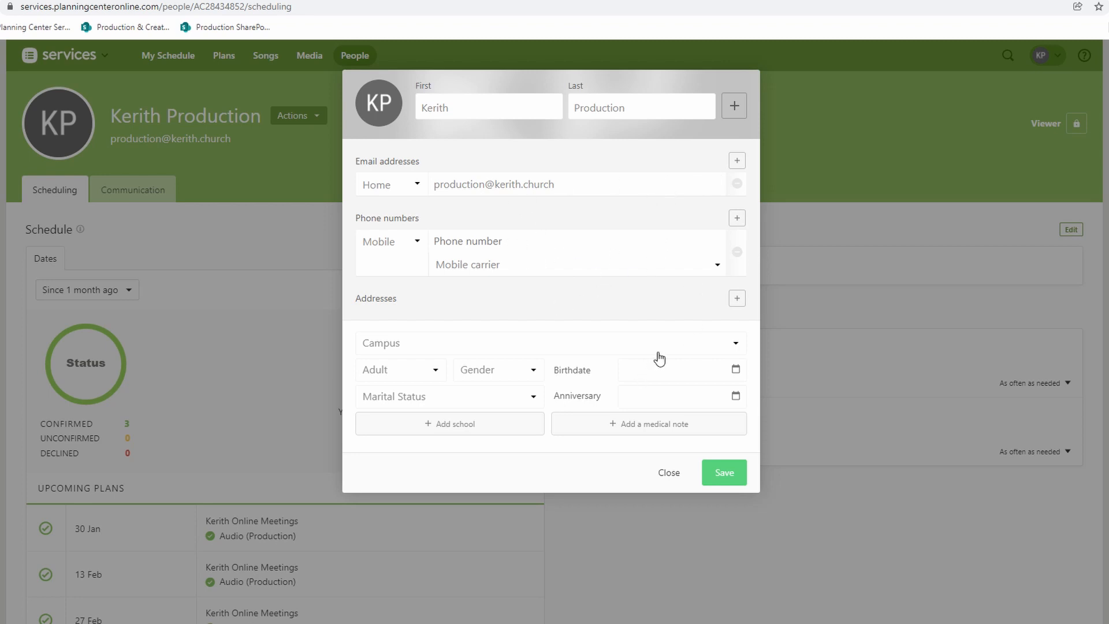
mouse_move(479, 395)
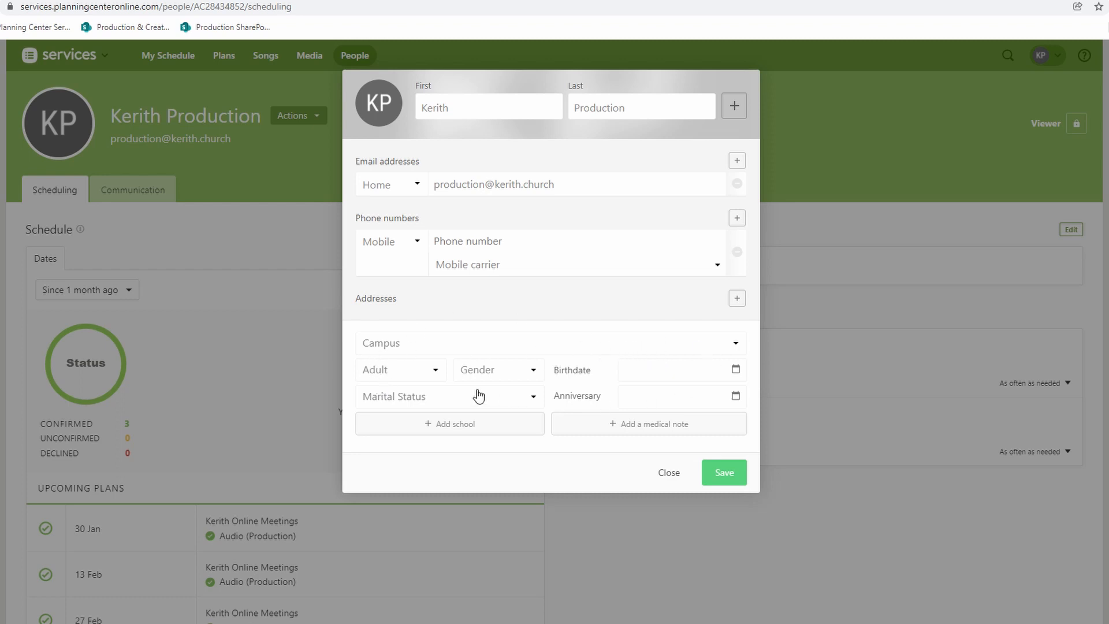
mouse_move(596, 376)
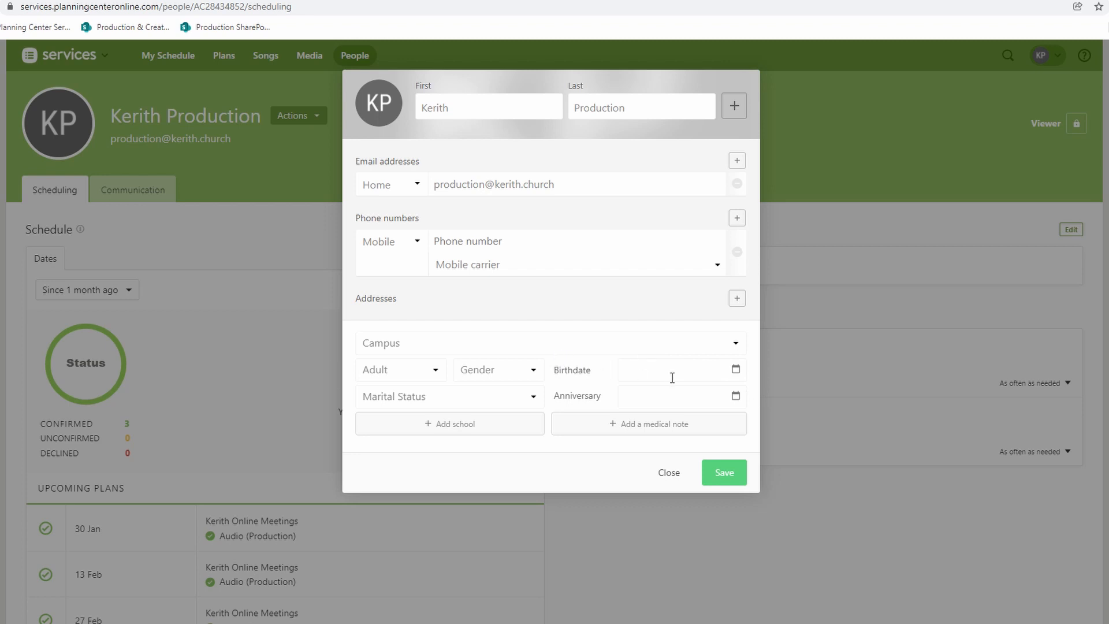
mouse_move(595, 354)
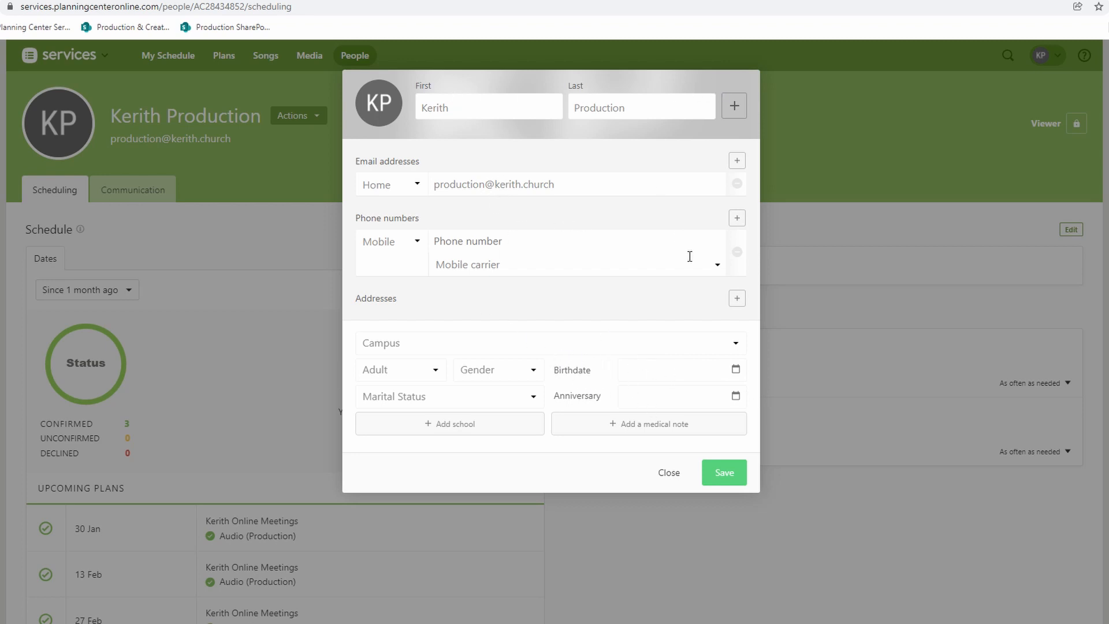
mouse_move(730, 478)
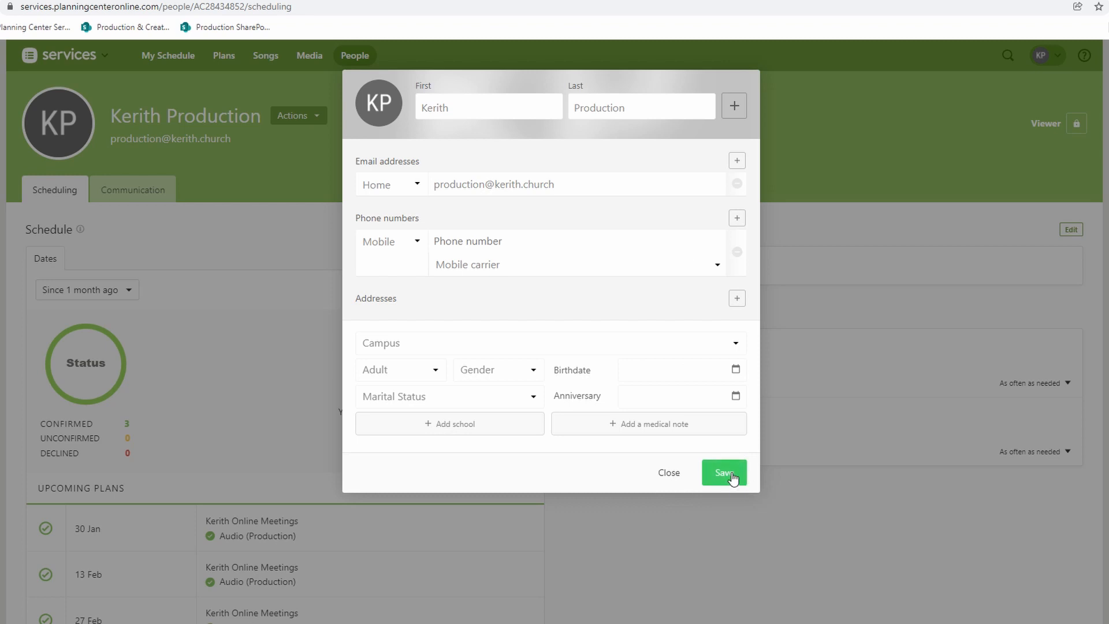
left_click(724, 473)
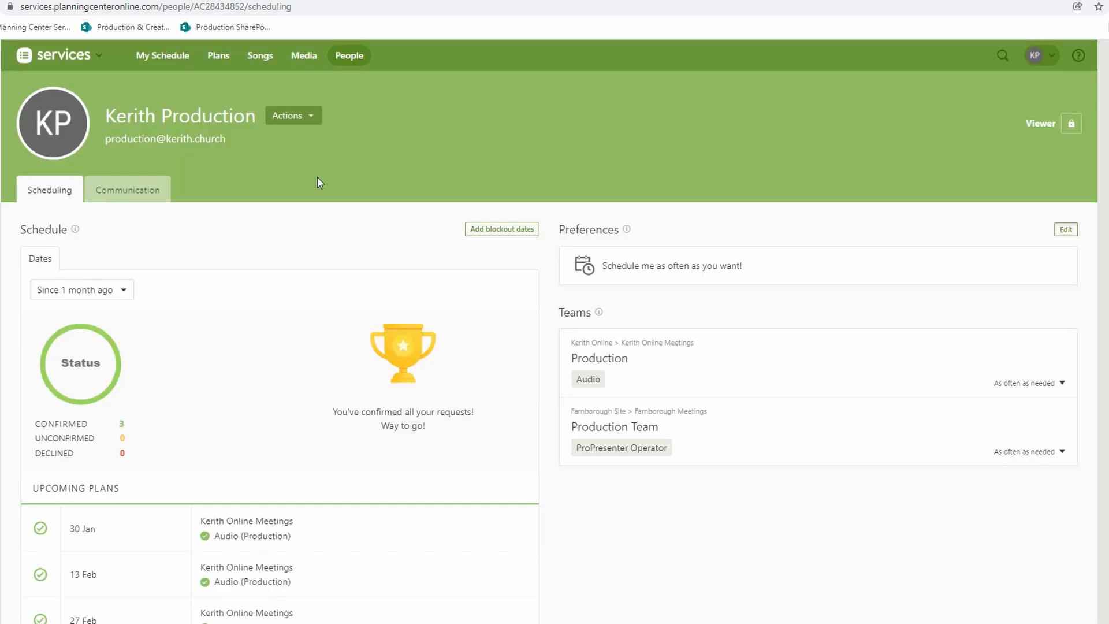
mouse_move(1046, 132)
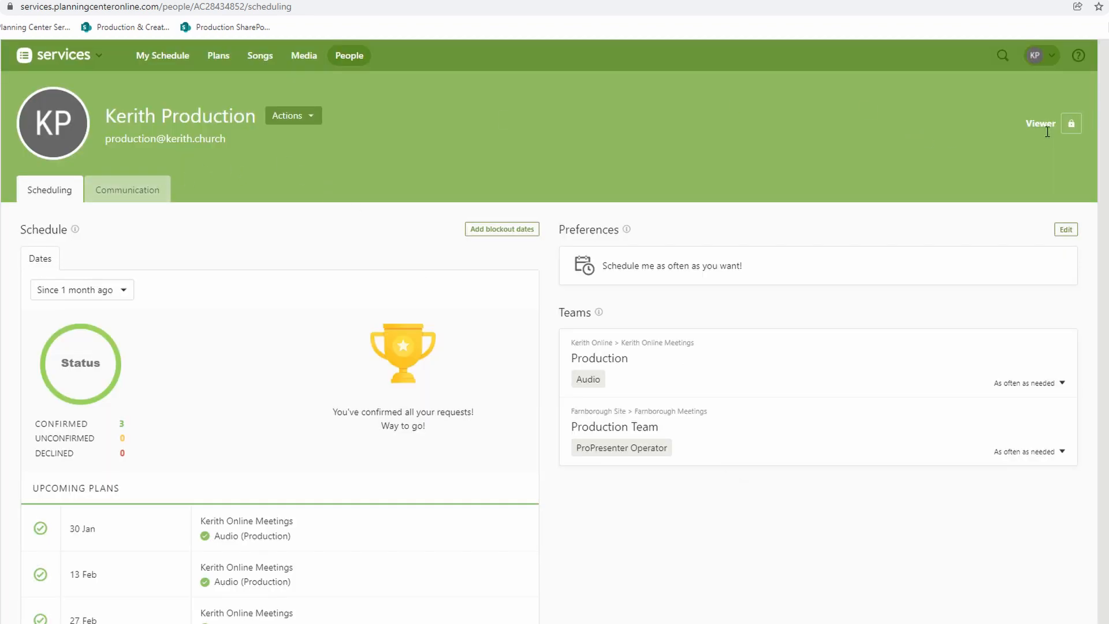
mouse_move(1032, 132)
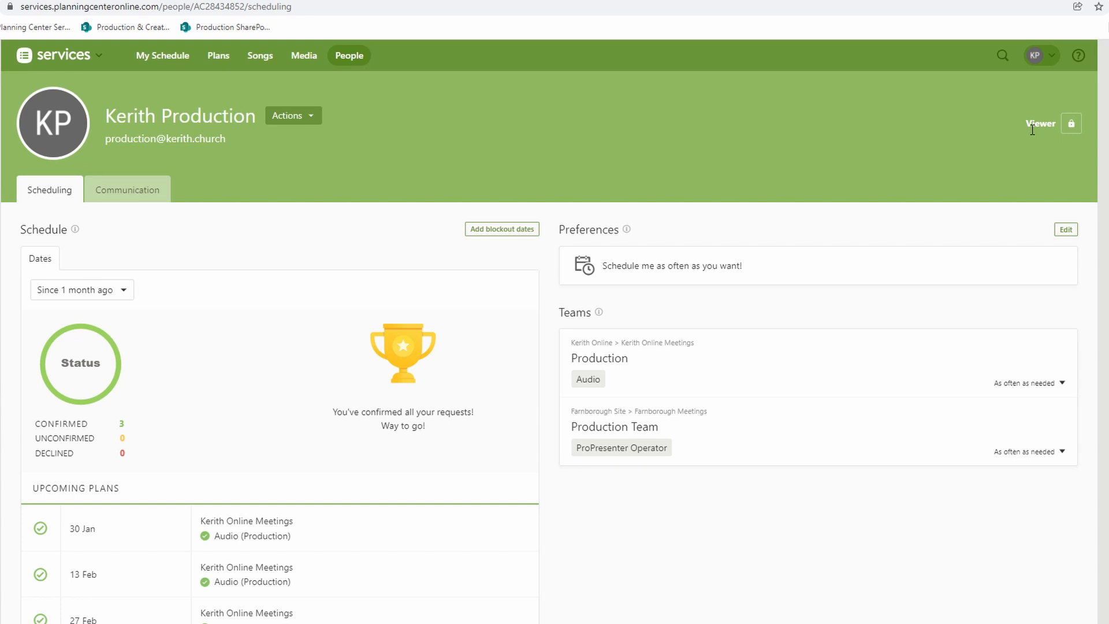
mouse_move(1071, 122)
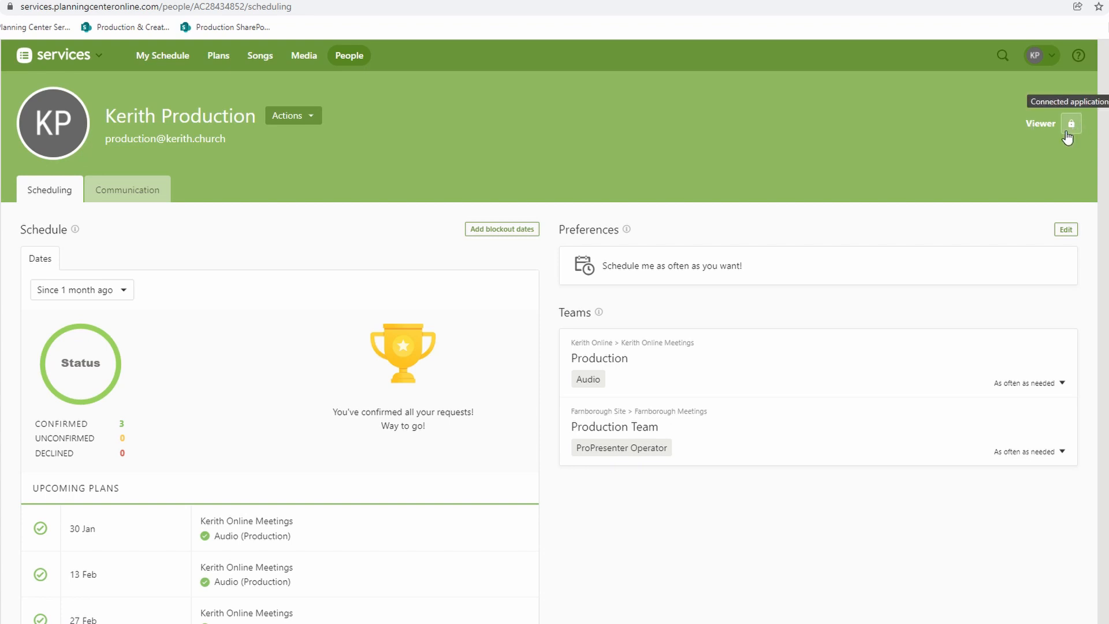
mouse_move(410, 277)
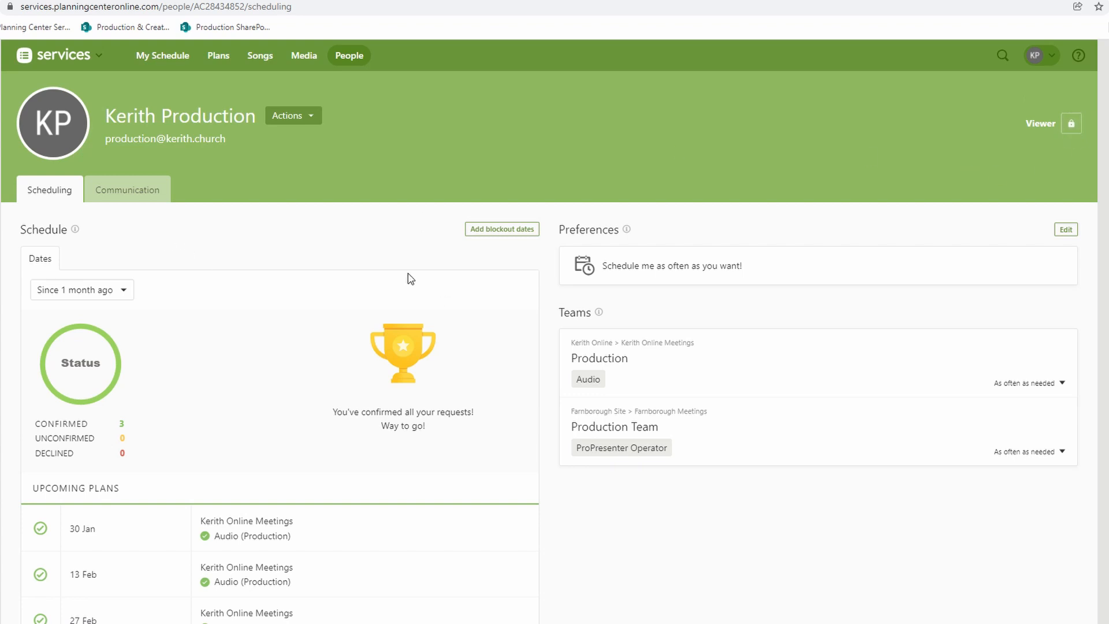
Scroll down the Scheduling page toward the Preferences panel
scroll("down", 3)
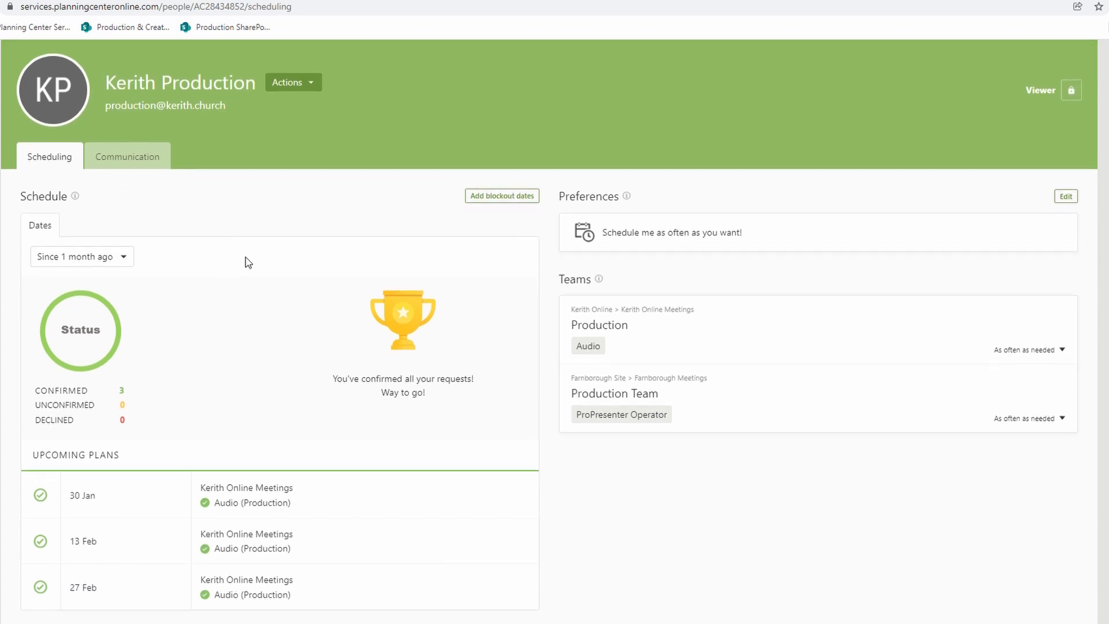
mouse_move(88, 404)
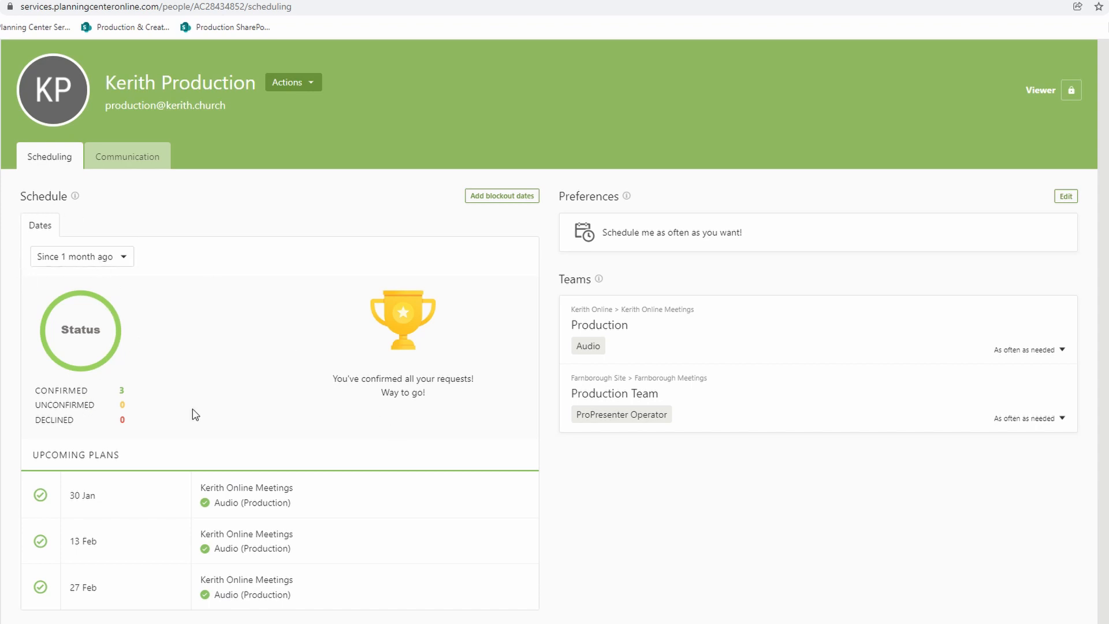
mouse_move(128, 395)
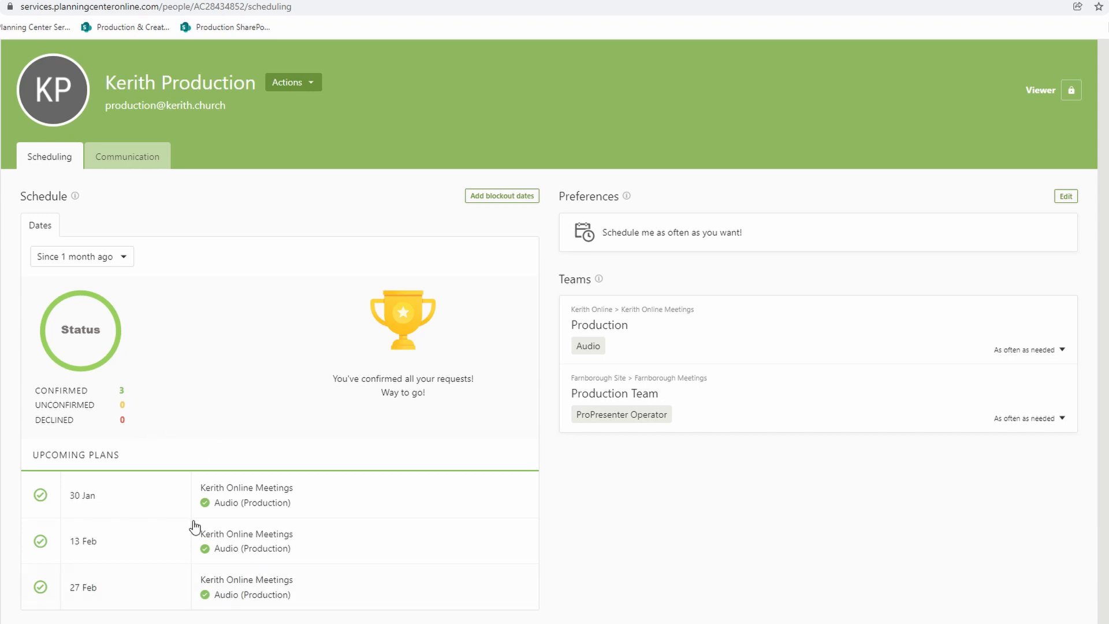
mouse_move(114, 360)
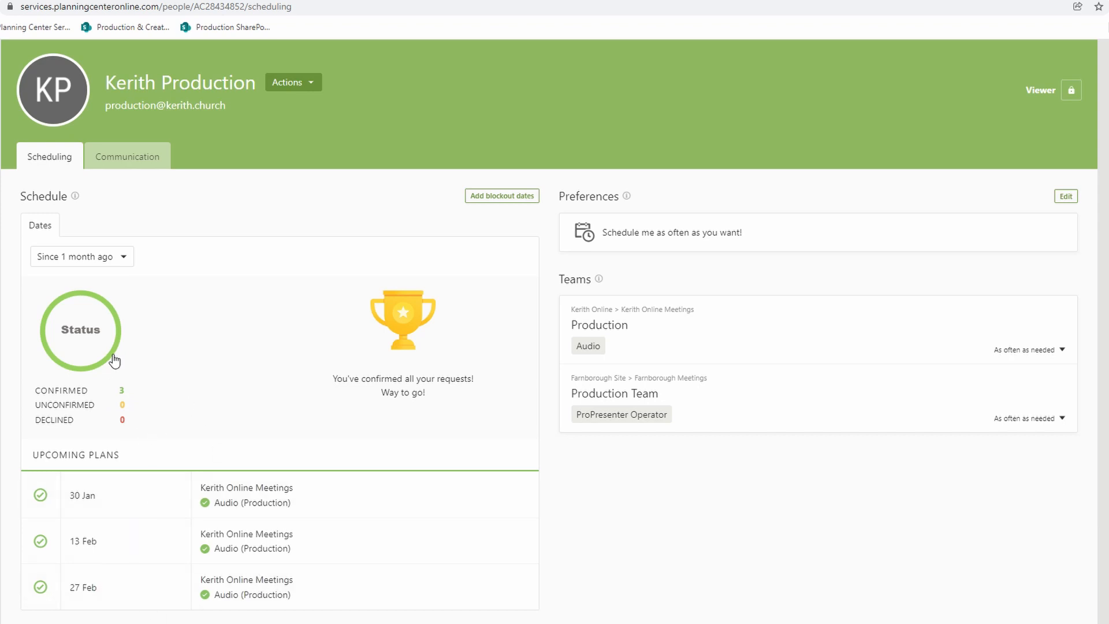
mouse_move(800, 296)
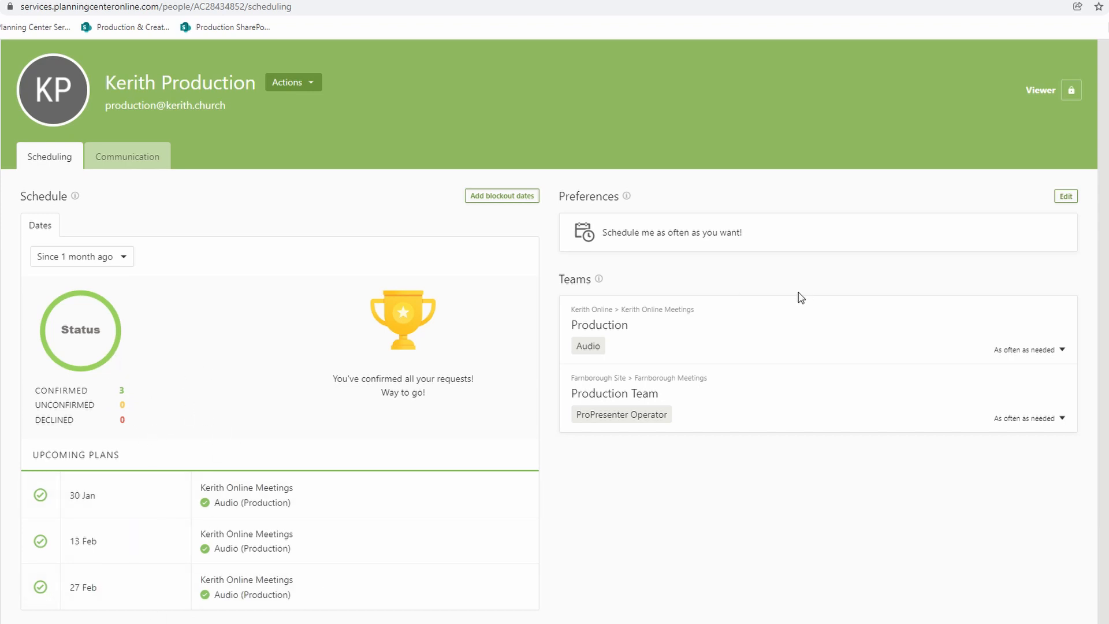
mouse_move(908, 218)
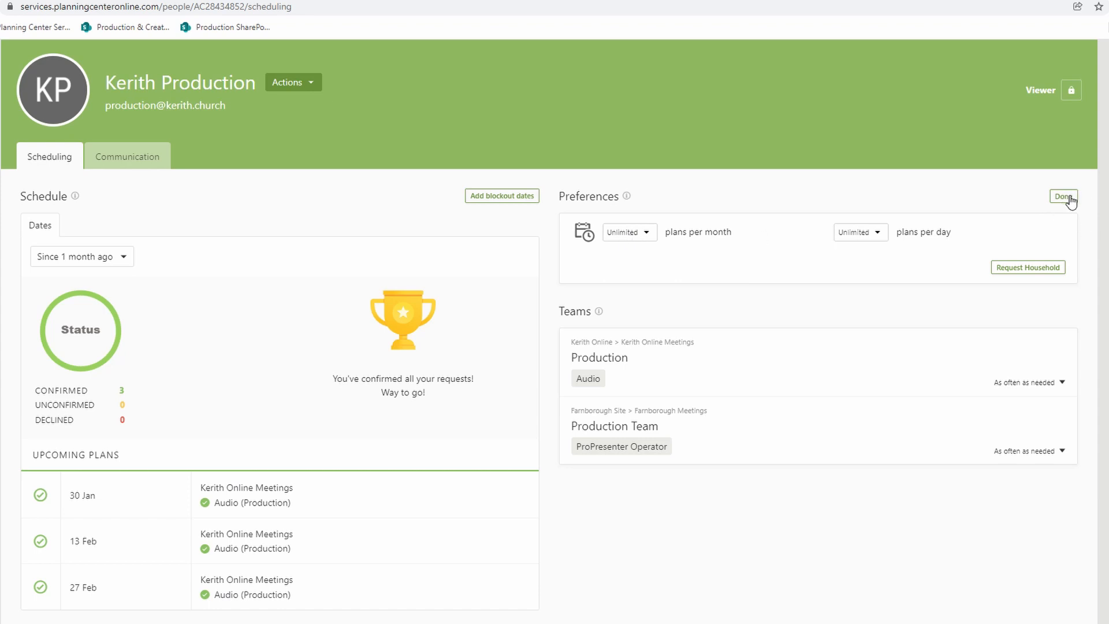
Finish editing preferences and reconfirm the Production team frequency as As often as needed
left_click(1063, 197)
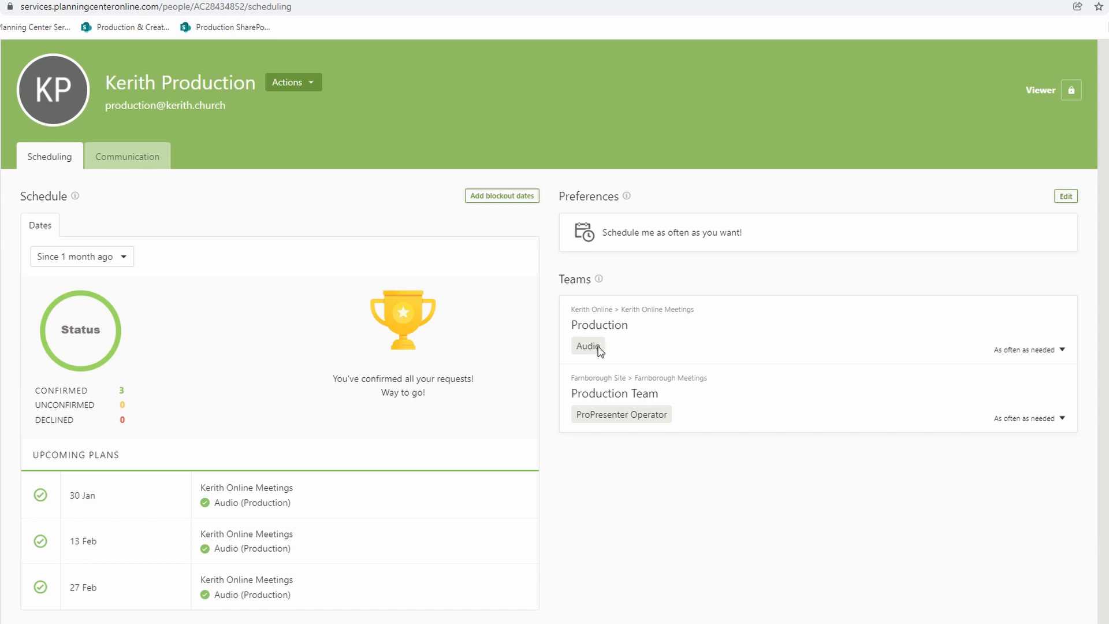
mouse_move(1012, 351)
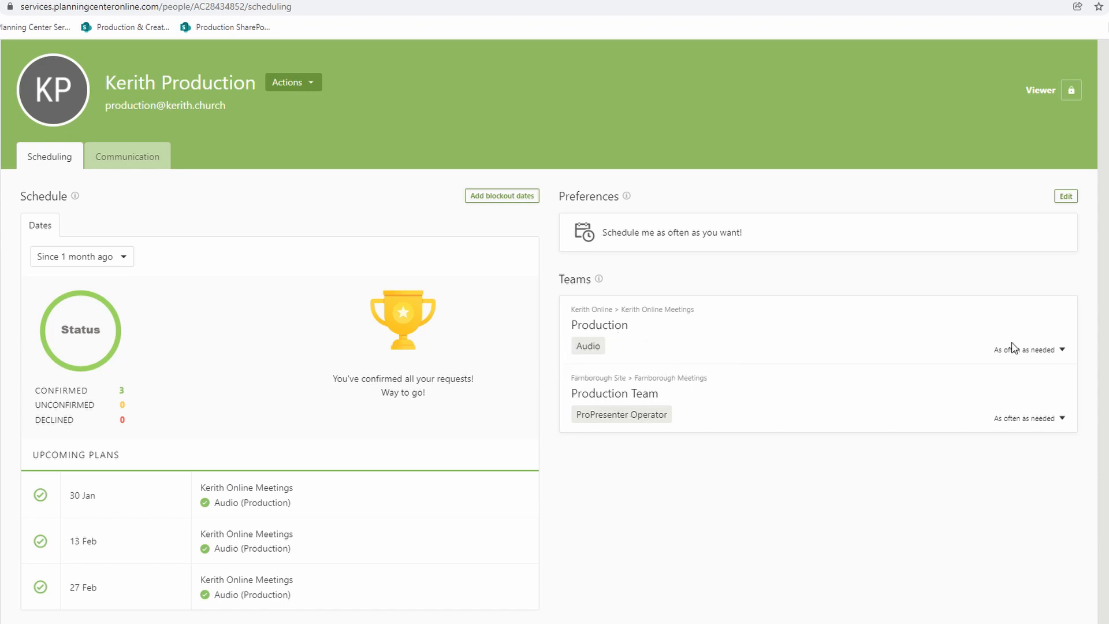
left_click(1061, 349)
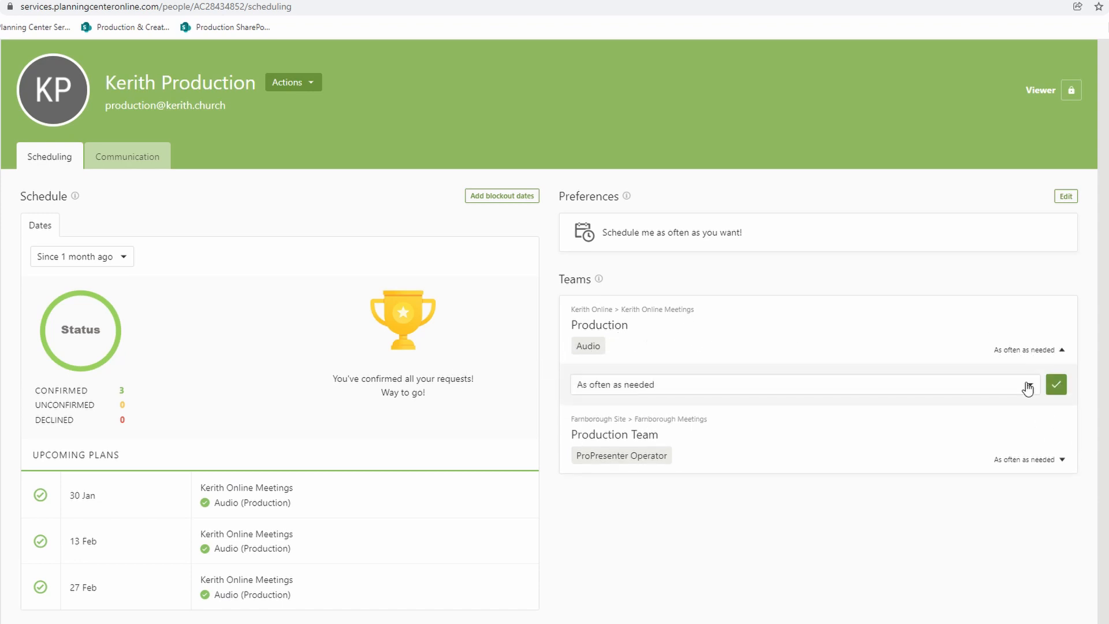
left_click(801, 384)
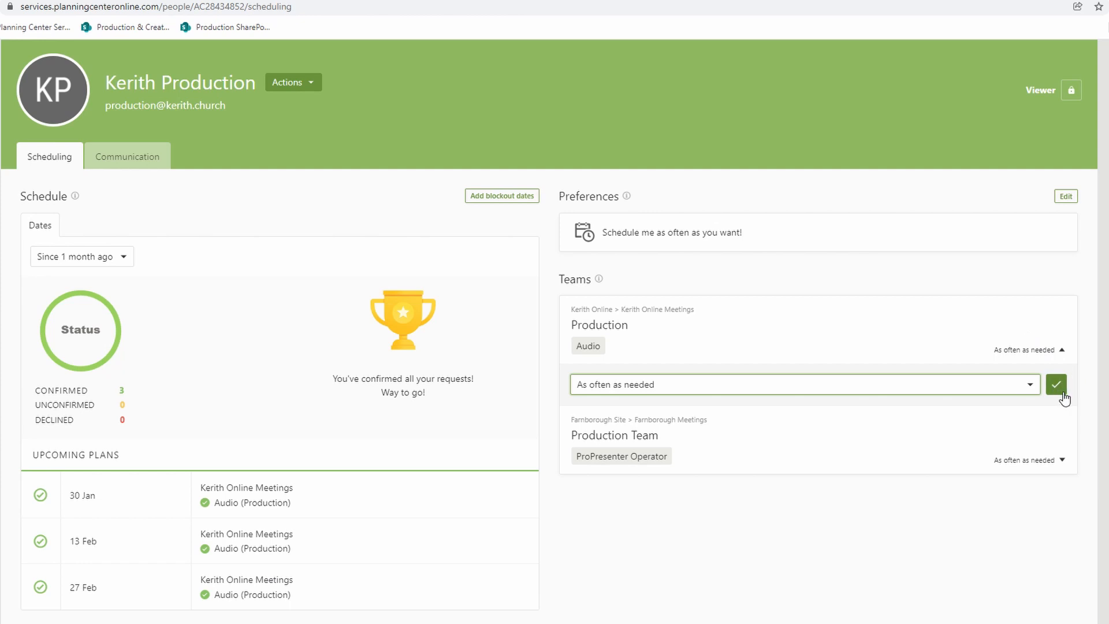
mouse_move(1060, 388)
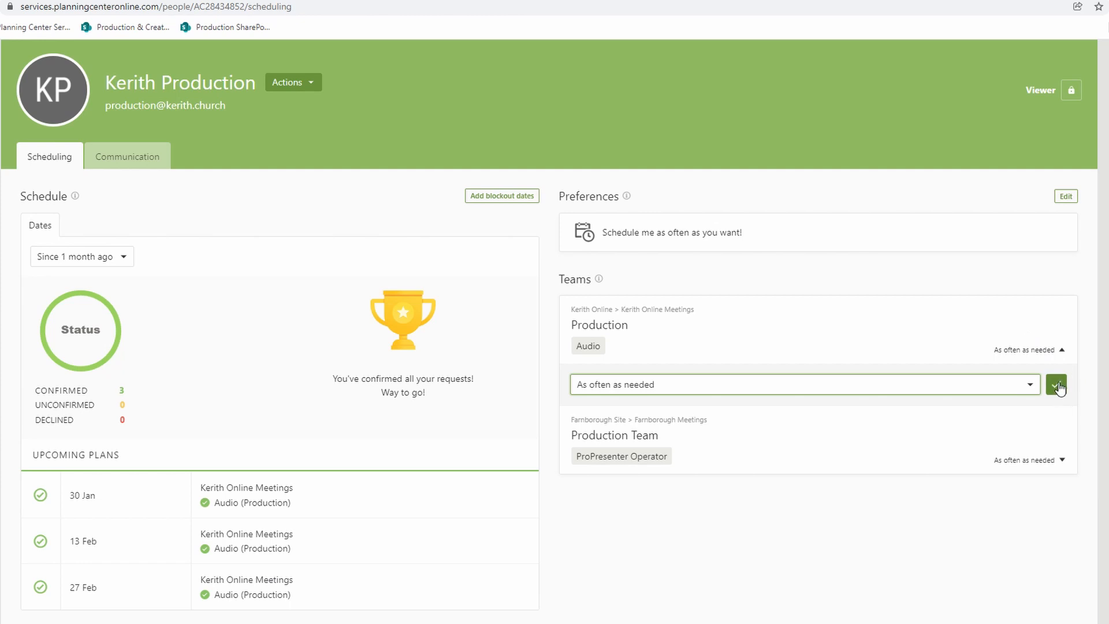
left_click(1055, 385)
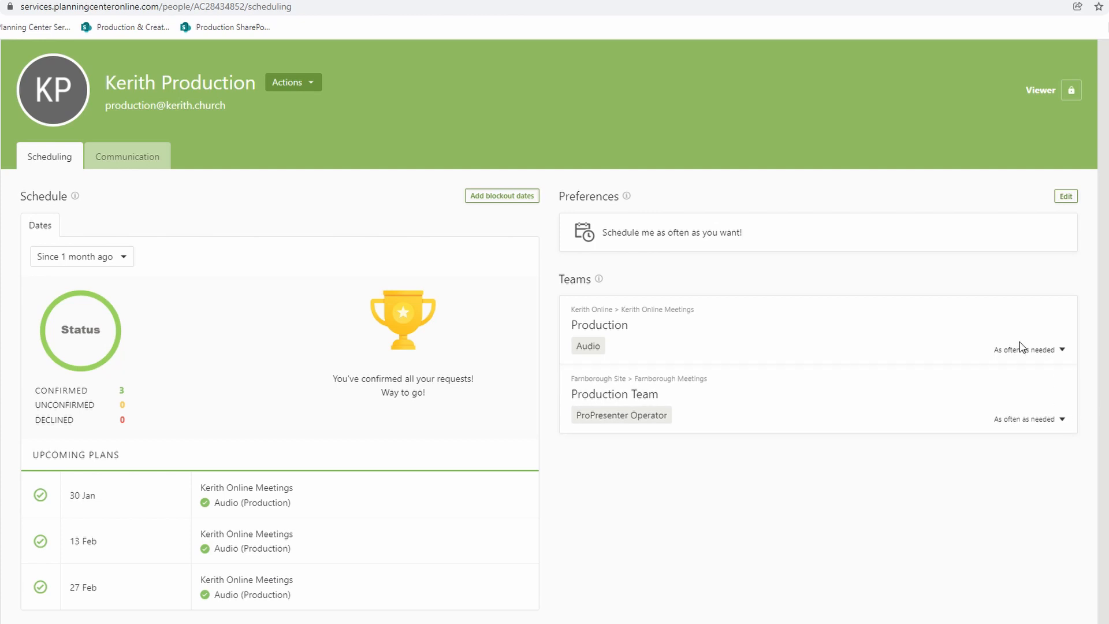
mouse_move(974, 458)
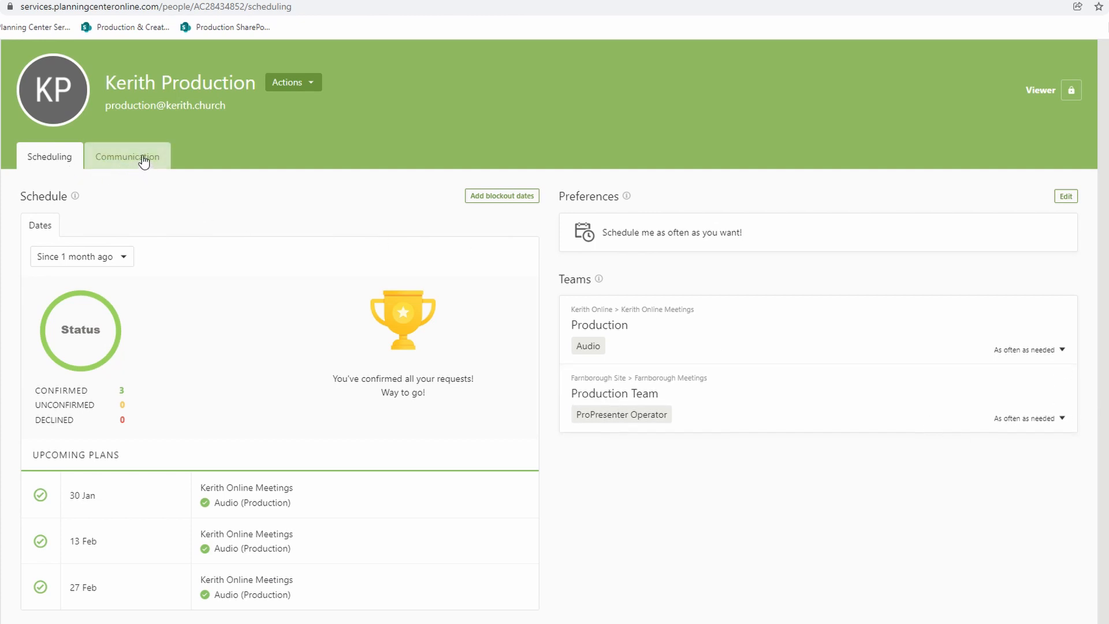
Show the profile's Communication tab with its received request-to-serve message
left_click(127, 158)
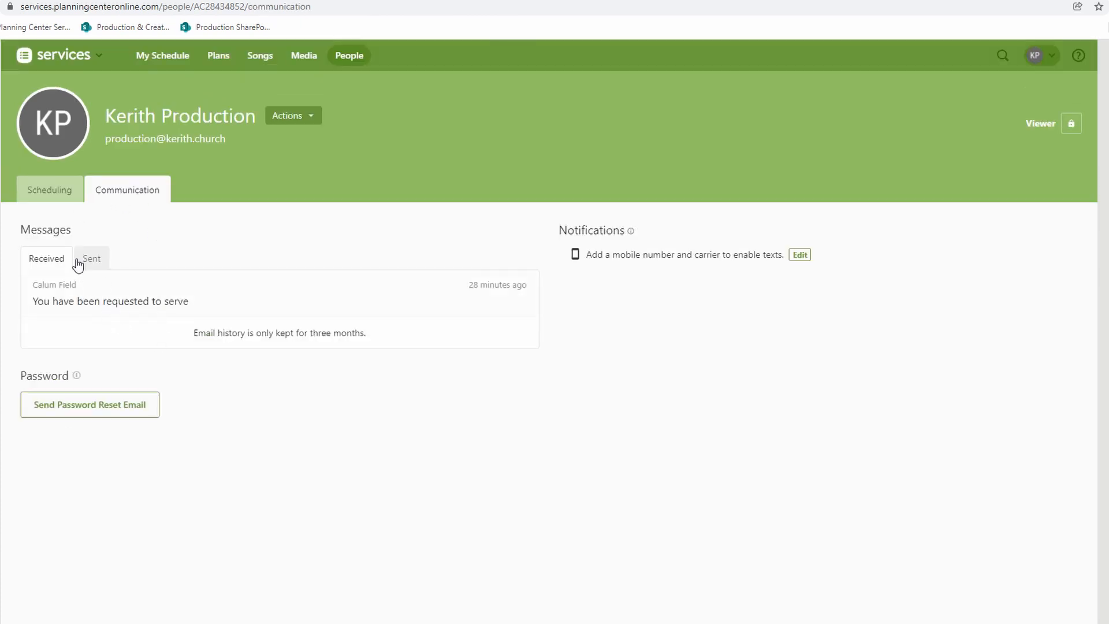
mouse_move(97, 291)
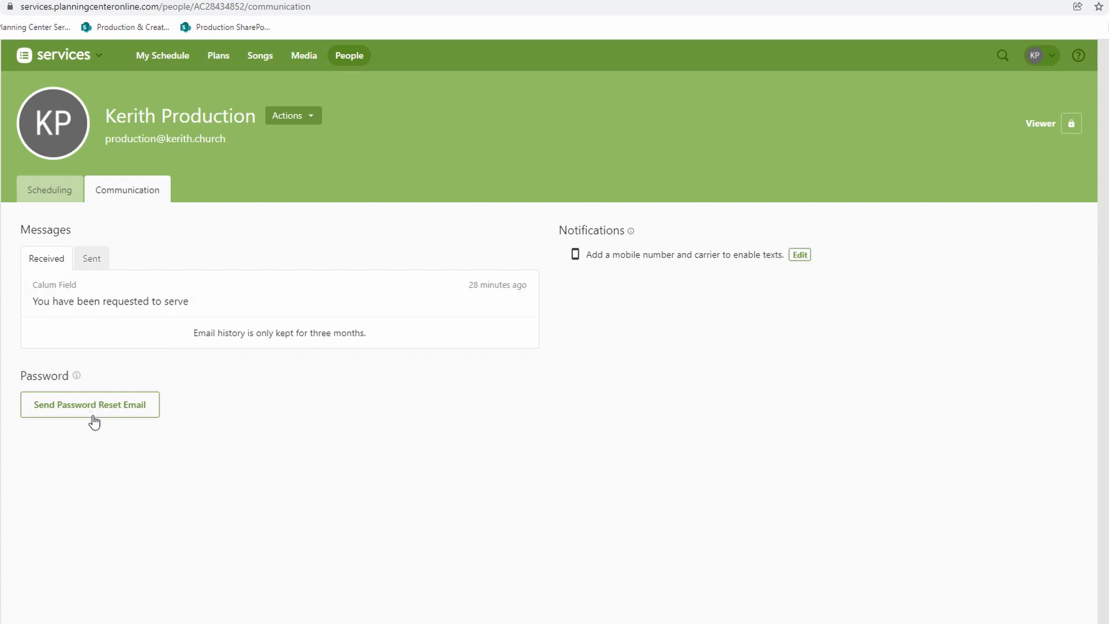
mouse_move(681, 289)
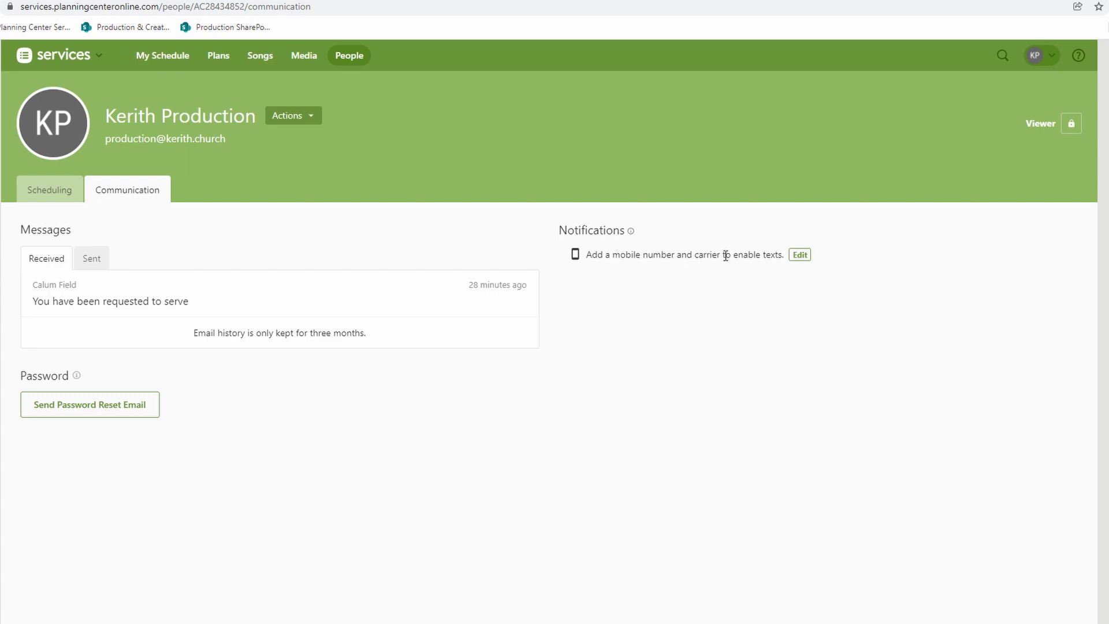
mouse_move(746, 271)
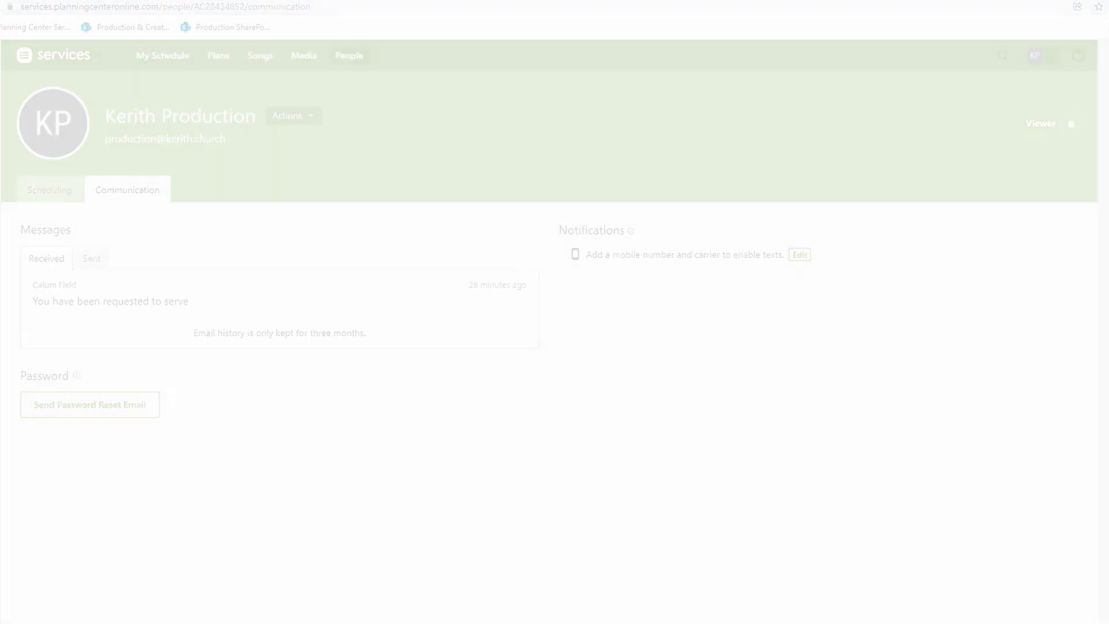
Go to the Farnborough Site plans dashboard and reveal the folders above it
left_click(218, 55)
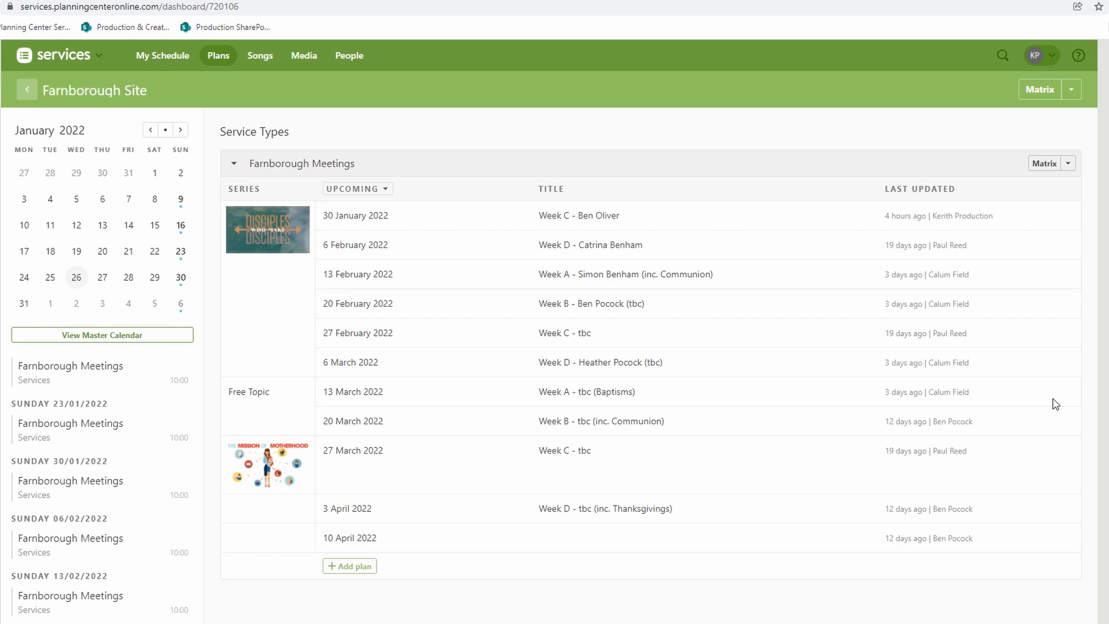
left_click(217, 55)
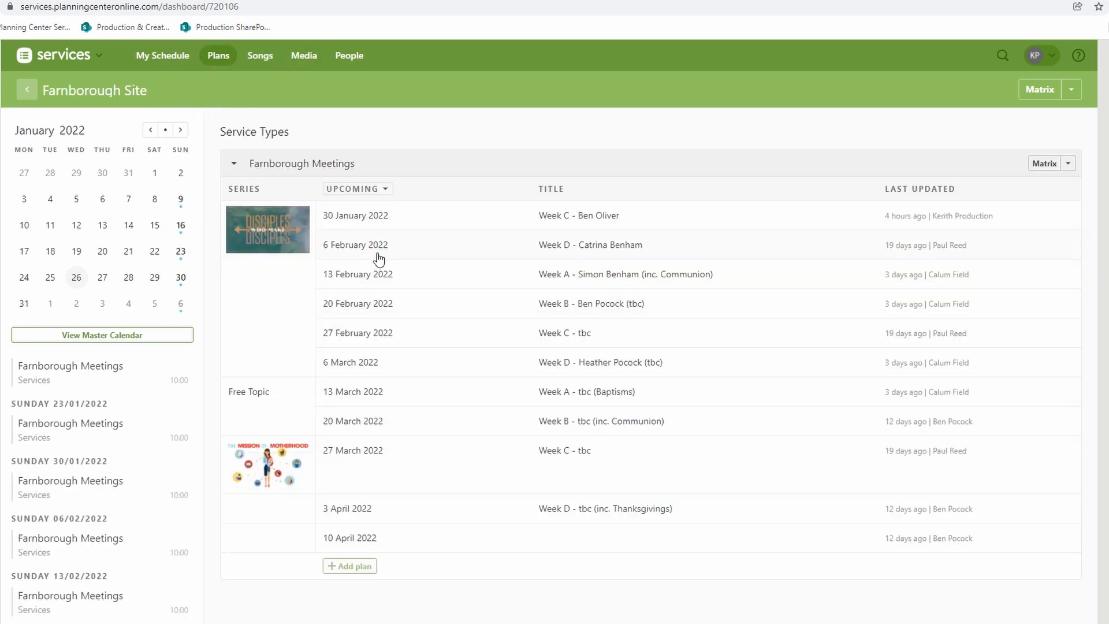
mouse_move(500, 163)
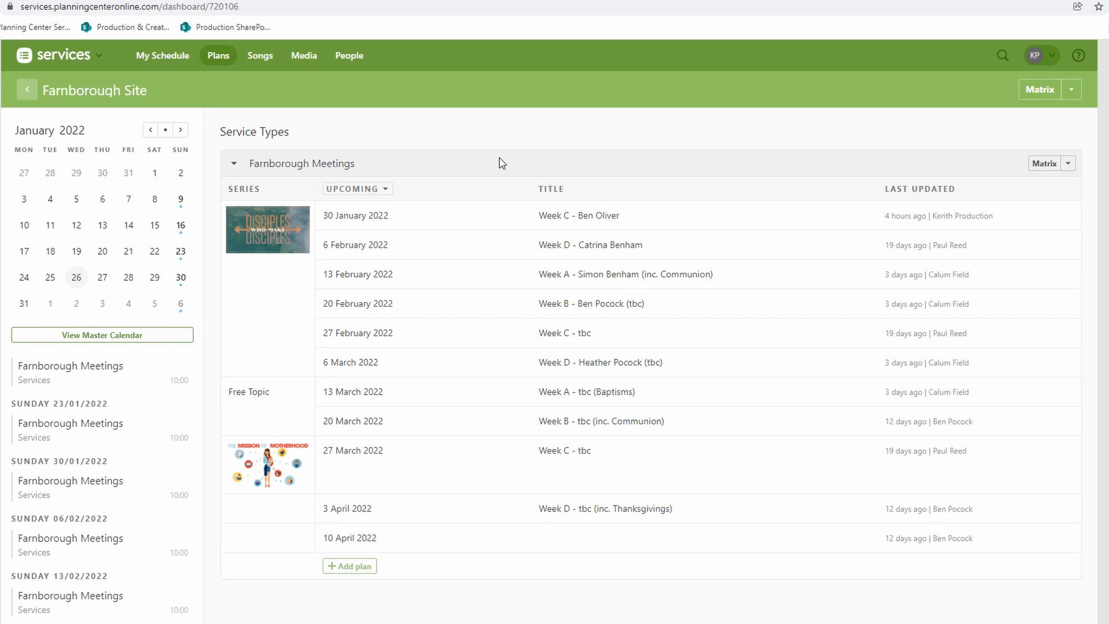
left_click(28, 90)
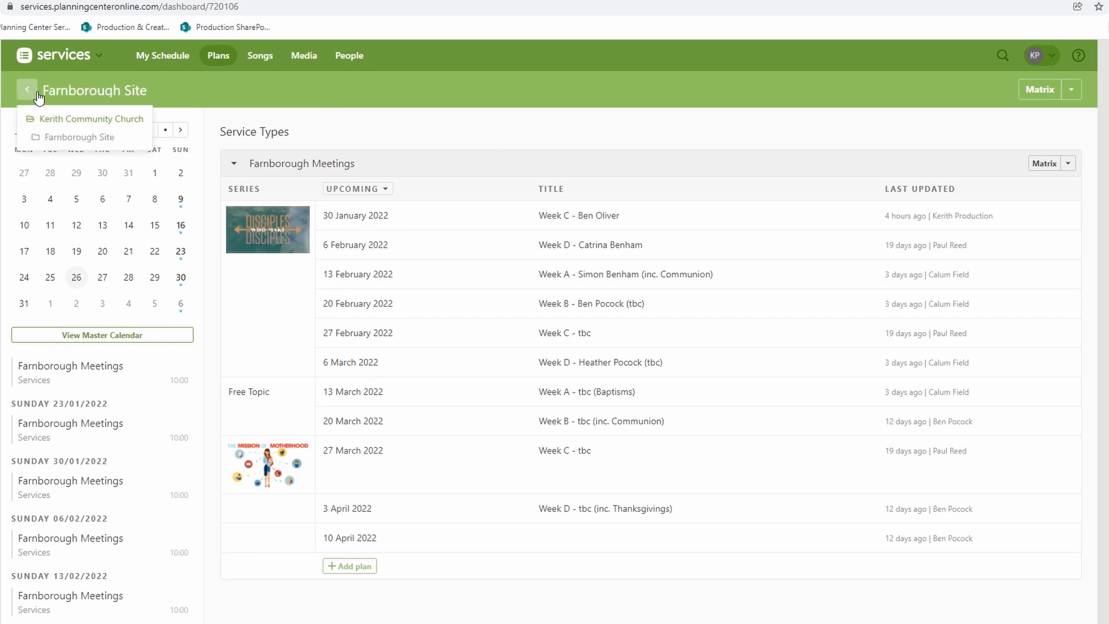
Go up to the top-level Kerith Community Church folder listing its site folders
left_click(91, 119)
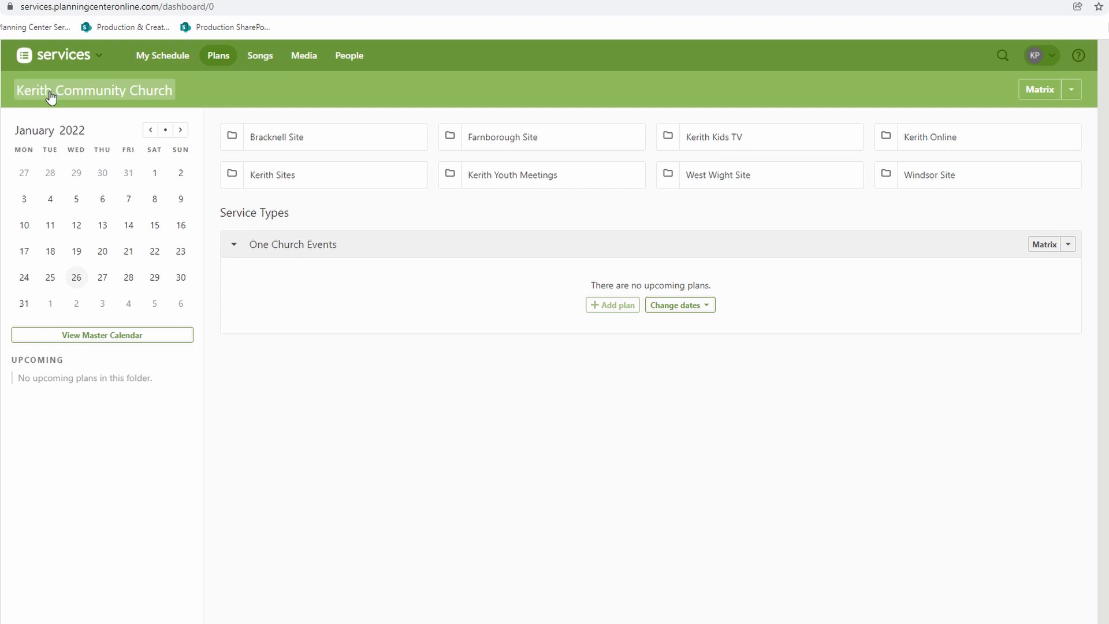
mouse_move(227, 157)
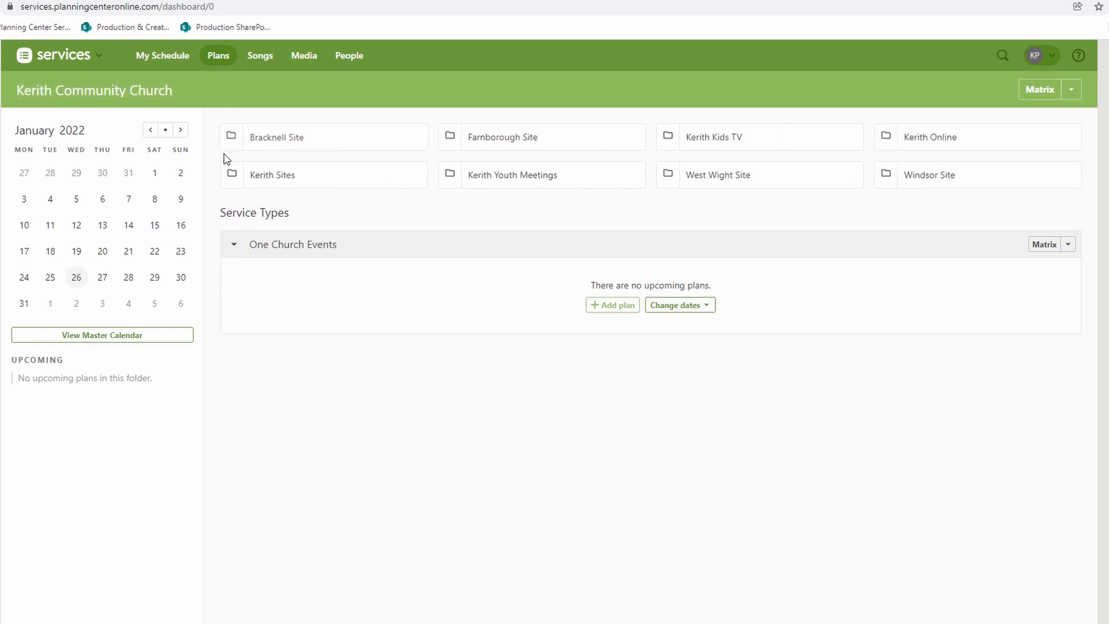
mouse_move(416, 174)
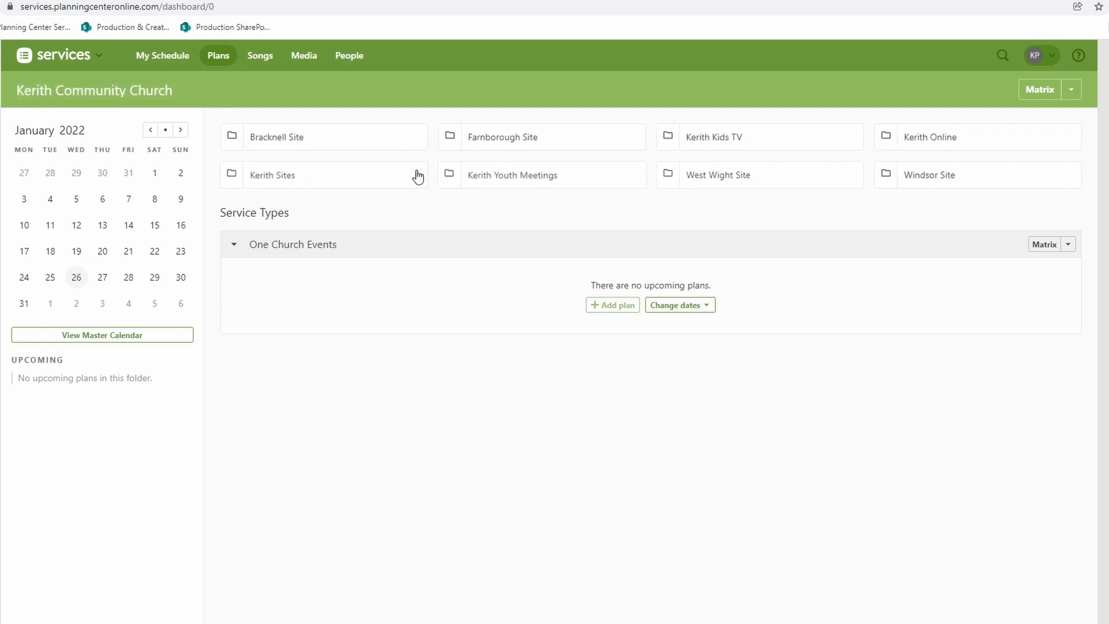
mouse_move(948, 201)
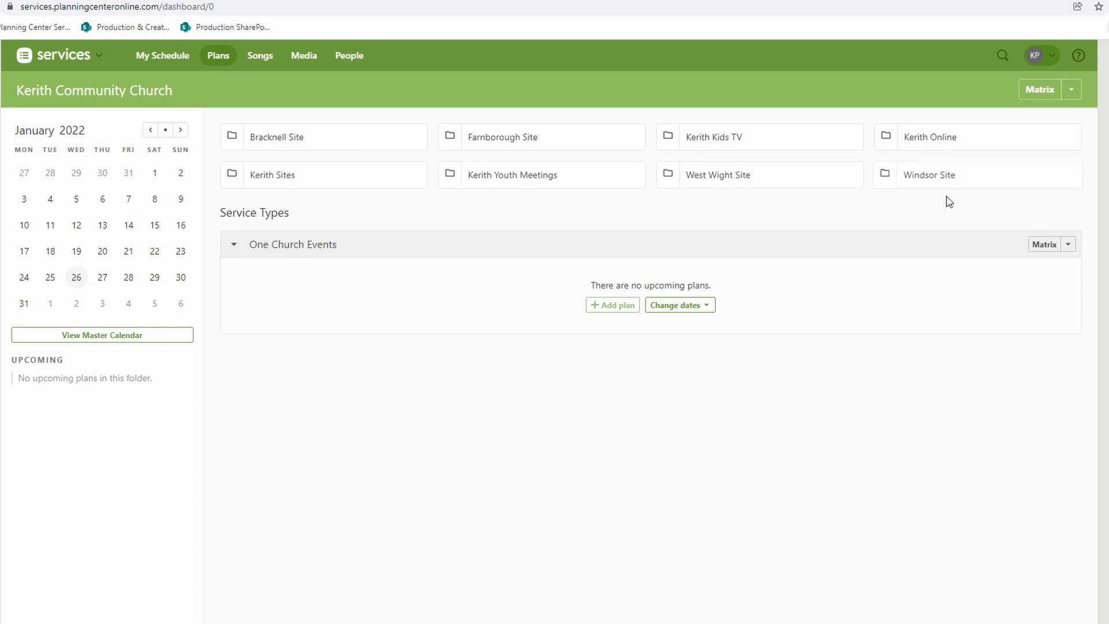
mouse_move(331, 147)
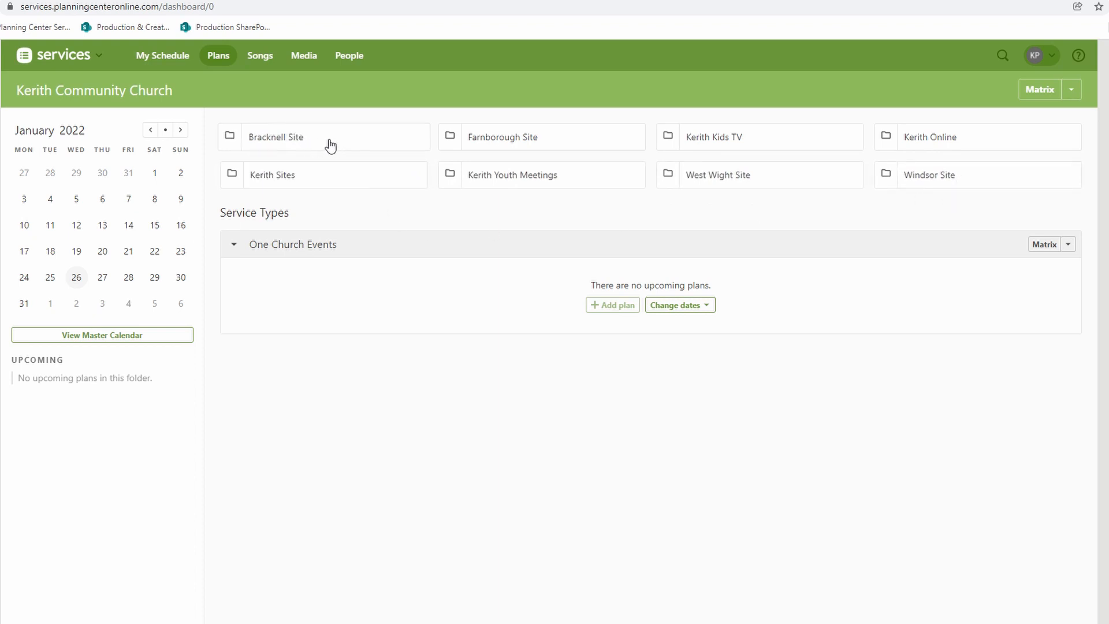
Enter the Bracknell Site folder and browse its upcoming Bracknell Meeting plans
left_click(298, 136)
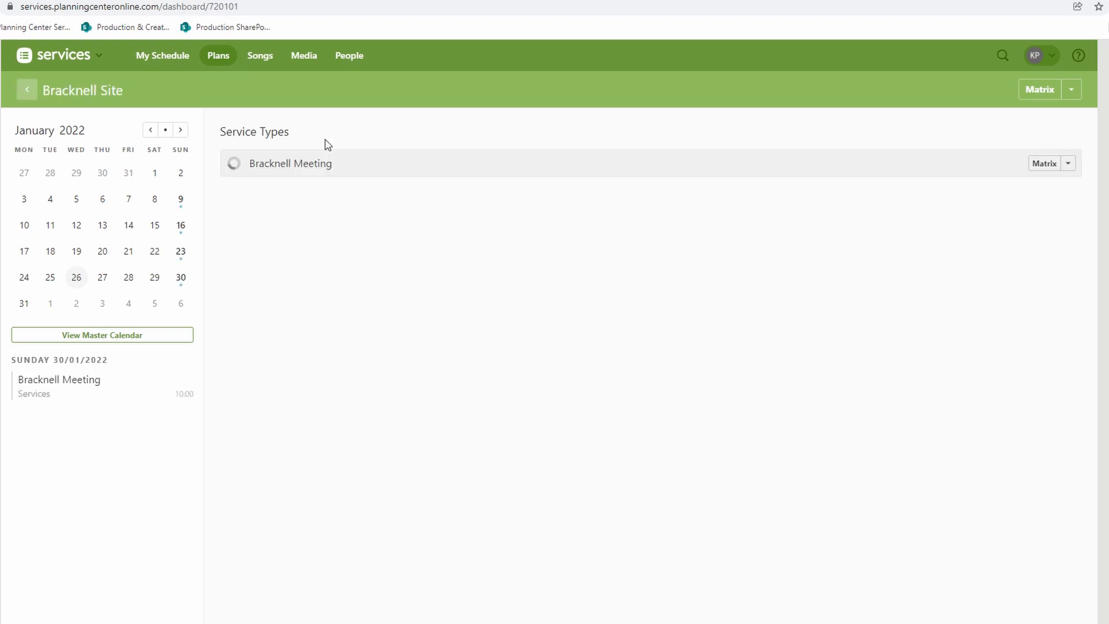
left_click(290, 164)
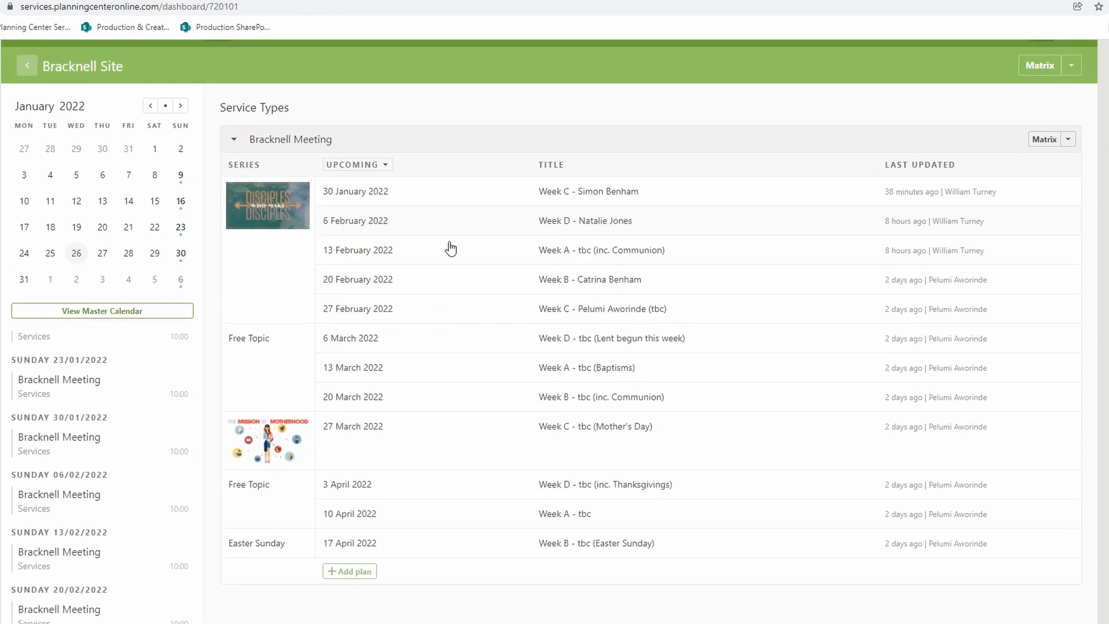
mouse_move(438, 316)
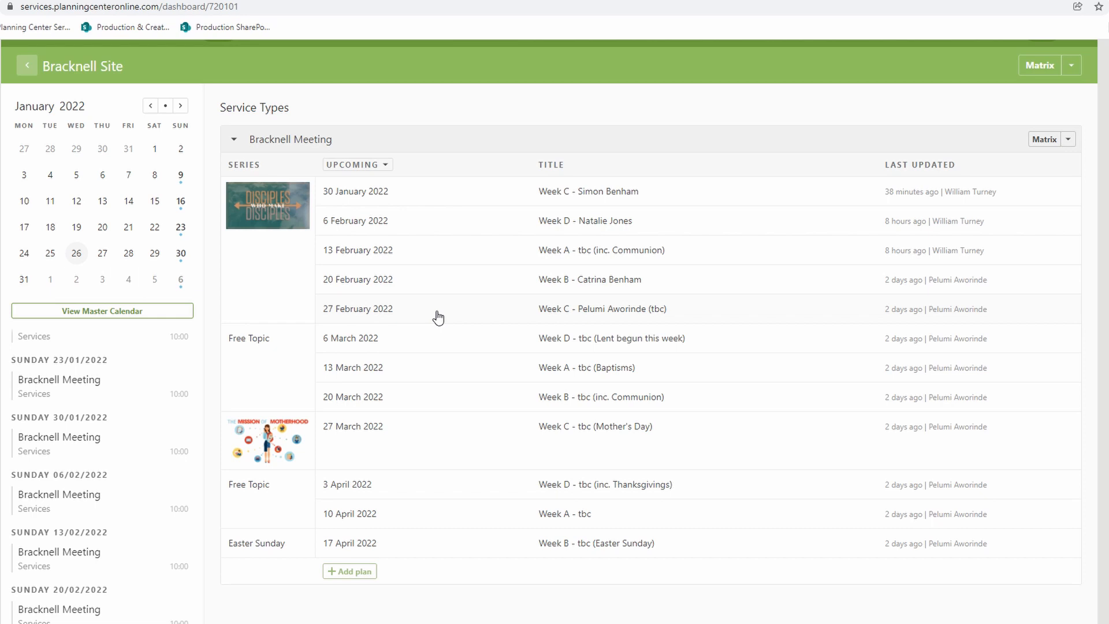
mouse_move(446, 430)
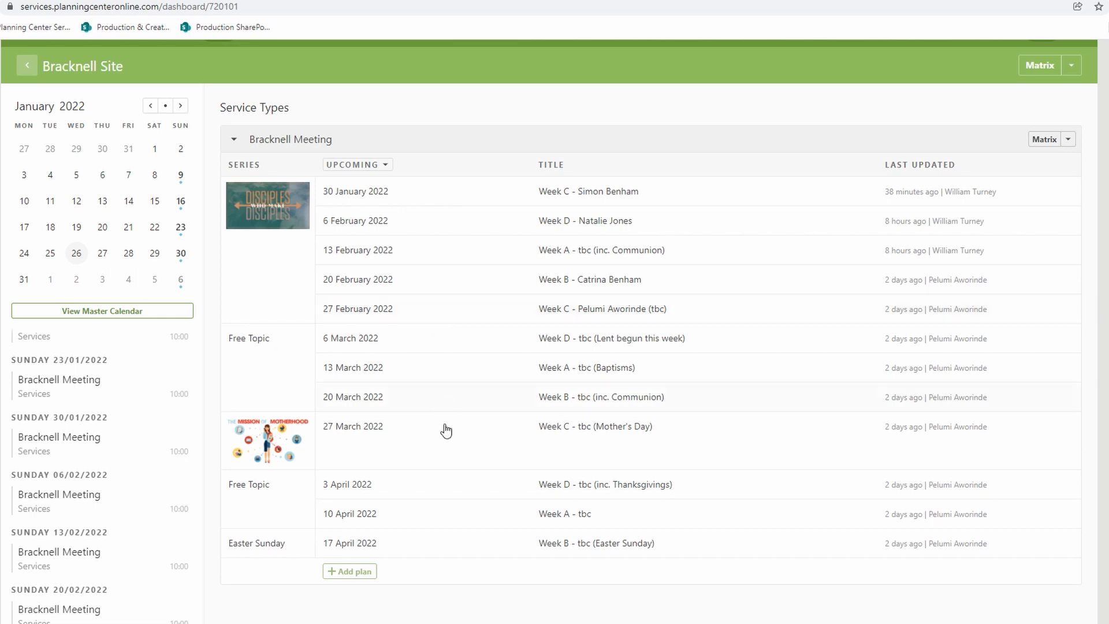
scroll("down", 3)
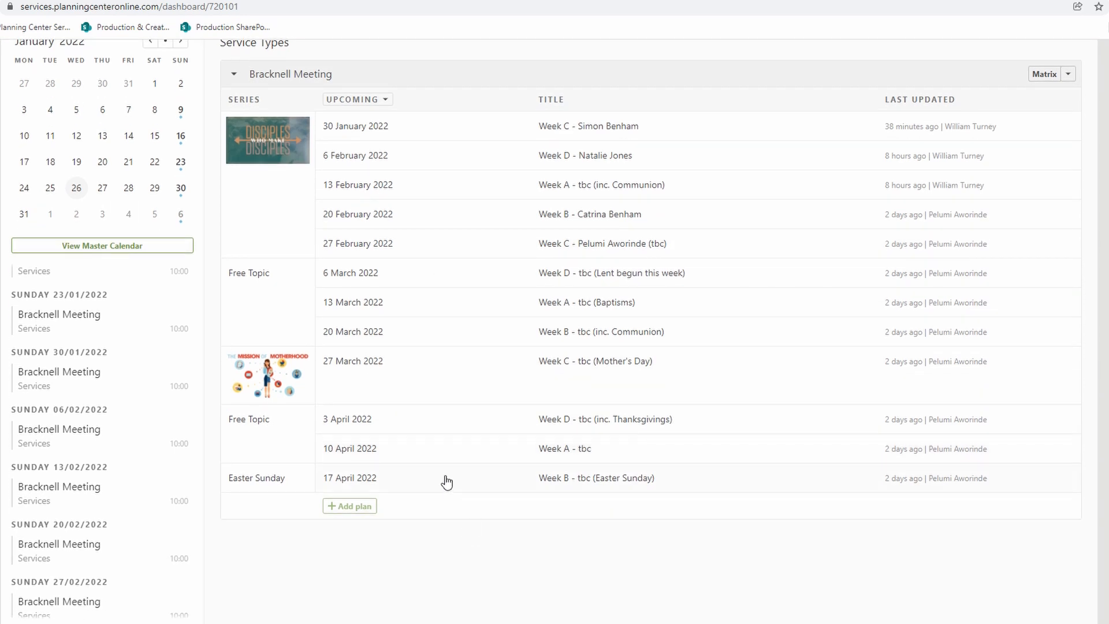
mouse_move(393, 312)
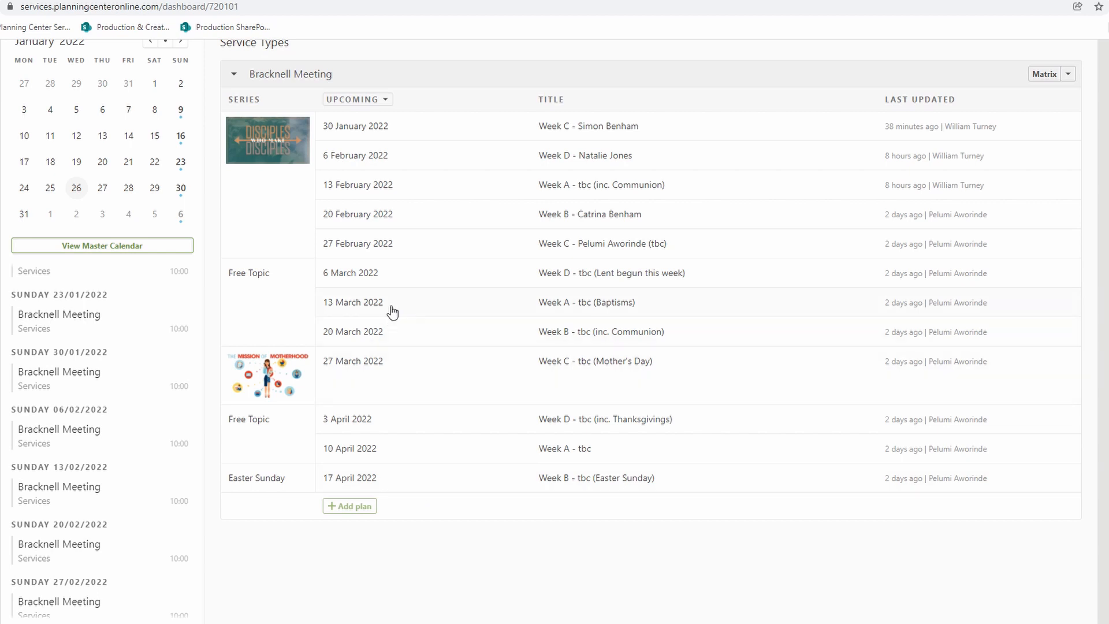
mouse_move(439, 490)
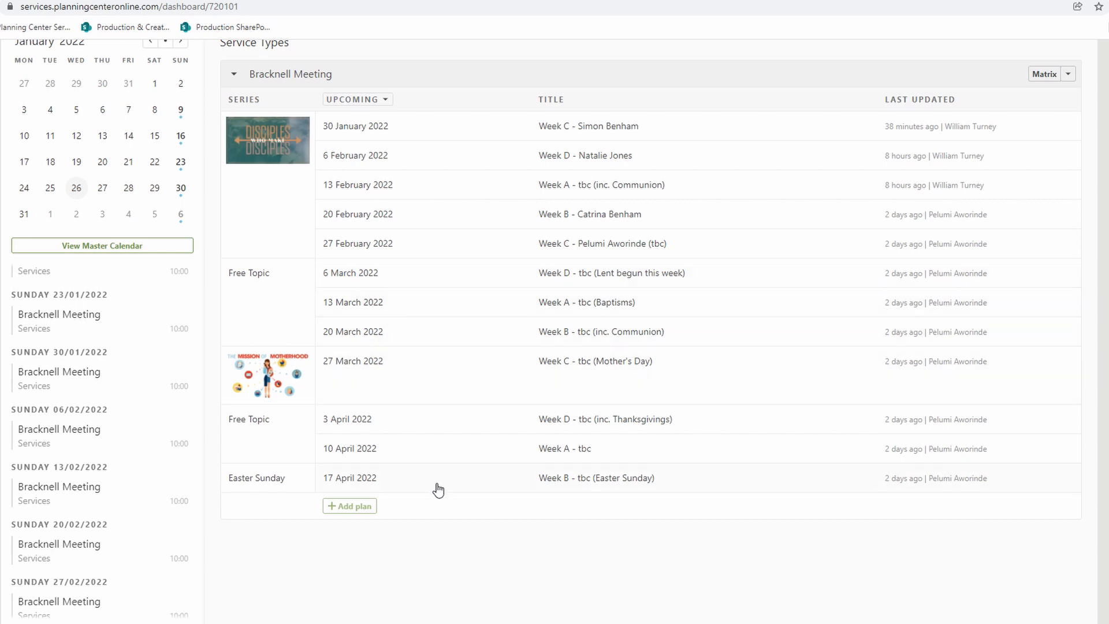
mouse_move(520, 303)
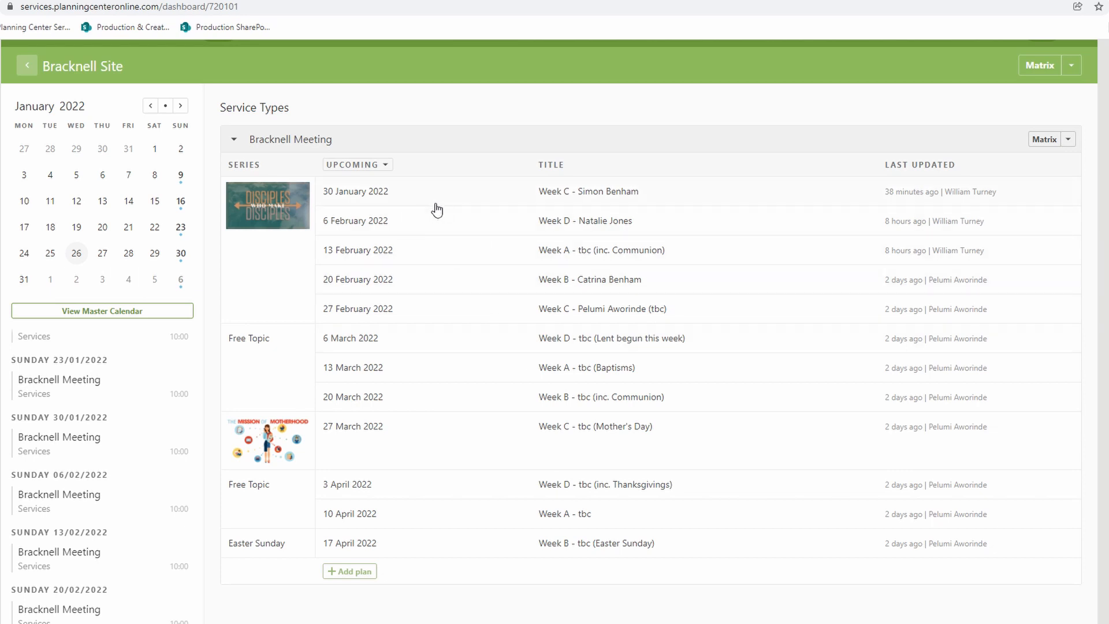
mouse_move(671, 194)
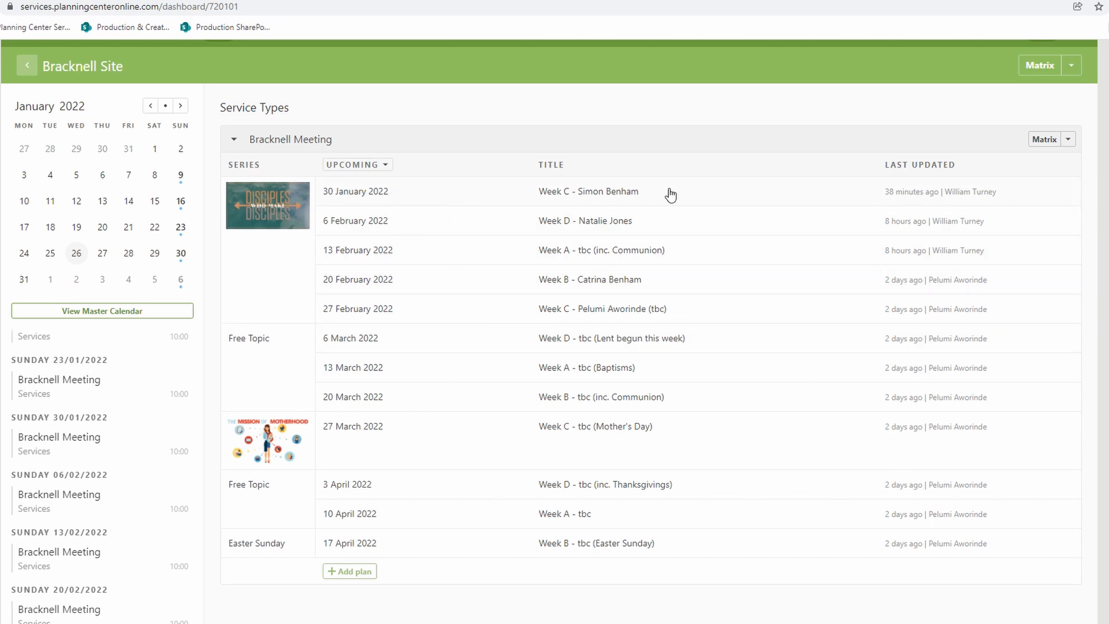
mouse_move(595, 191)
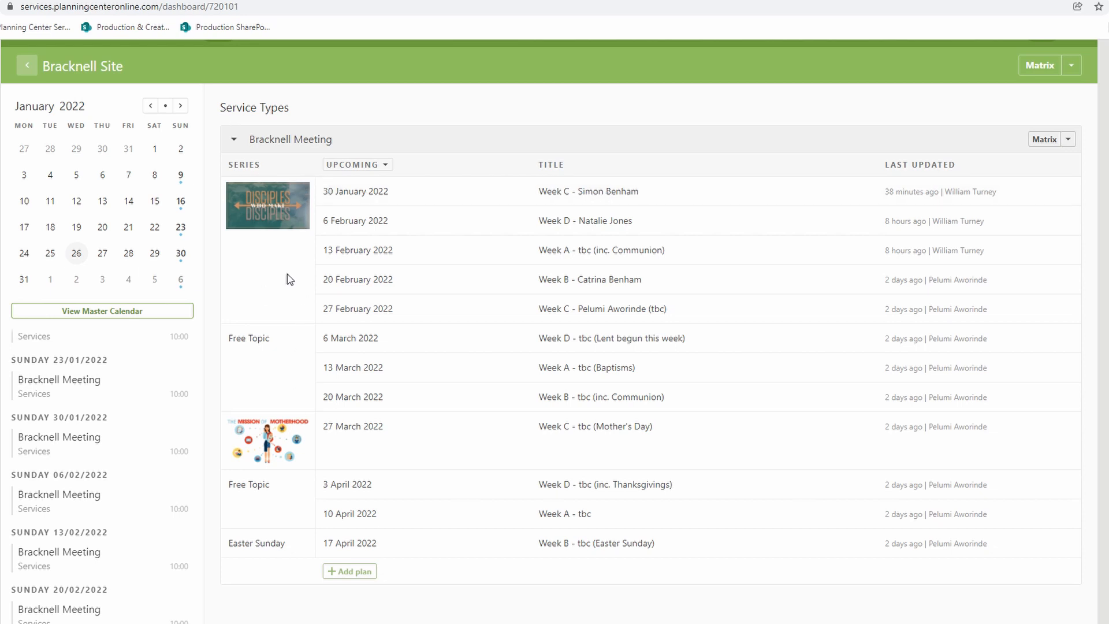
mouse_move(273, 189)
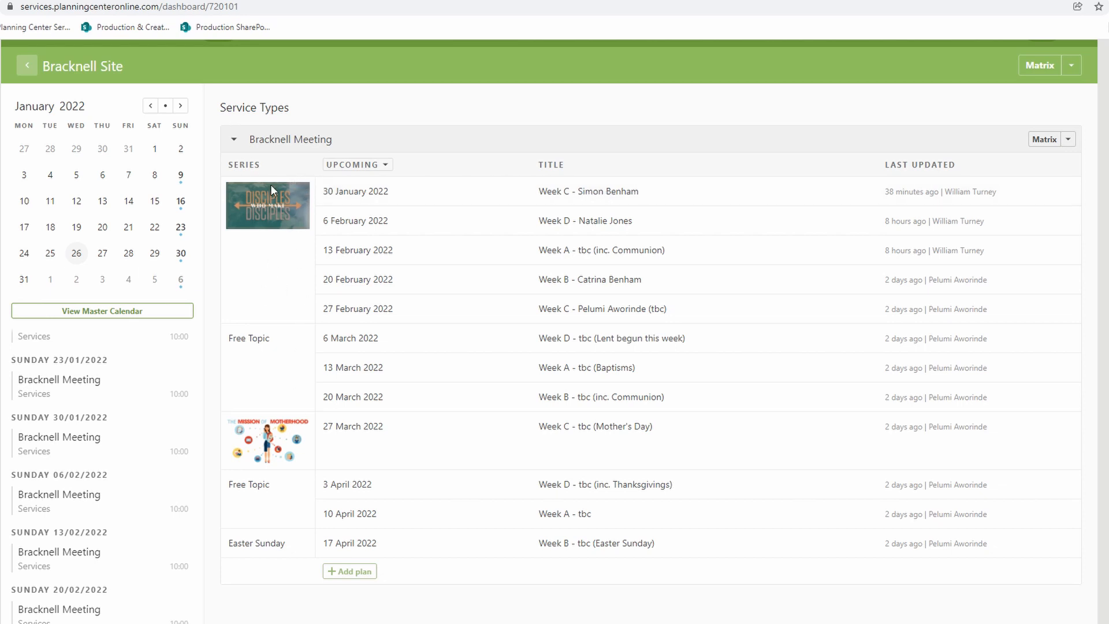
mouse_move(290, 428)
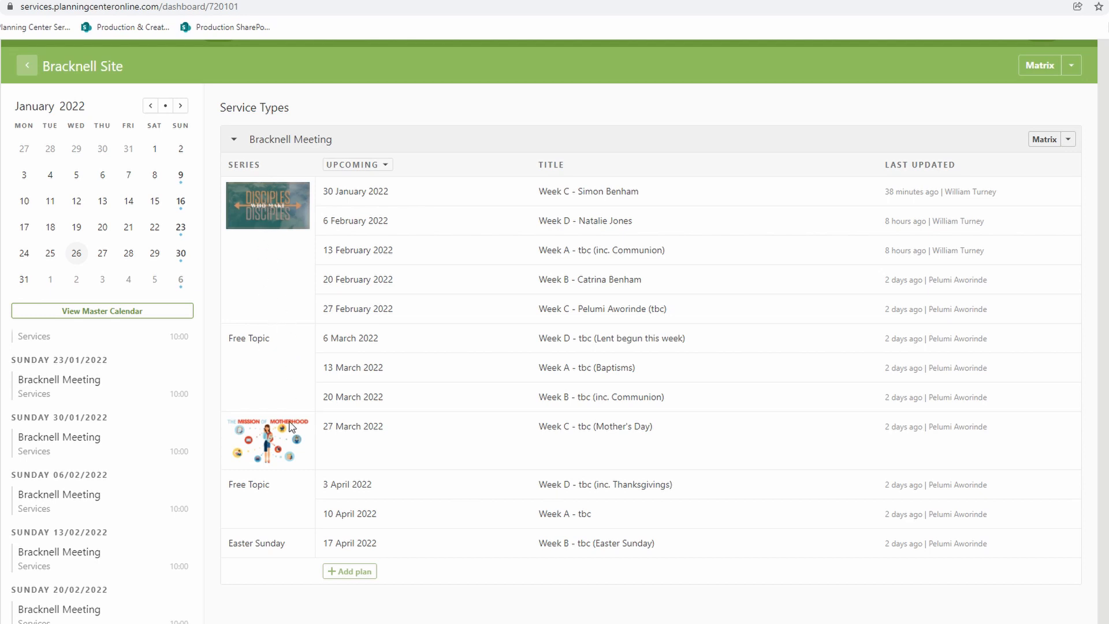
mouse_move(292, 448)
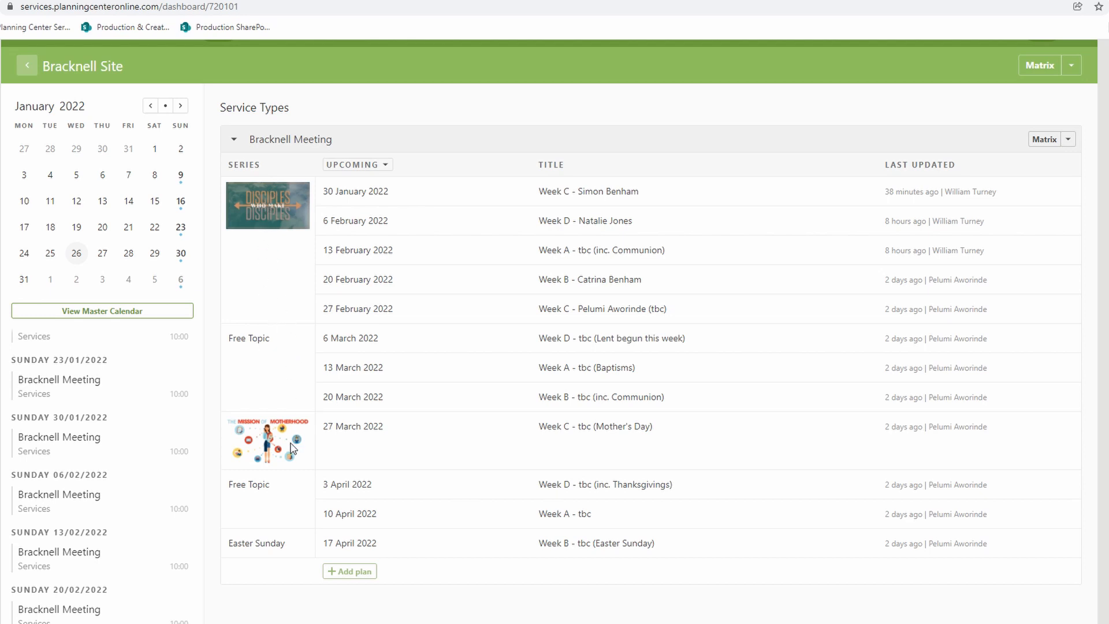
mouse_move(372, 298)
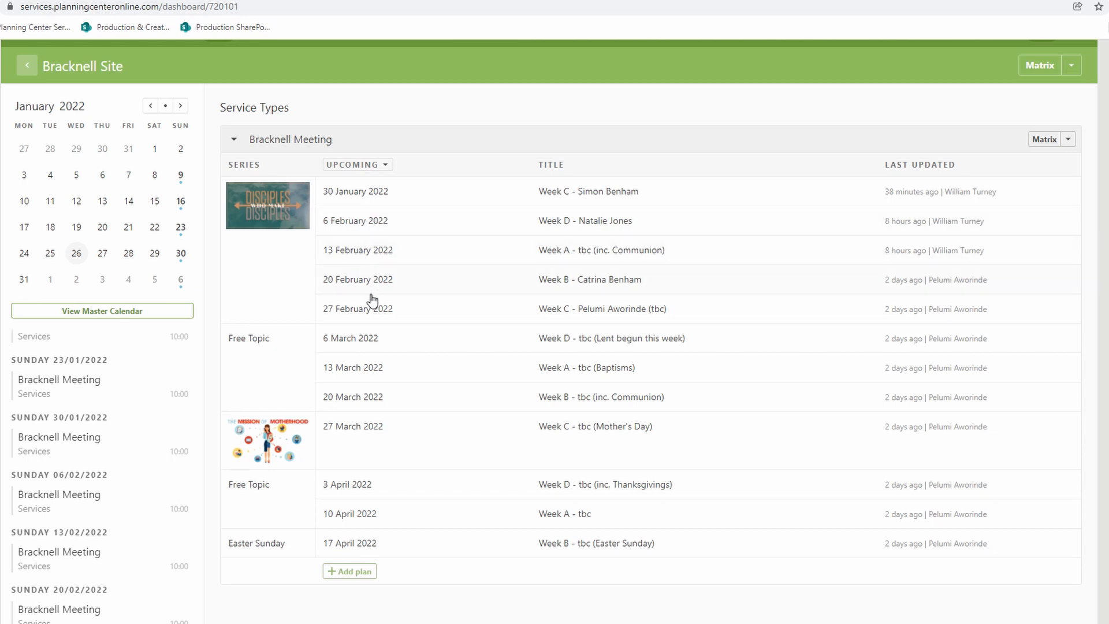
mouse_move(275, 243)
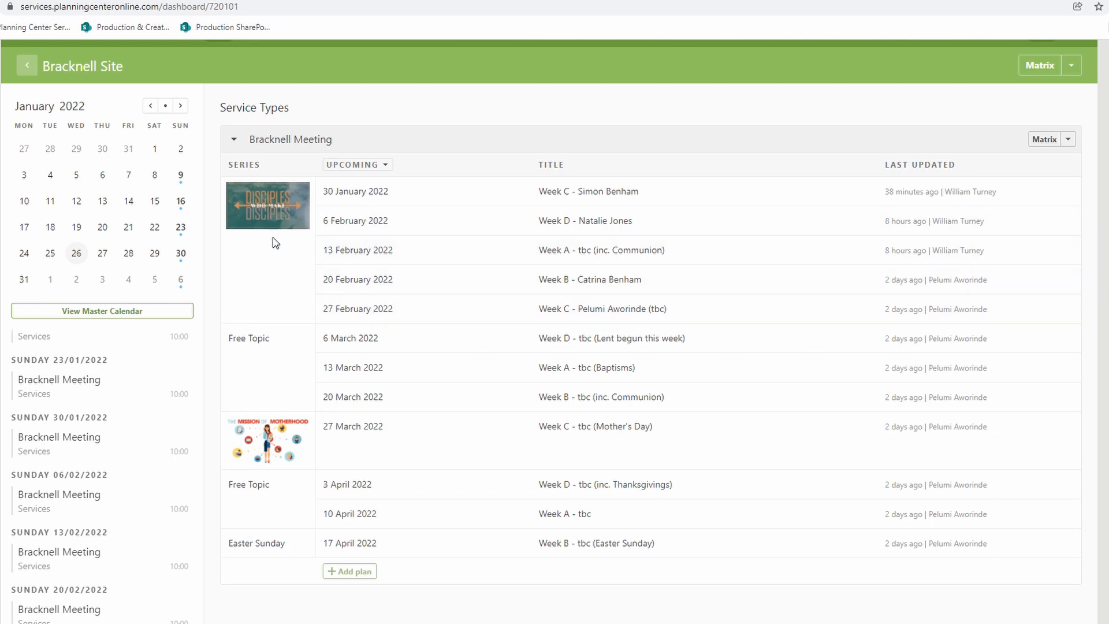
mouse_move(401, 316)
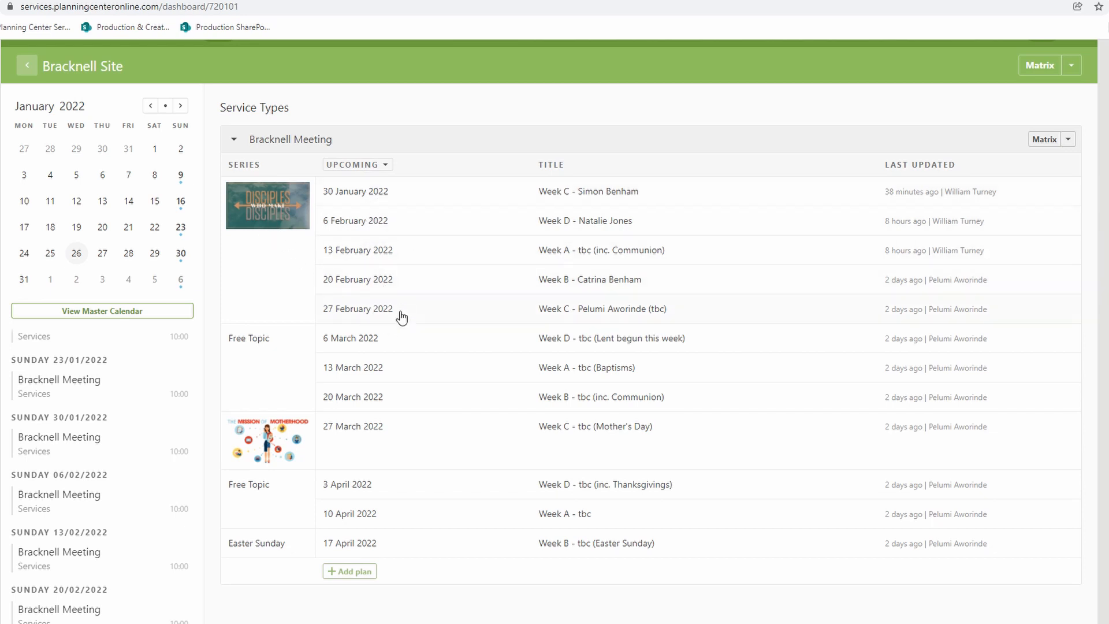
mouse_move(603, 194)
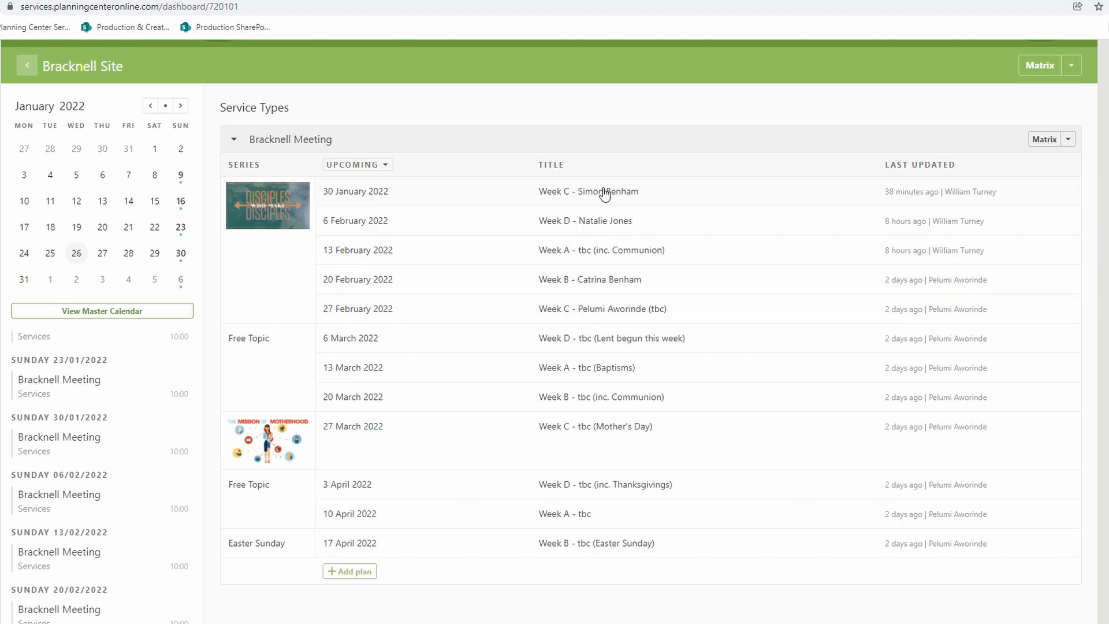
mouse_move(640, 199)
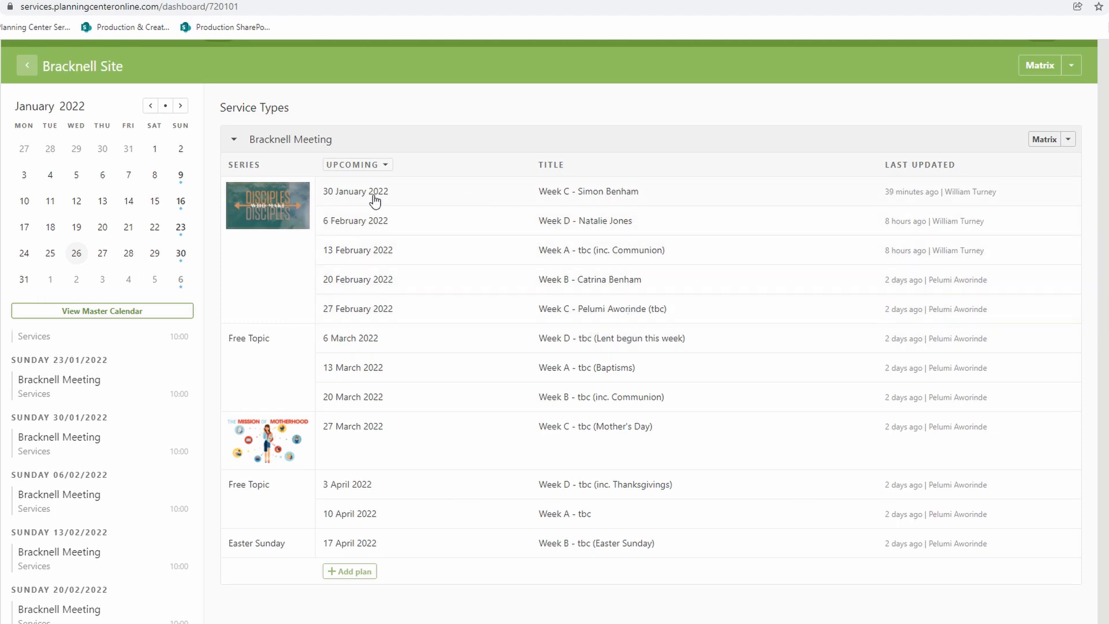
mouse_move(615, 196)
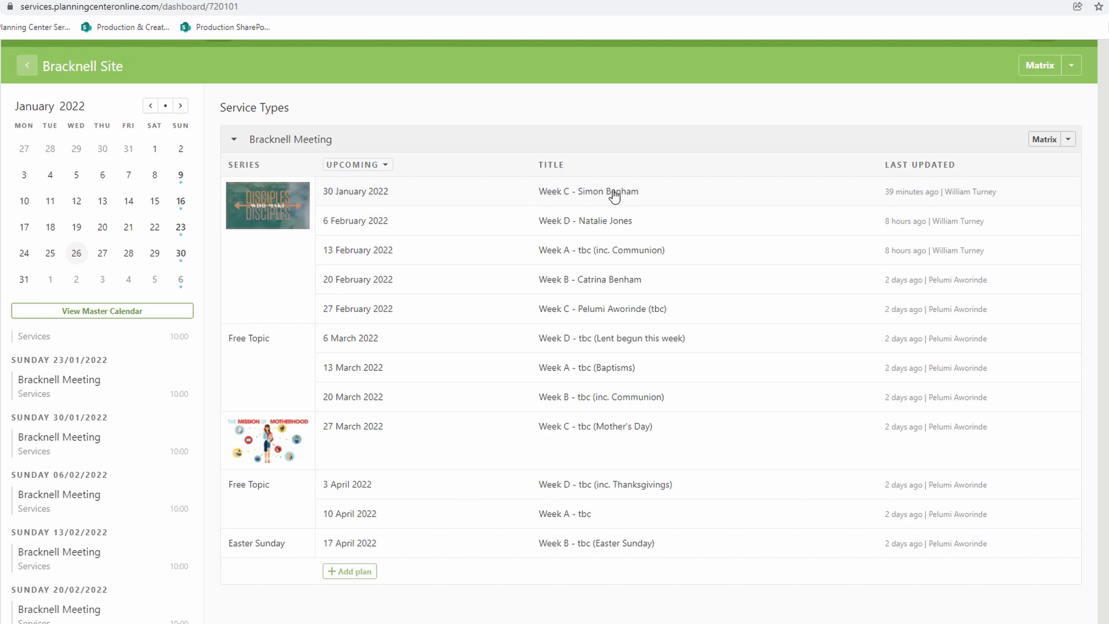
left_click(588, 192)
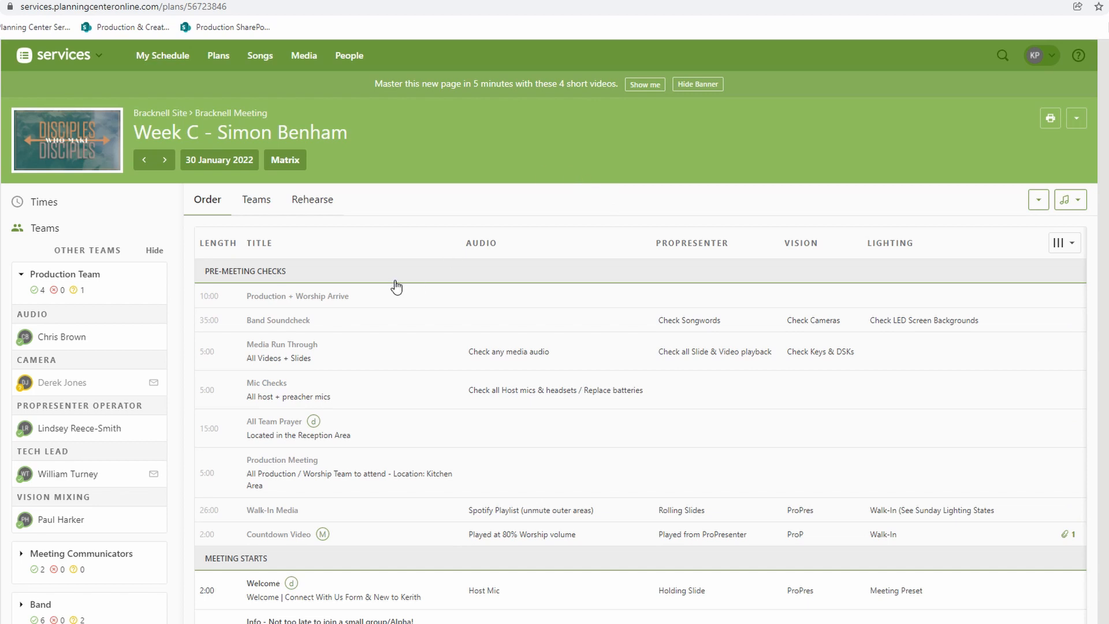
mouse_move(210, 173)
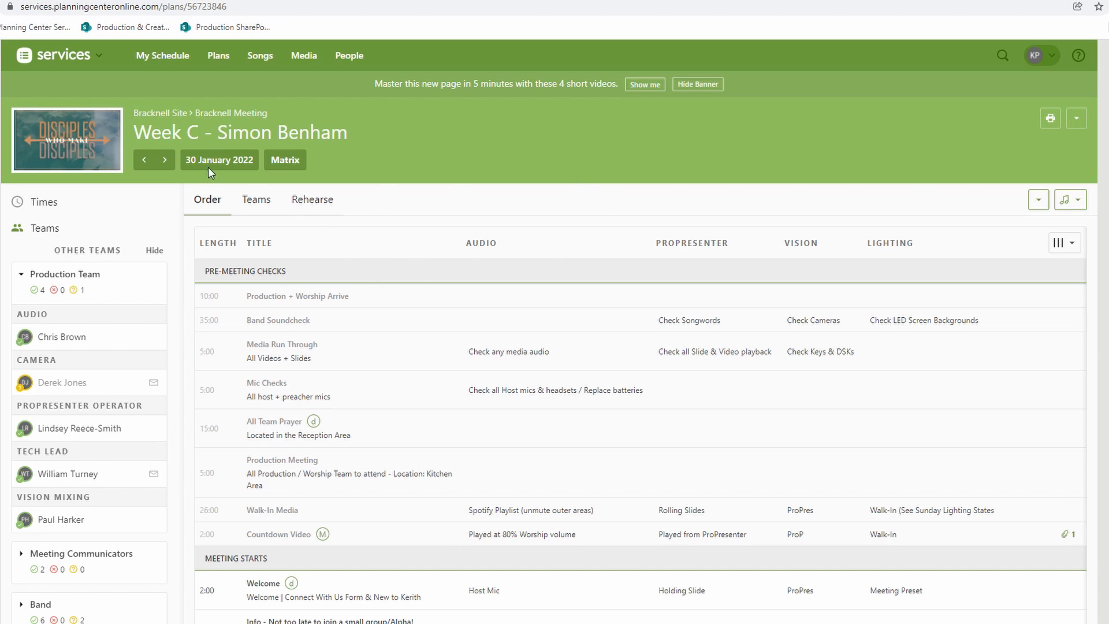
mouse_move(248, 162)
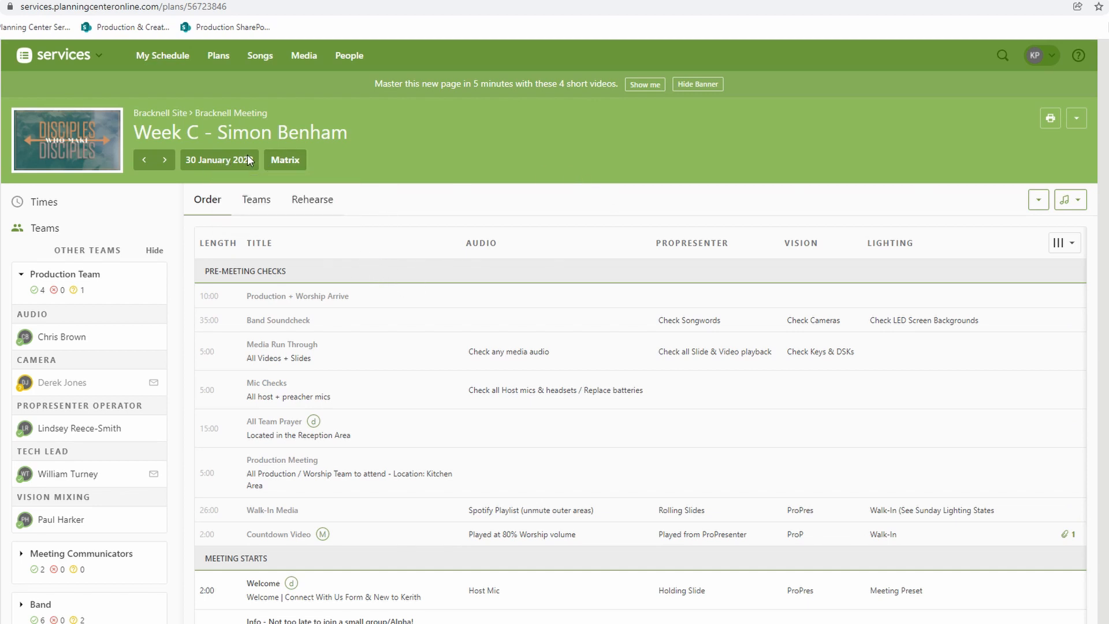
mouse_move(125, 370)
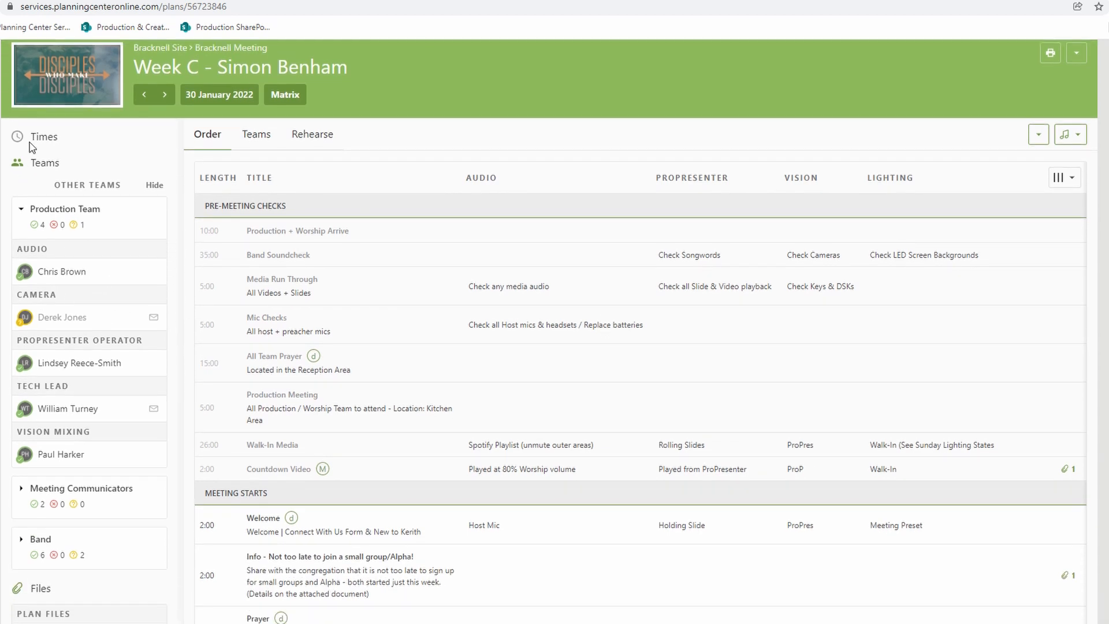
scroll("down", 3)
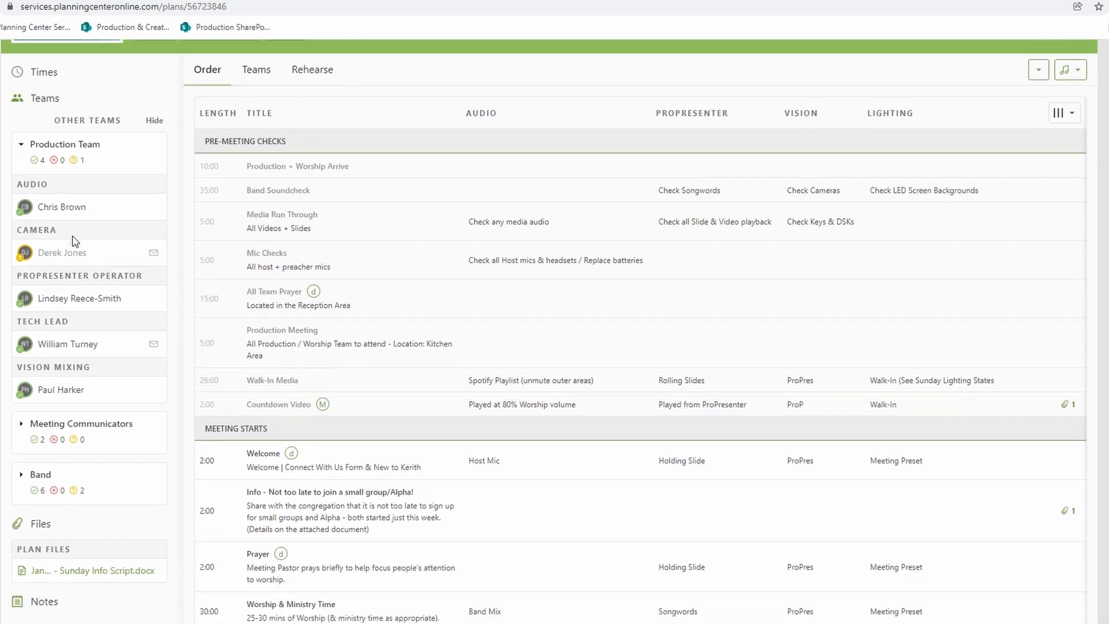
mouse_move(111, 245)
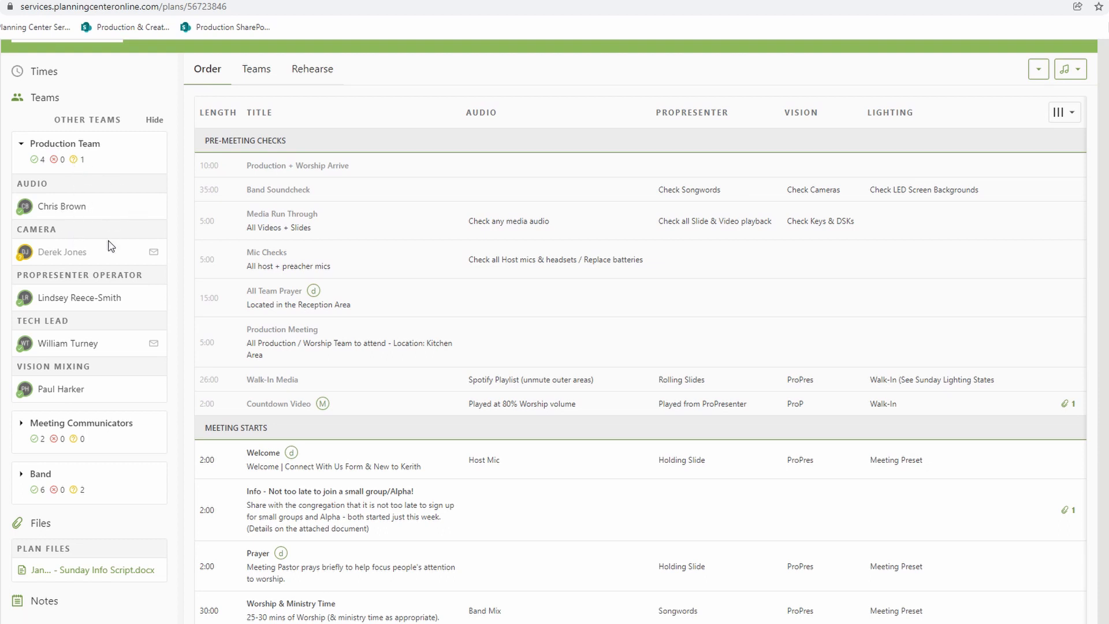
mouse_move(14, 366)
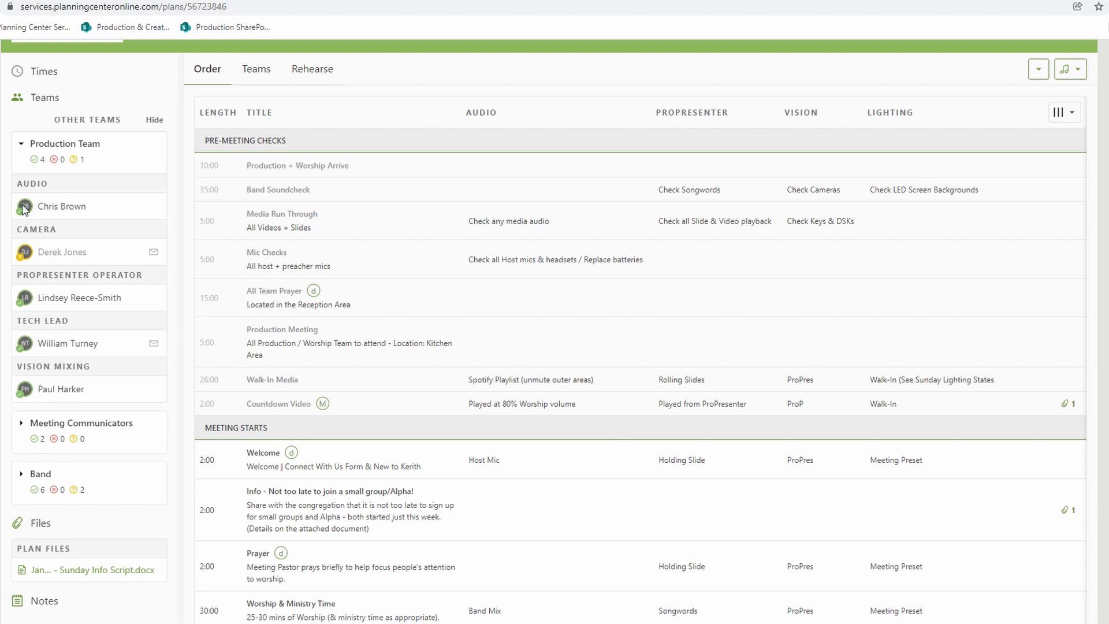
mouse_move(19, 263)
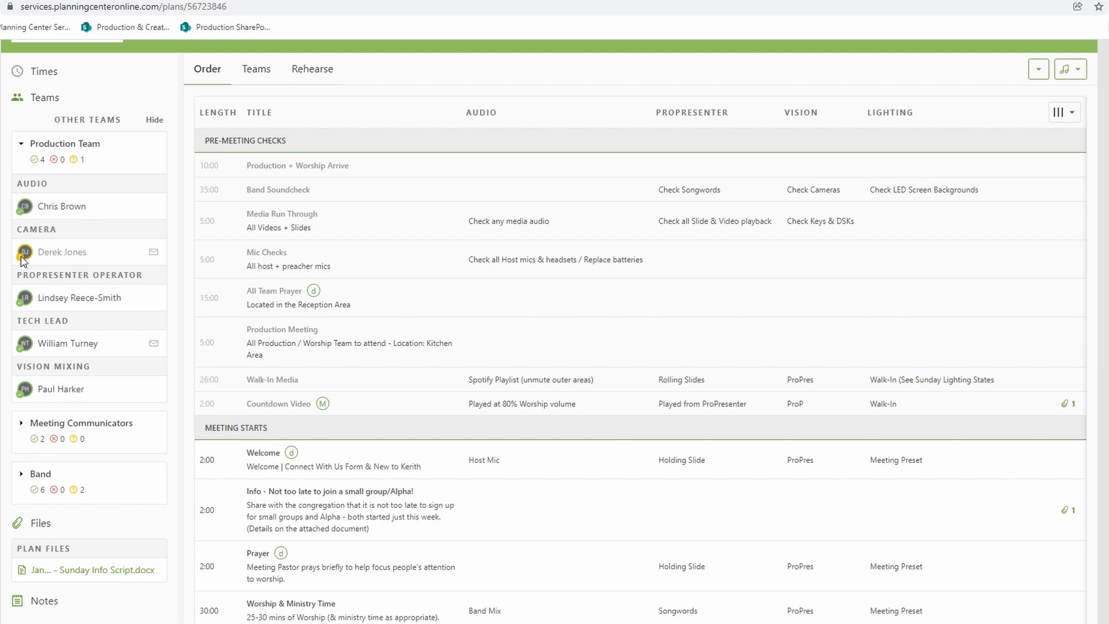
mouse_move(92, 256)
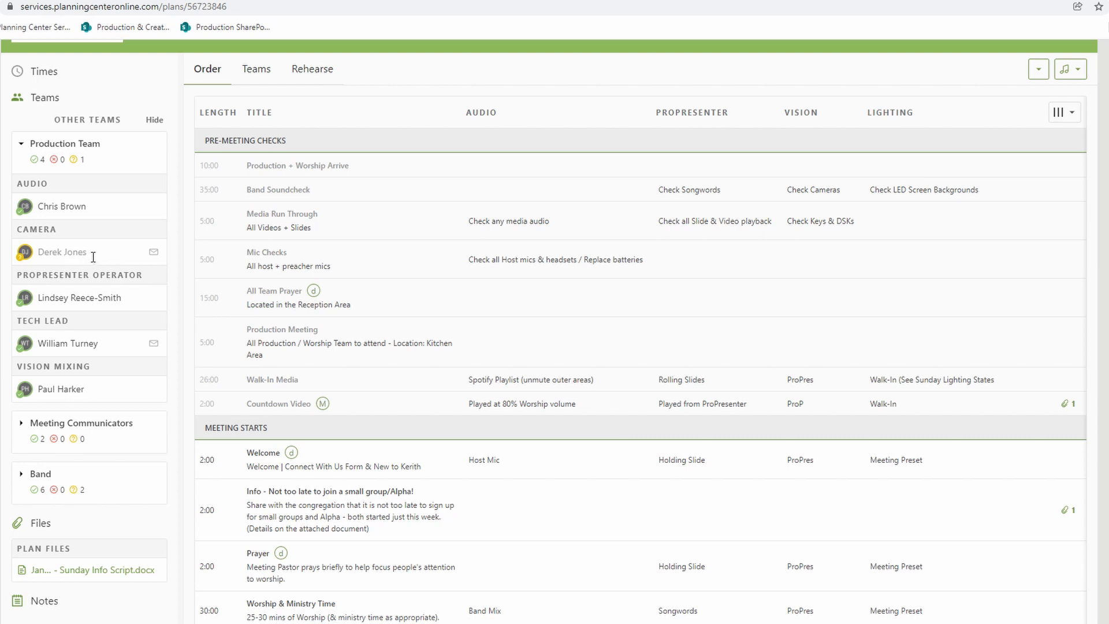
mouse_move(66, 307)
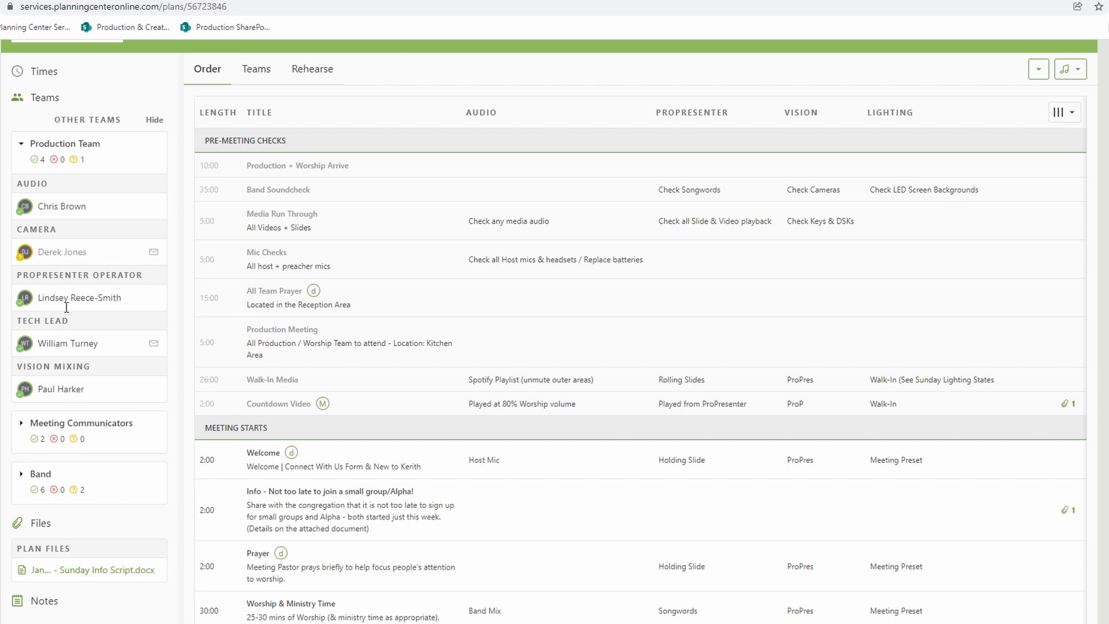
Expand the Meeting Communicators team members and browse the Week C order from Welcome to Serving Team Plug
scroll("down", 3)
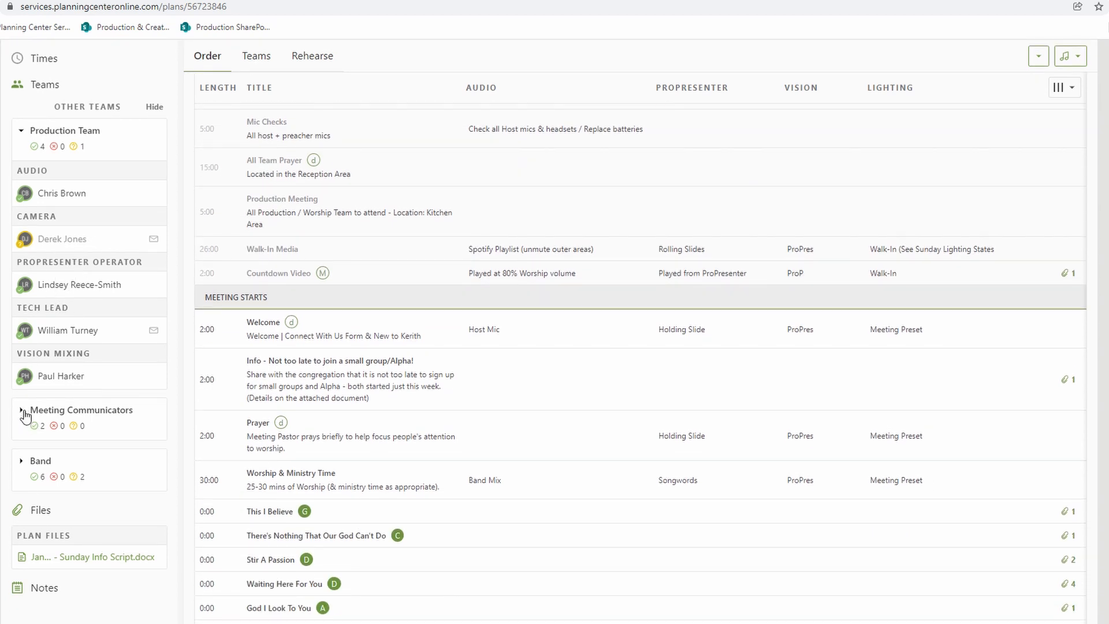
left_click(22, 413)
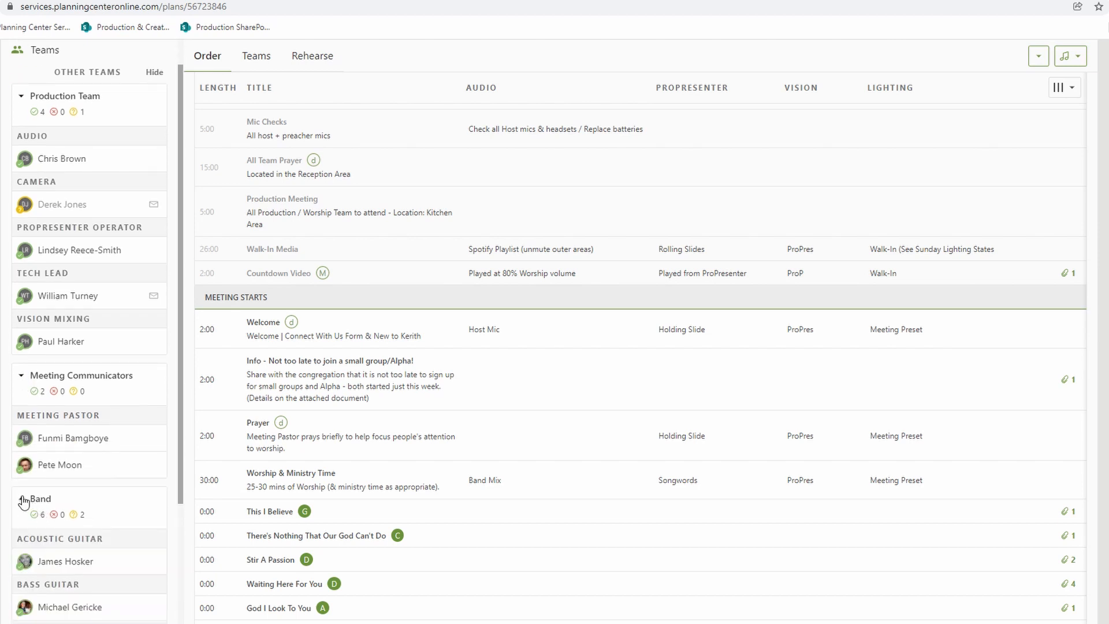
scroll("down", 3)
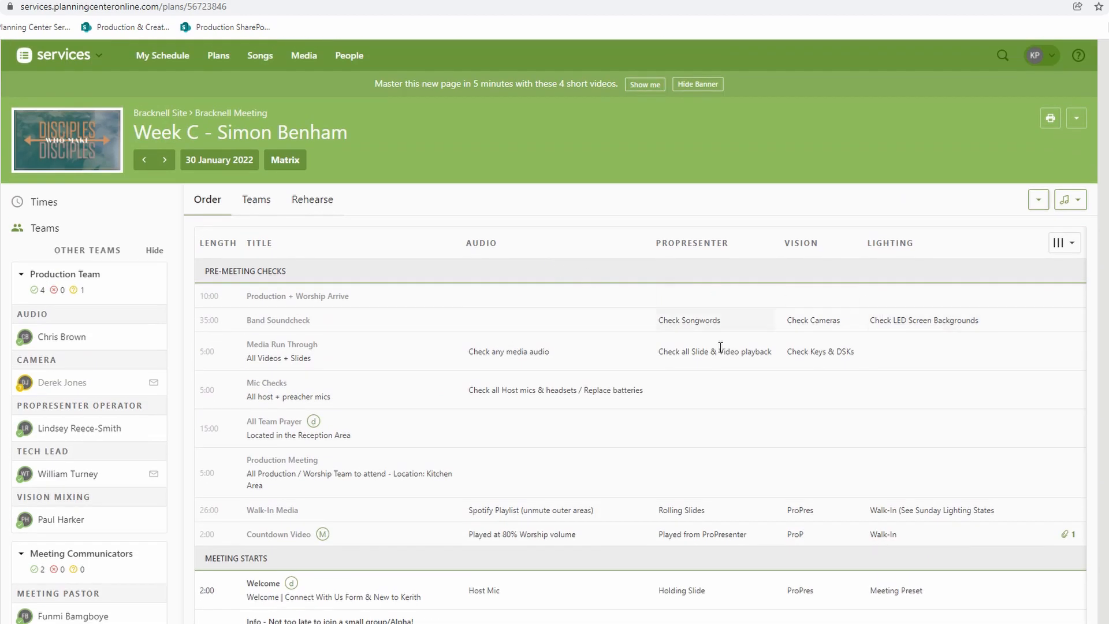
mouse_move(409, 378)
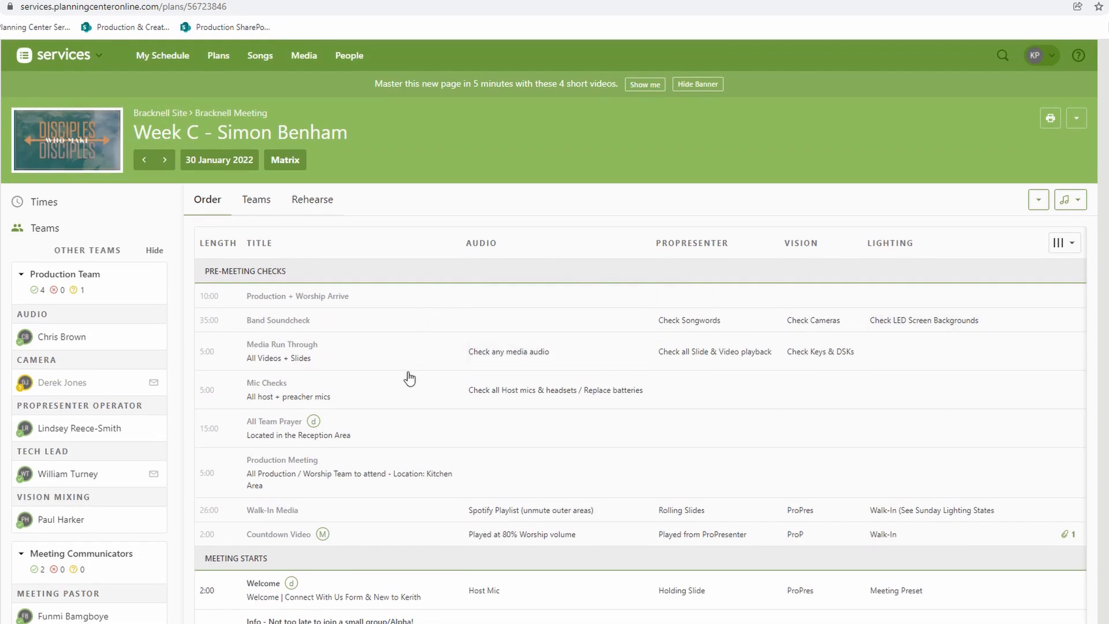
scroll("down", 3)
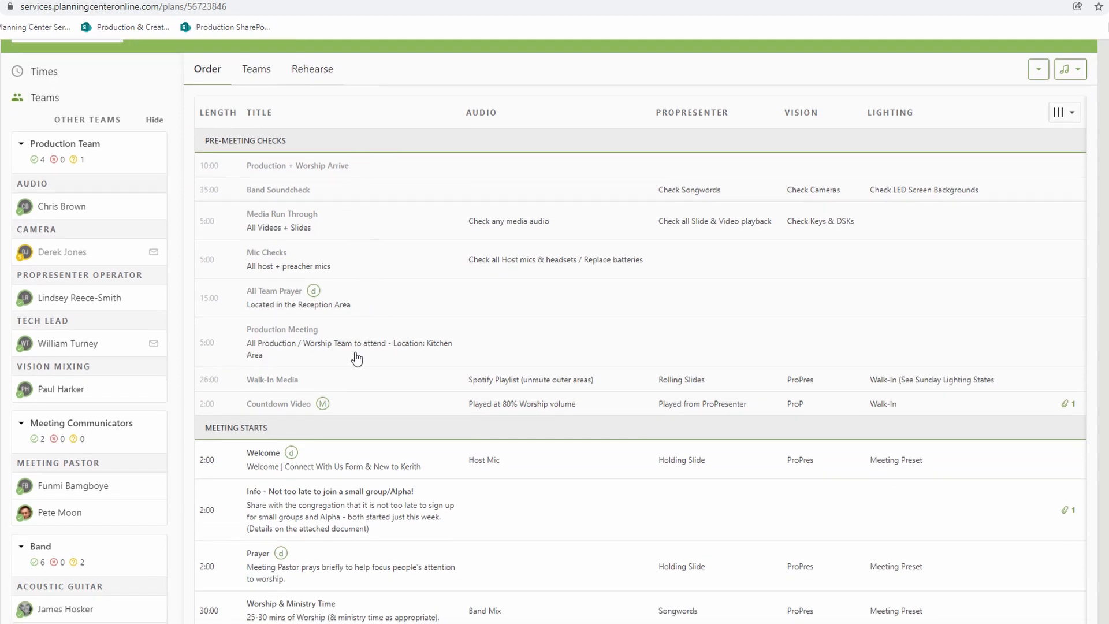
mouse_move(385, 172)
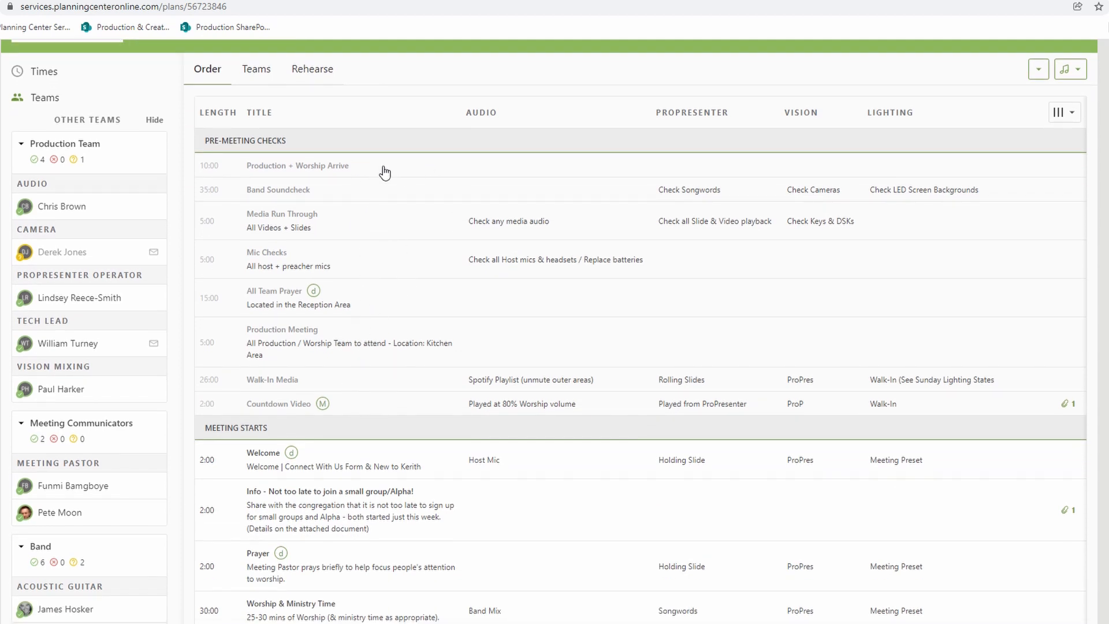
mouse_move(227, 164)
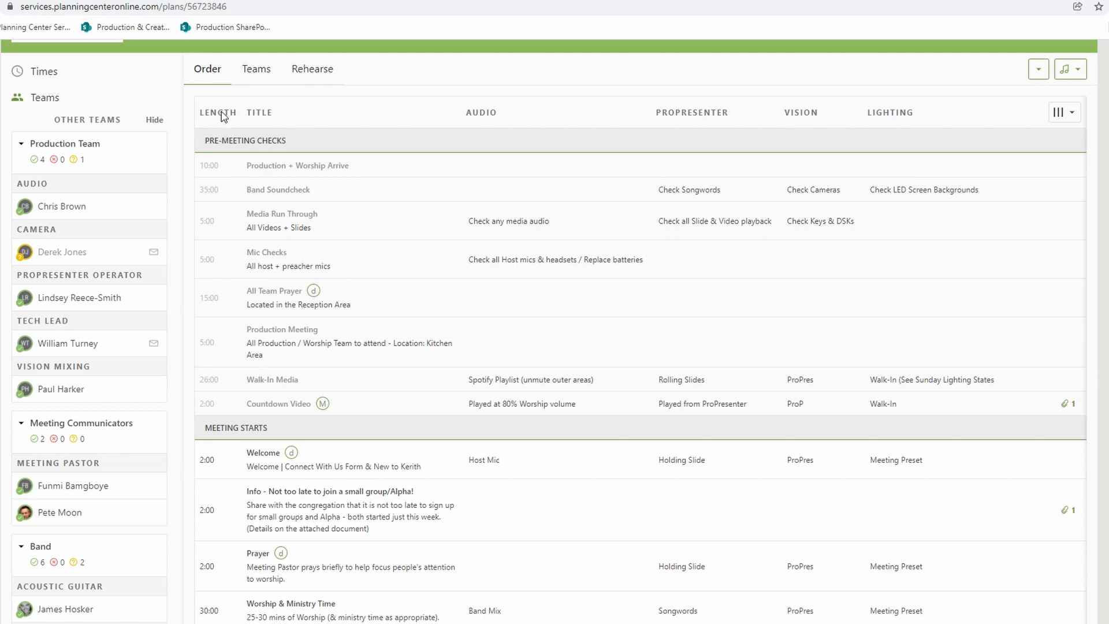
scroll("down", 3)
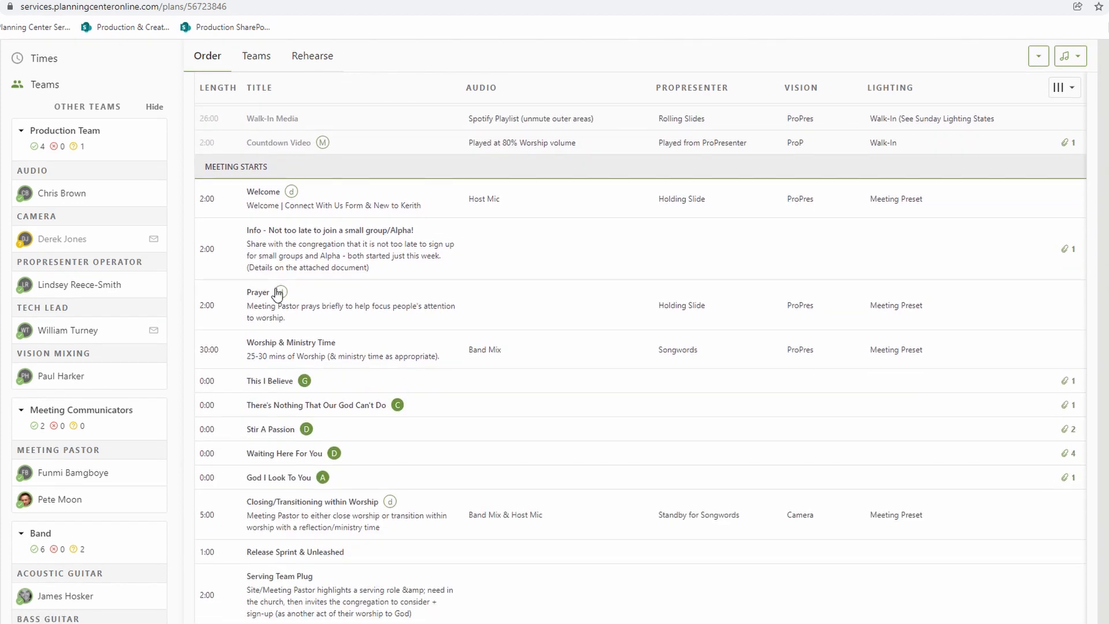
mouse_move(373, 203)
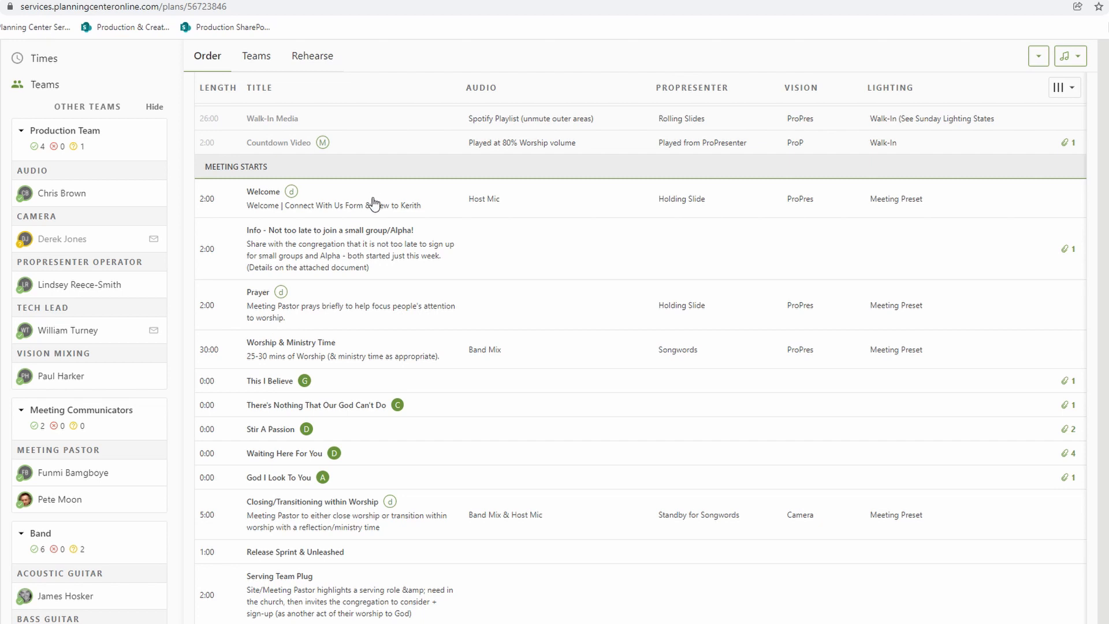
scroll("down", 3)
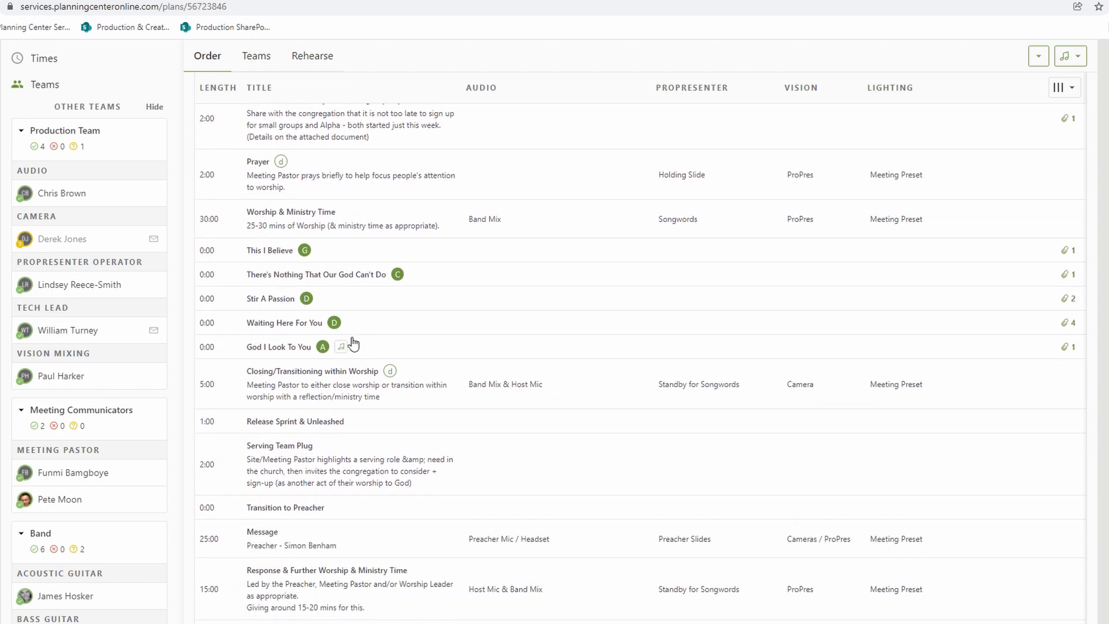
scroll("down", 3)
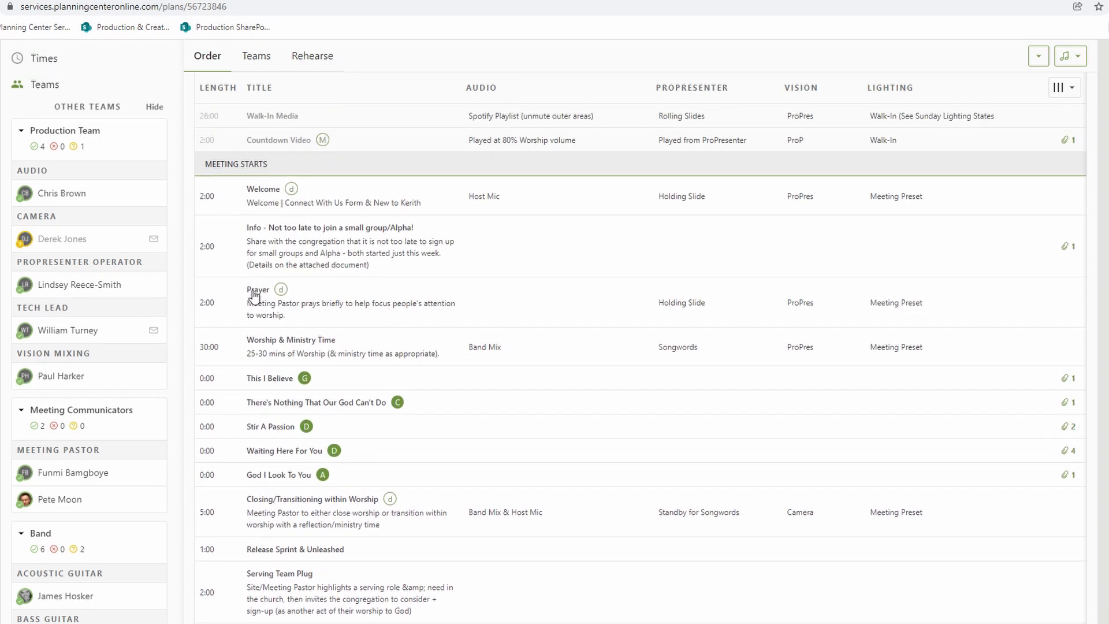
mouse_move(353, 246)
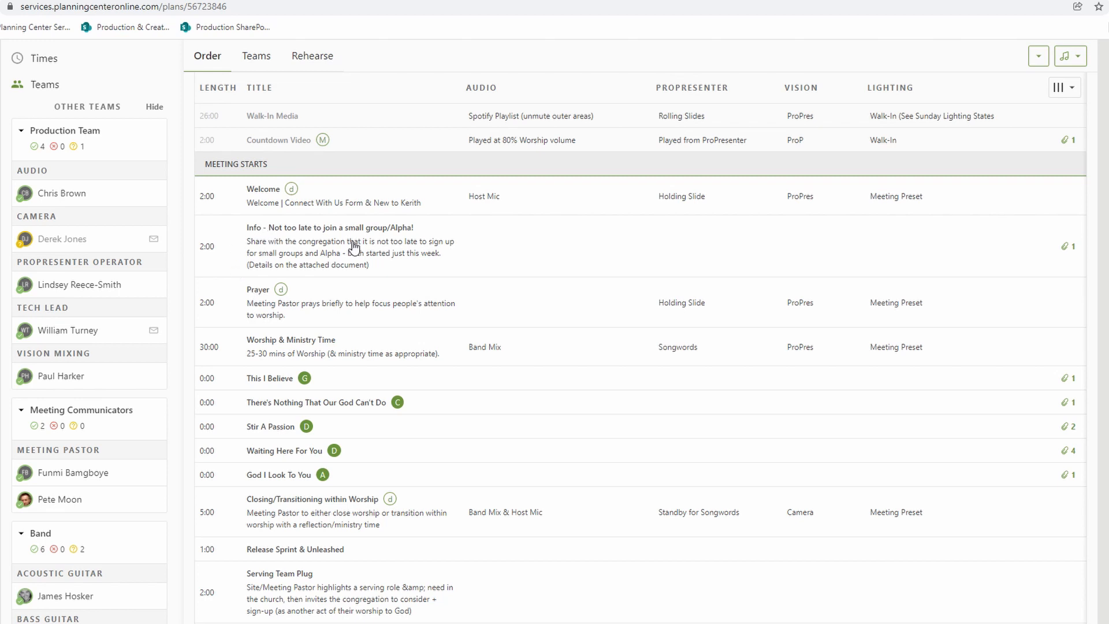
View the small group Info item, then the This I Believe song item in key G
left_click(352, 241)
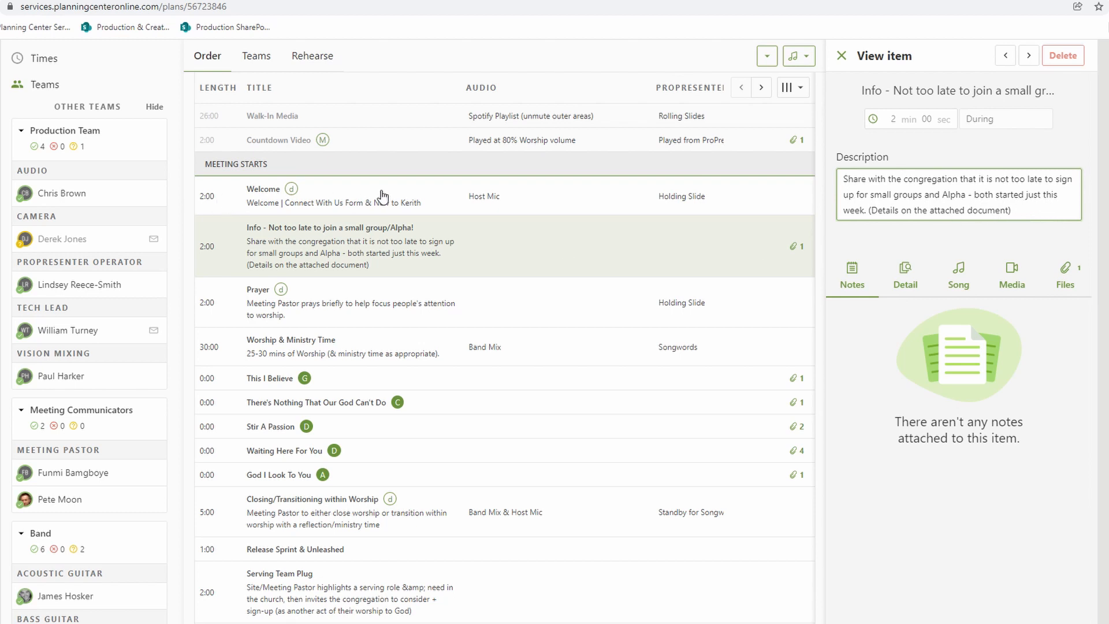
left_click(269, 377)
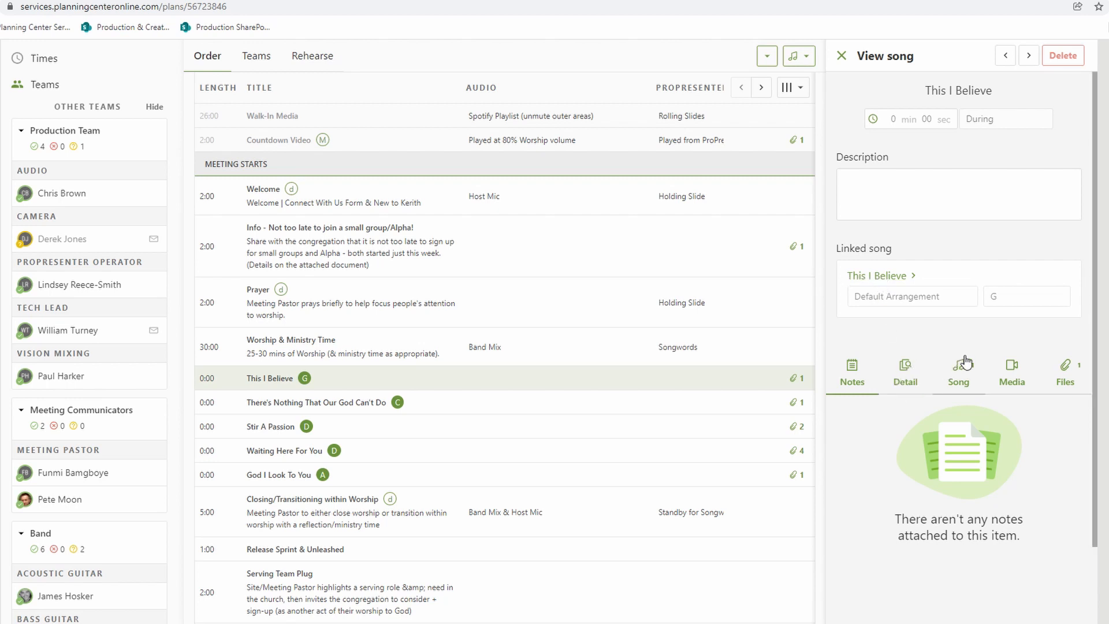
Show This I Believe's arrangement info with CCLI 7018338 while browsing the order to End of Meeting
left_click(958, 371)
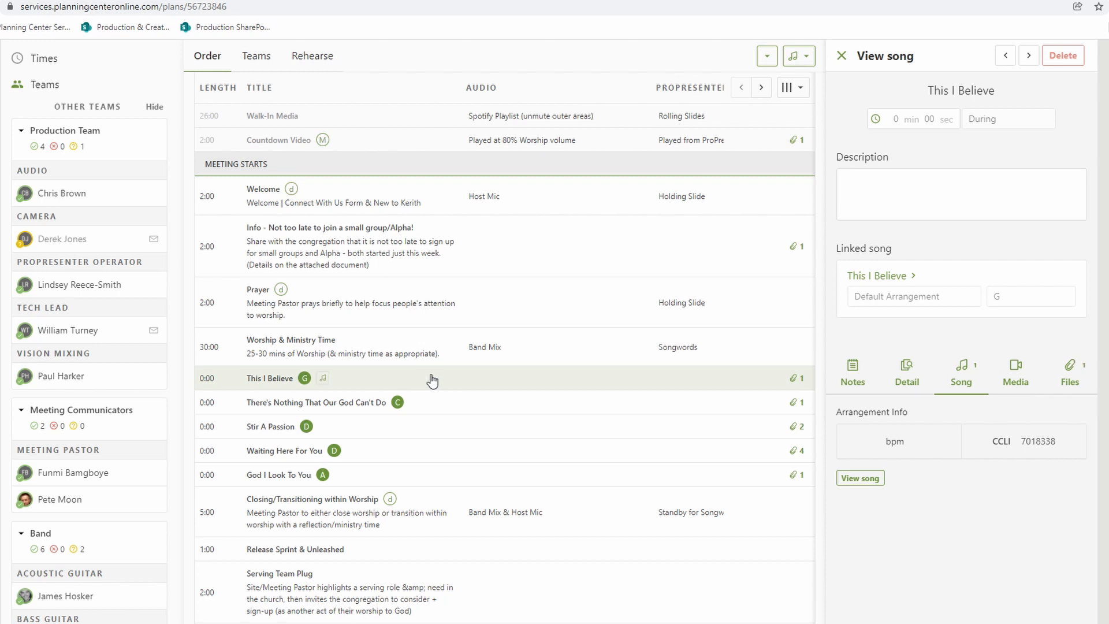
scroll("down", 3)
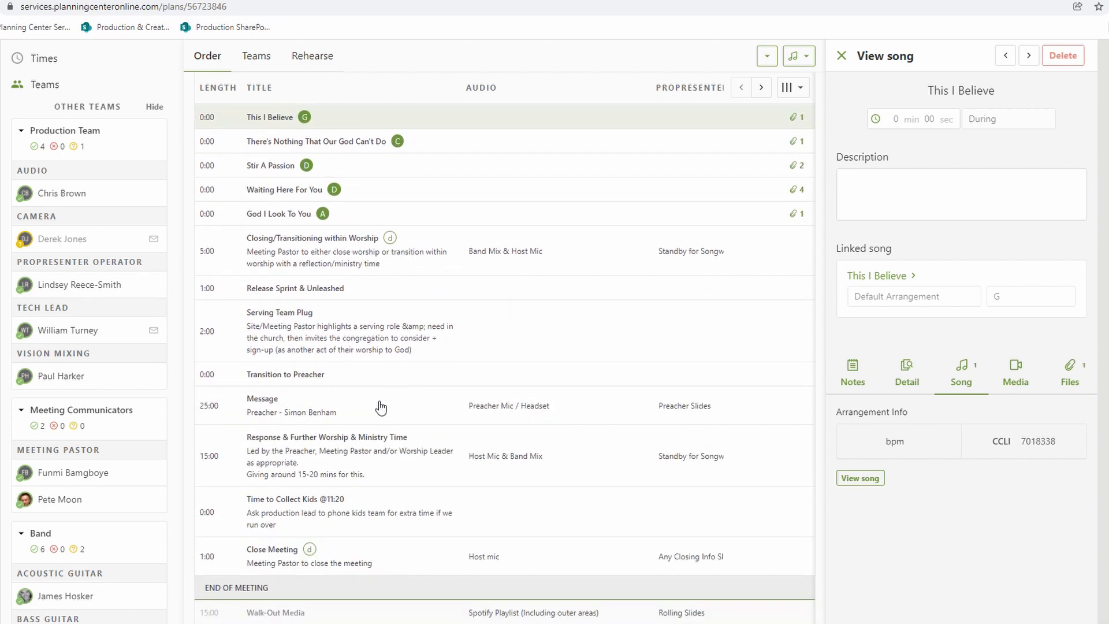
mouse_move(374, 416)
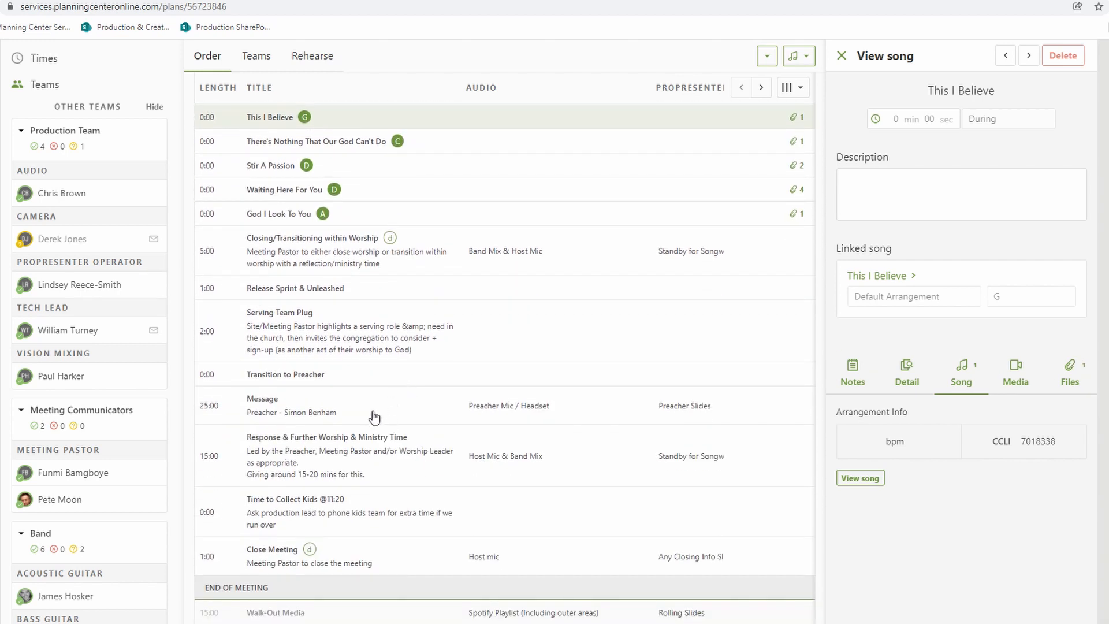
mouse_move(327, 395)
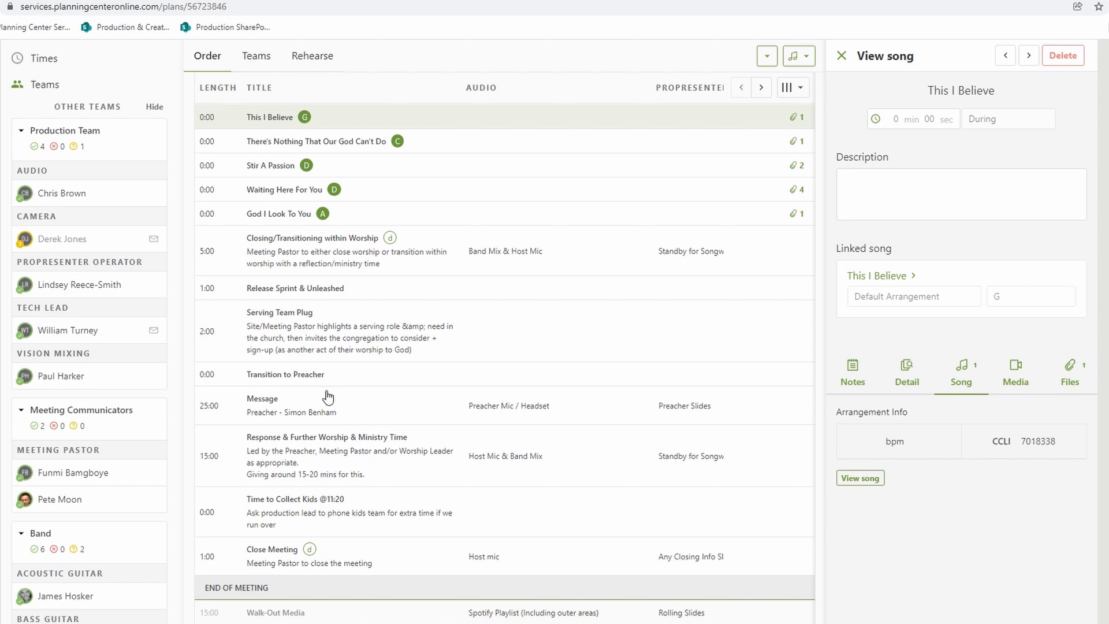
scroll("down", 3)
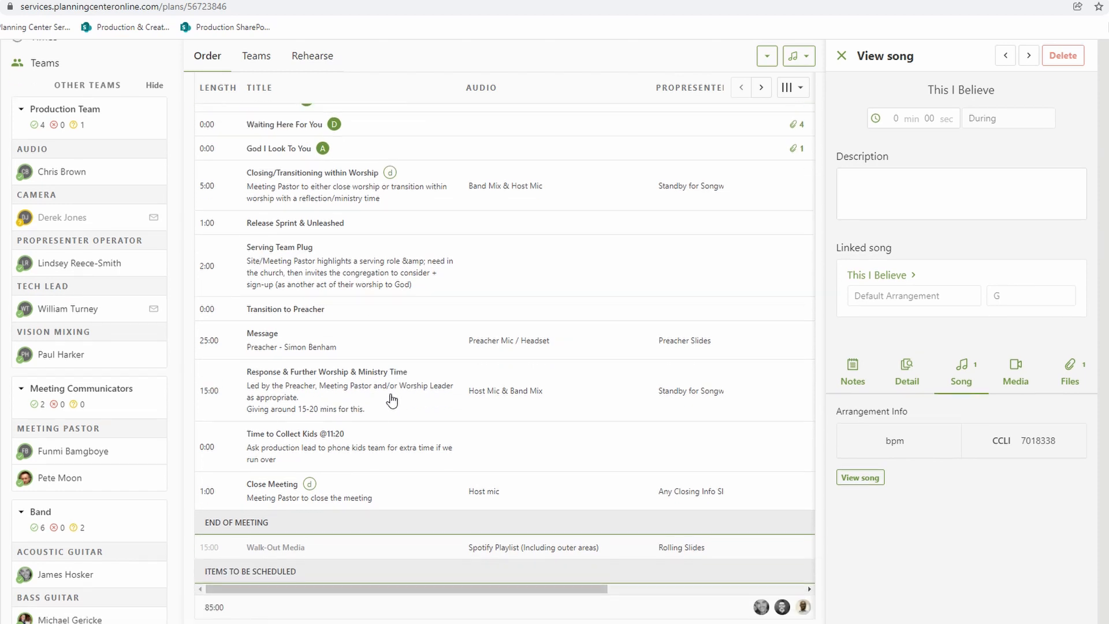